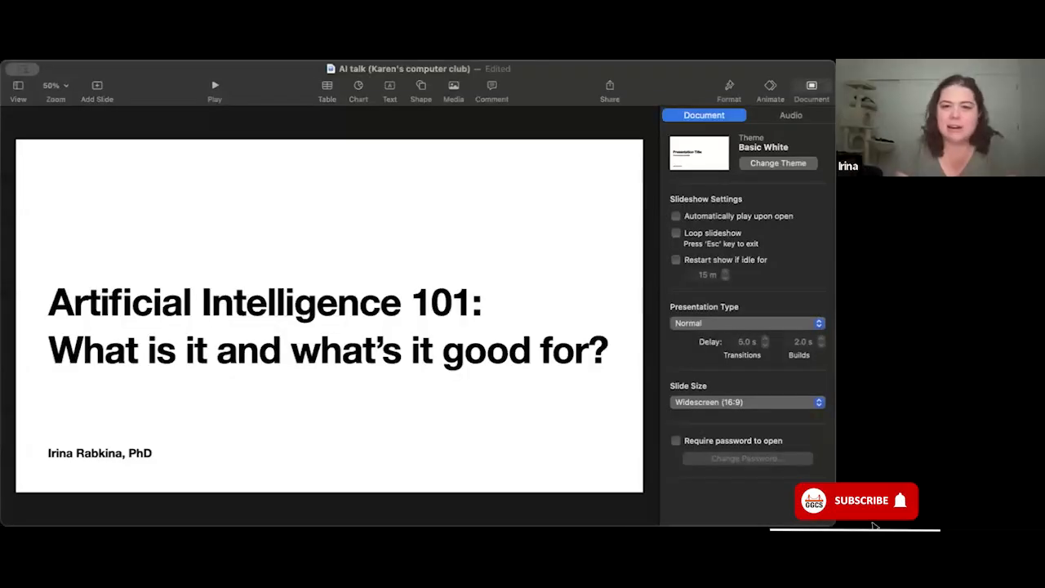
Step: Select the 'Nice to meet you!' slide about the speaker's background
left_click(857, 500)
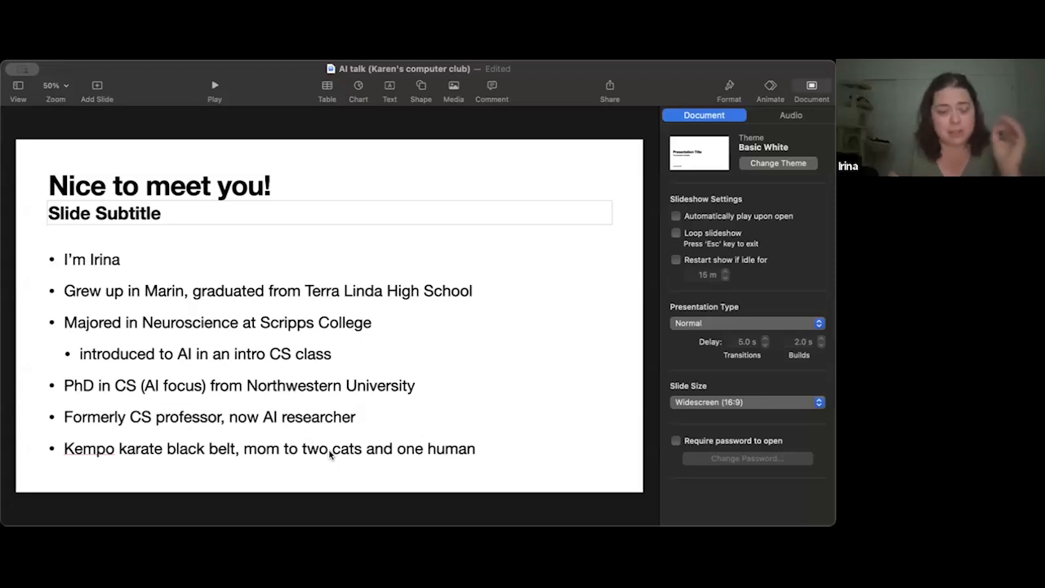
mouse_move(377, 486)
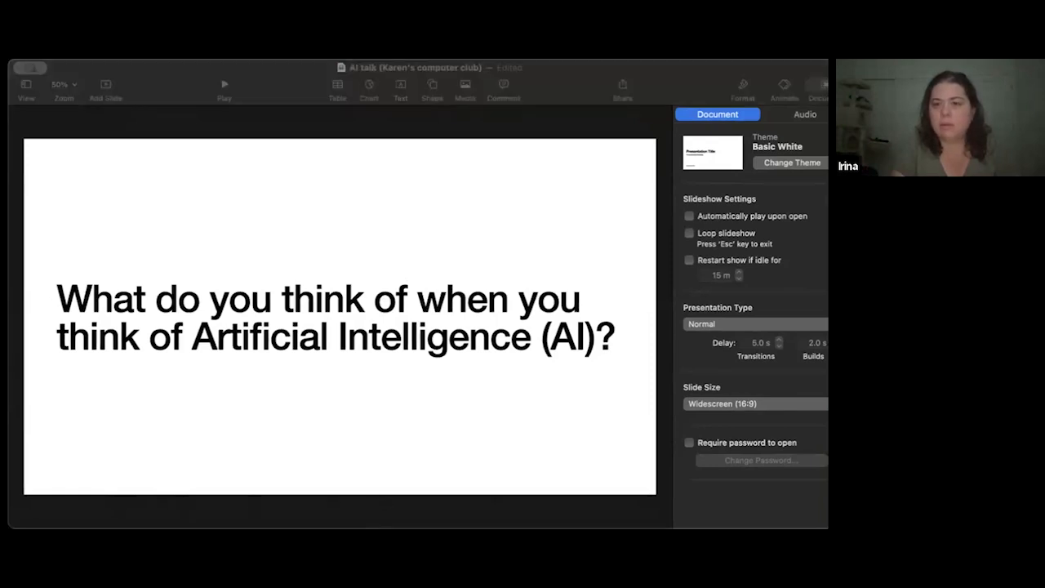
mouse_move(493, 107)
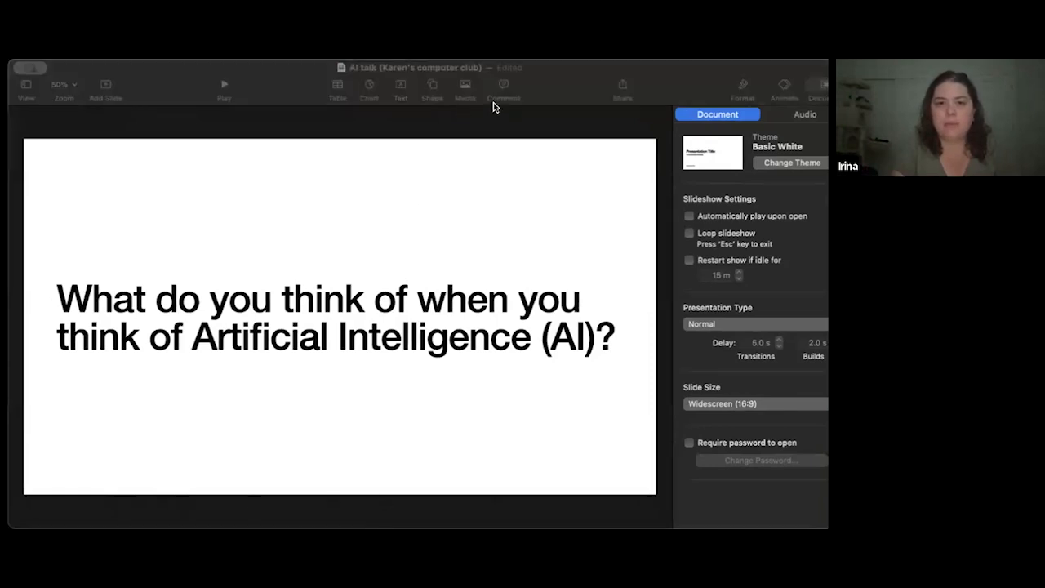
mouse_move(533, 314)
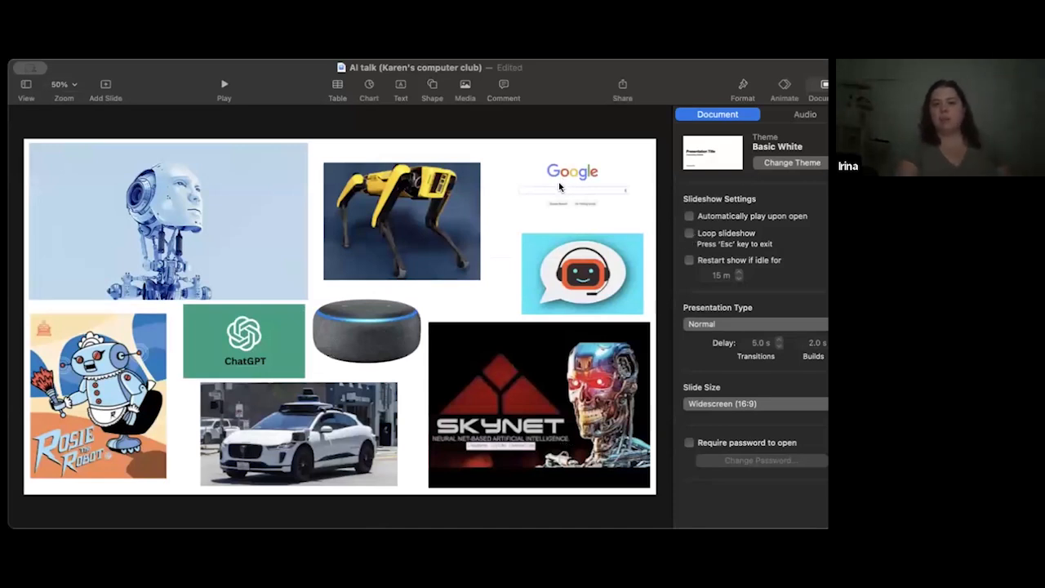
mouse_move(111, 498)
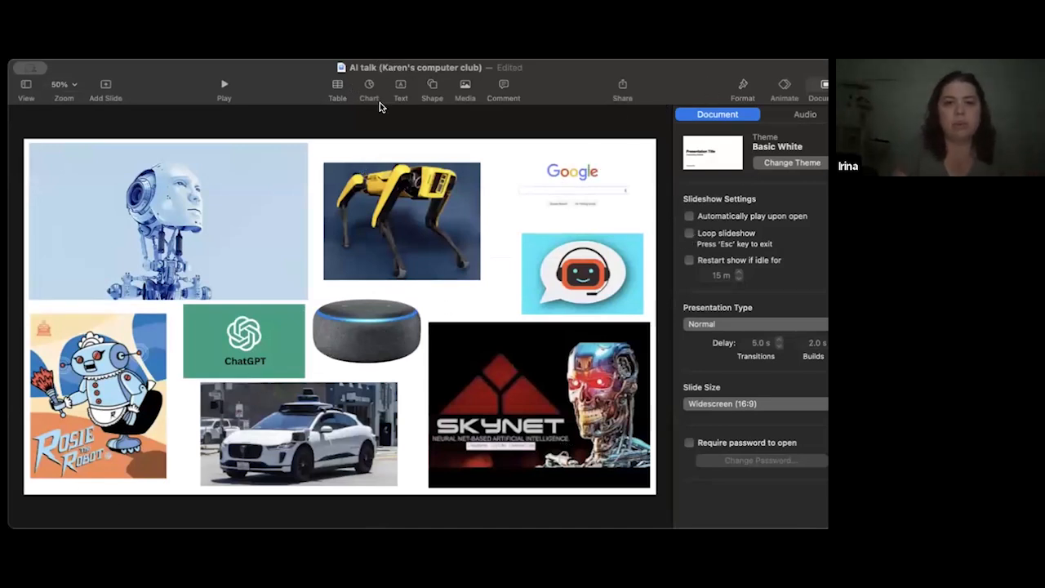
mouse_move(455, 296)
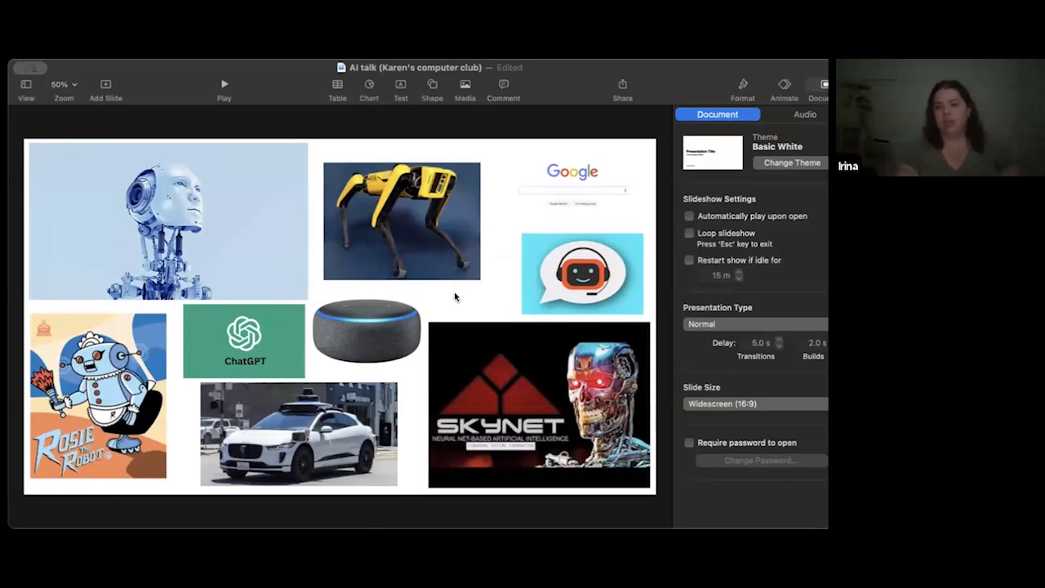
mouse_move(517, 224)
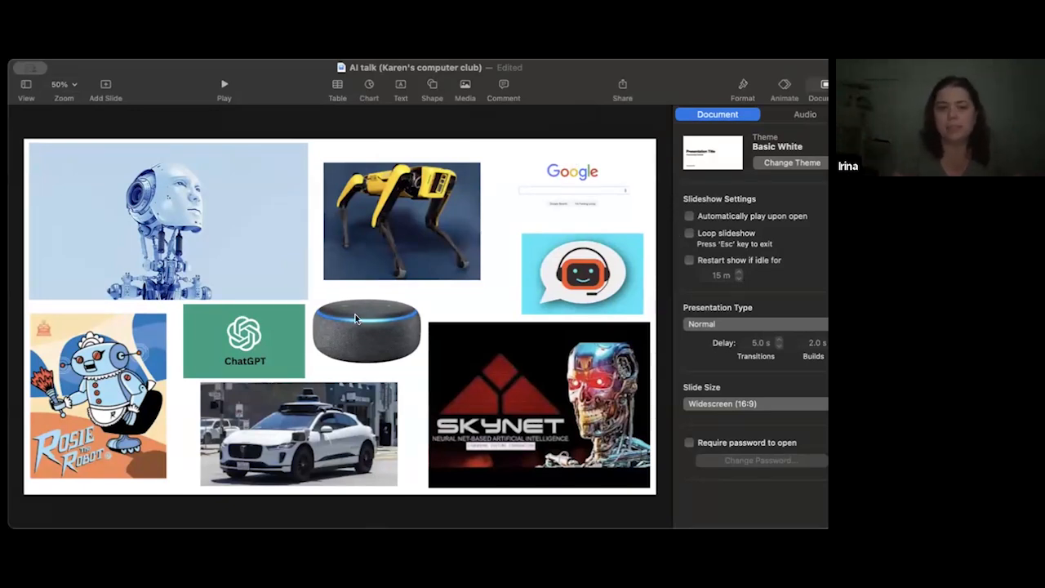
mouse_move(212, 351)
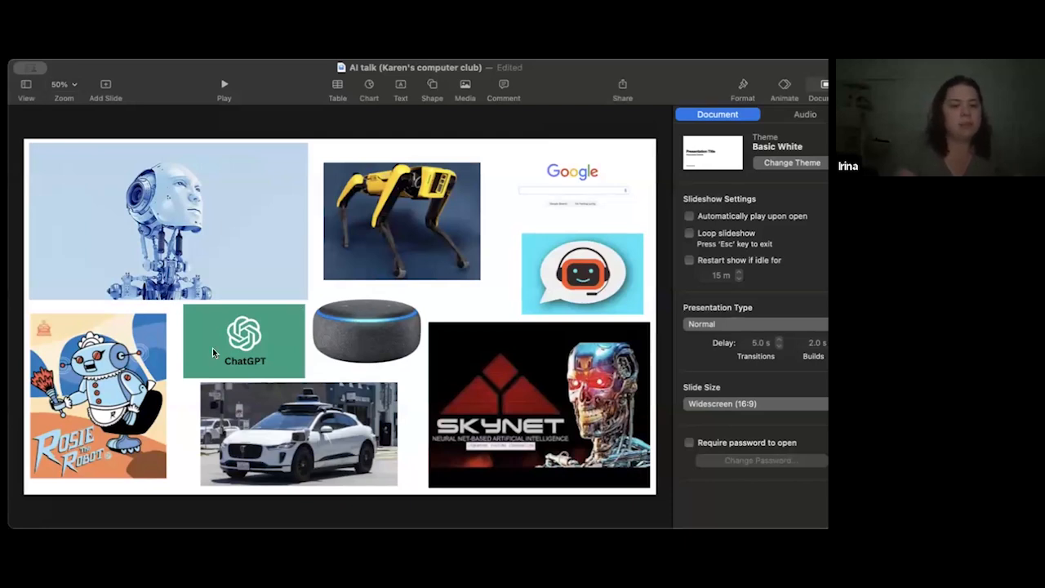
mouse_move(263, 342)
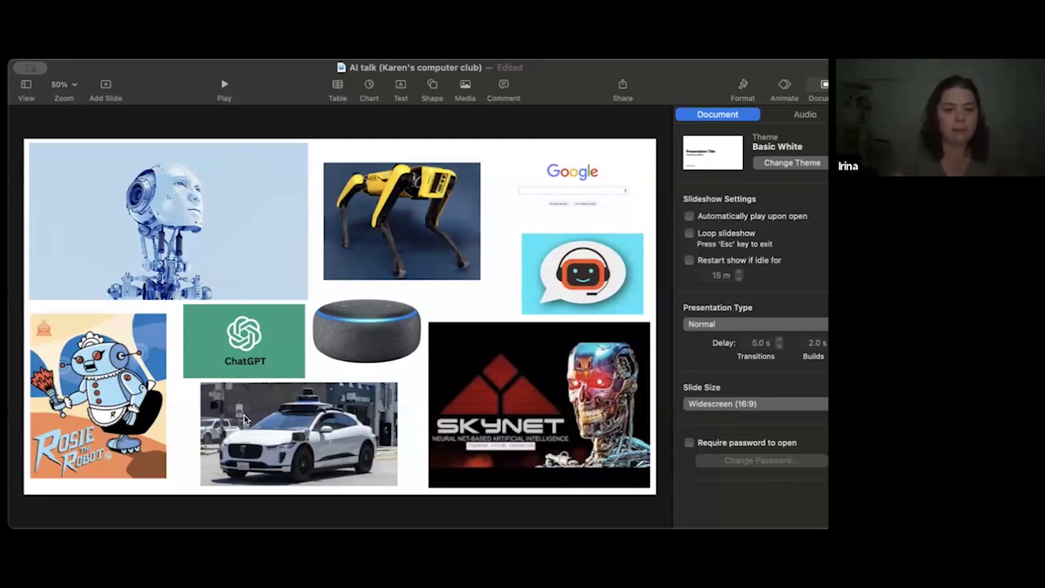
mouse_move(415, 466)
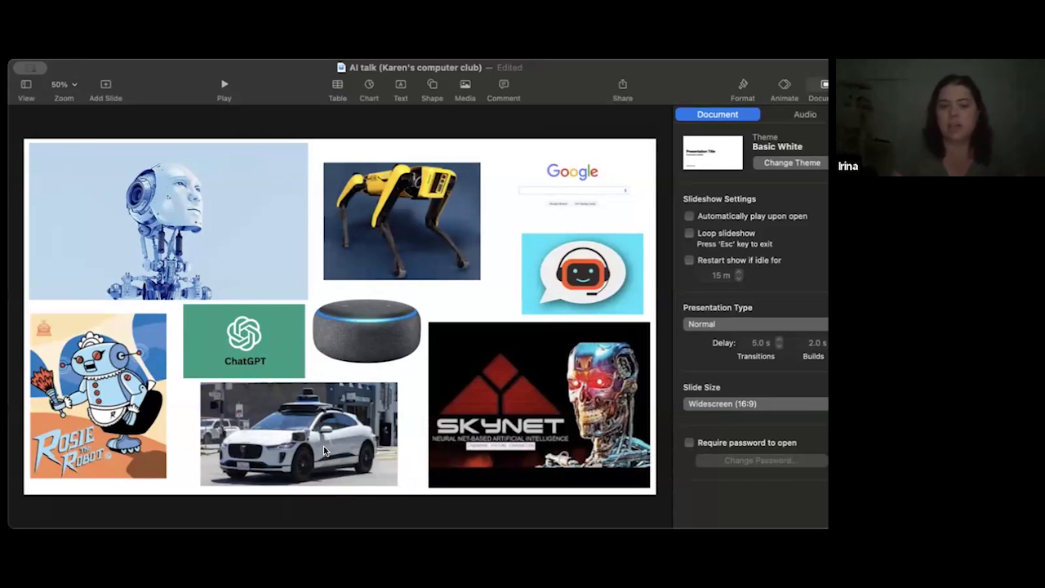
mouse_move(255, 447)
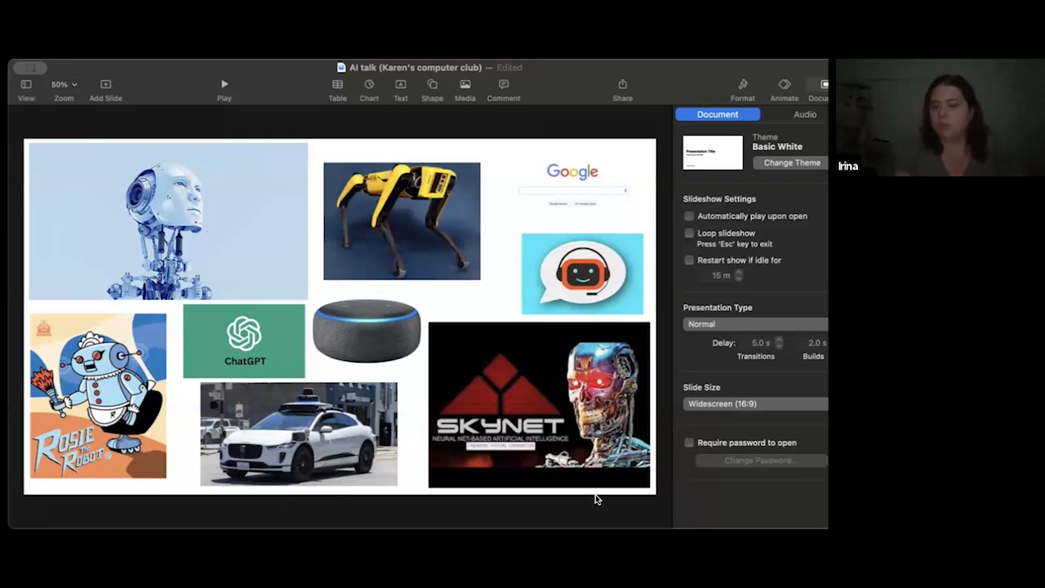
mouse_move(537, 427)
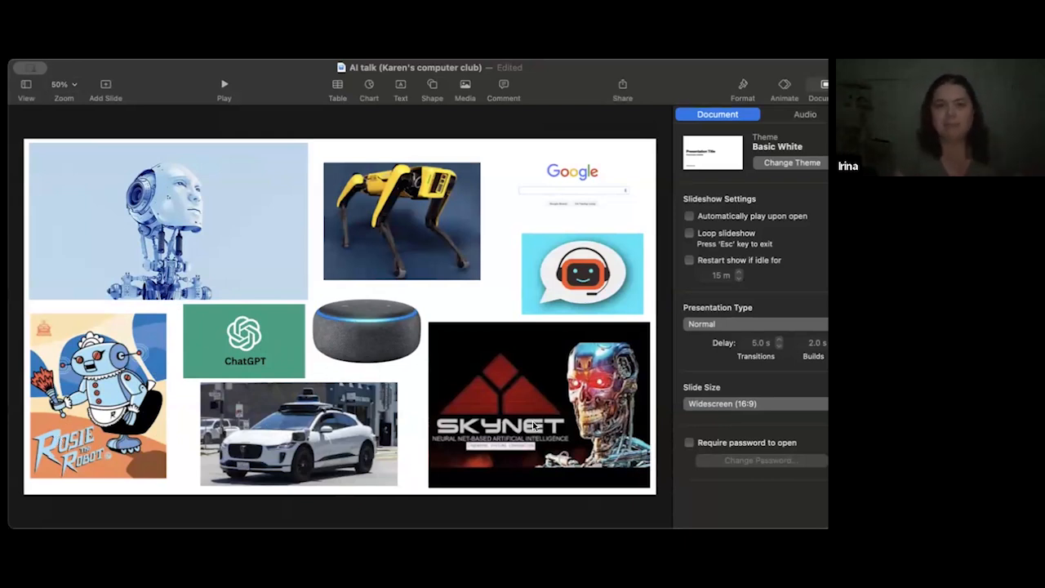
mouse_move(431, 242)
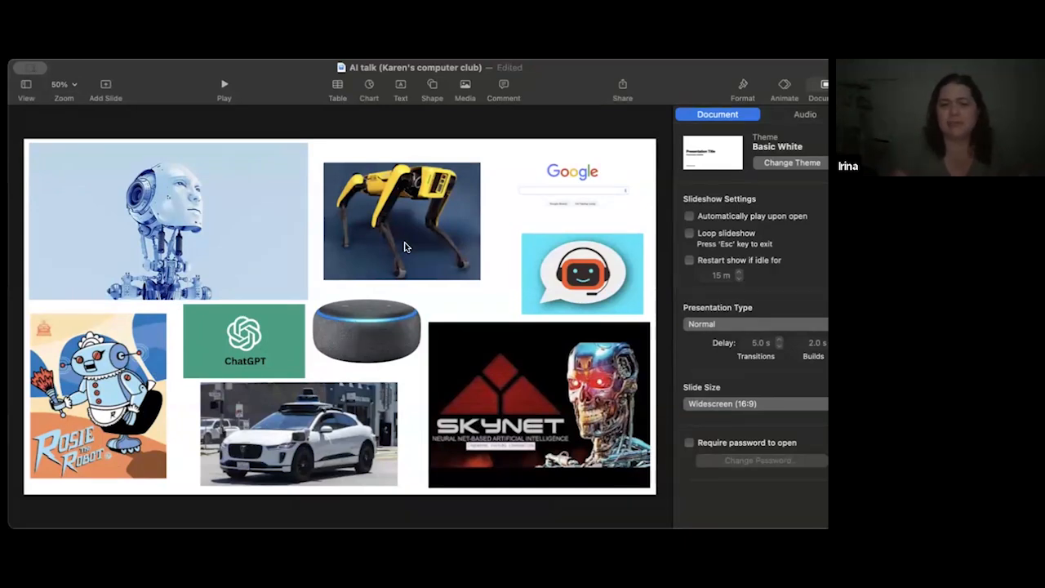
mouse_move(472, 270)
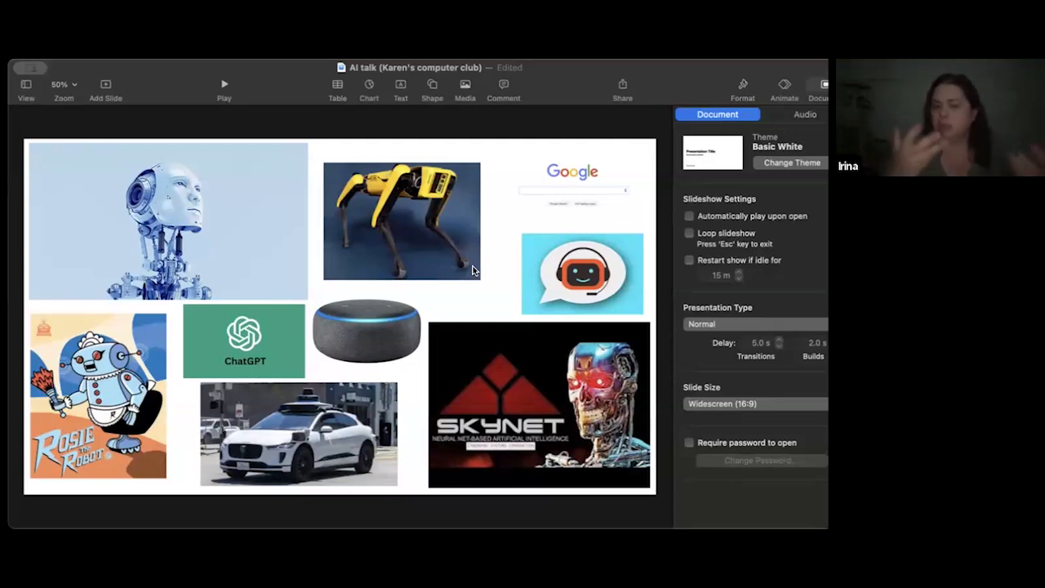
mouse_move(616, 263)
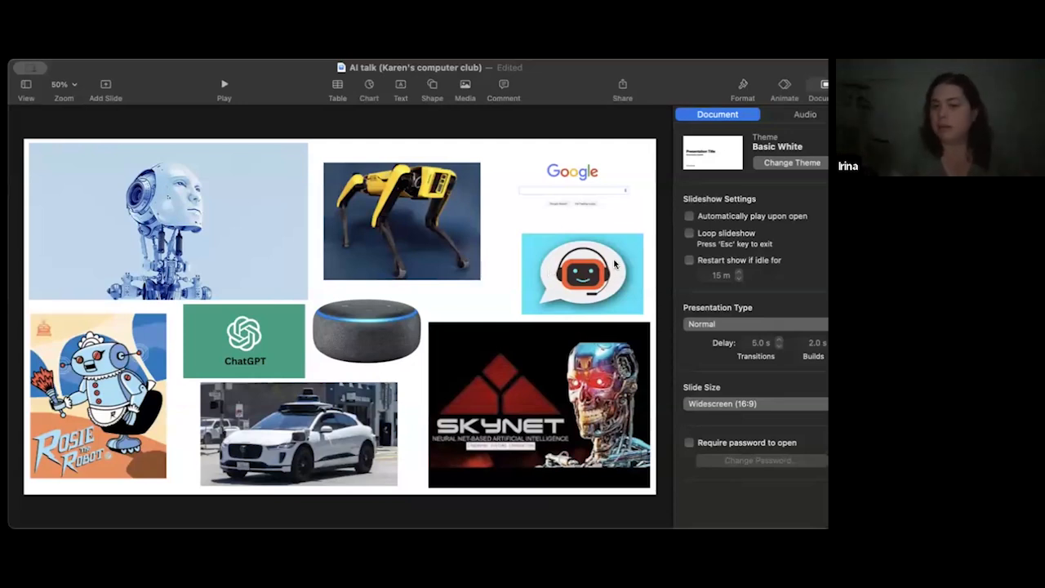
mouse_move(547, 270)
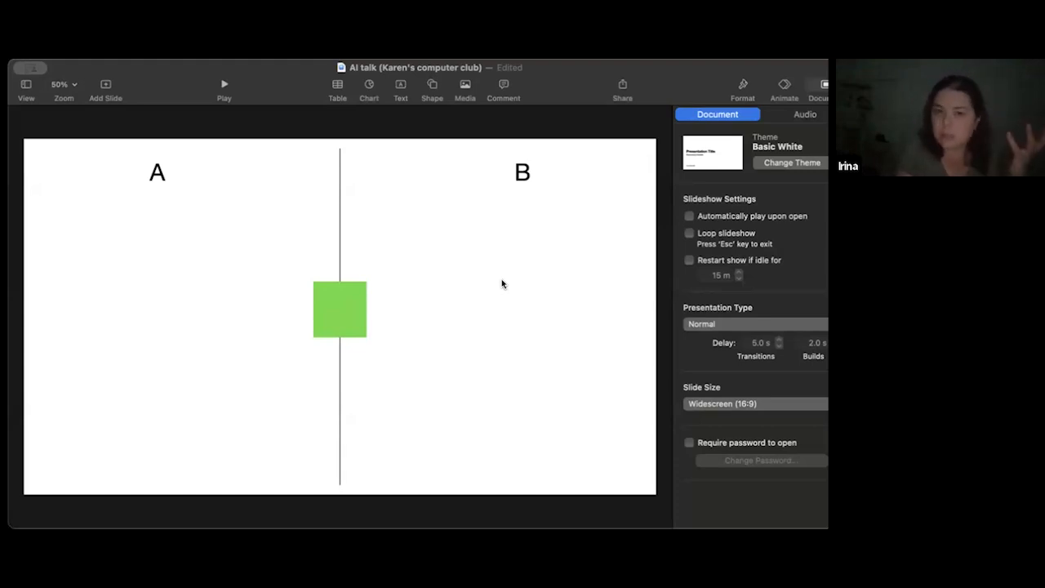
Step: Drag the green square into half A on the A/B divider slide
left_click_drag(339, 308, 108, 256)
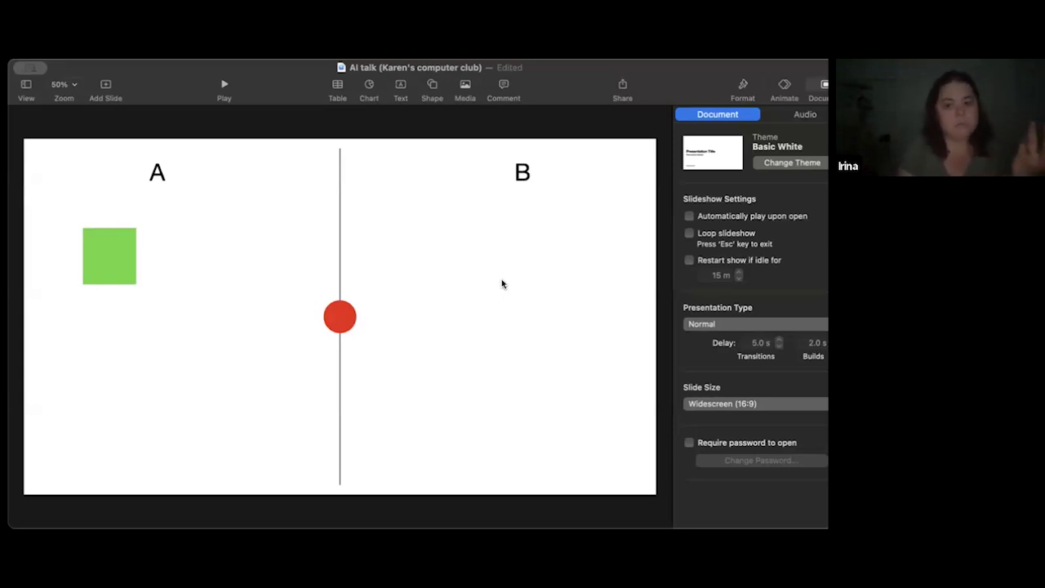
Step: Move the red and orange circles into side B and the small teal square toward A
left_click_drag(340, 316, 438, 365)
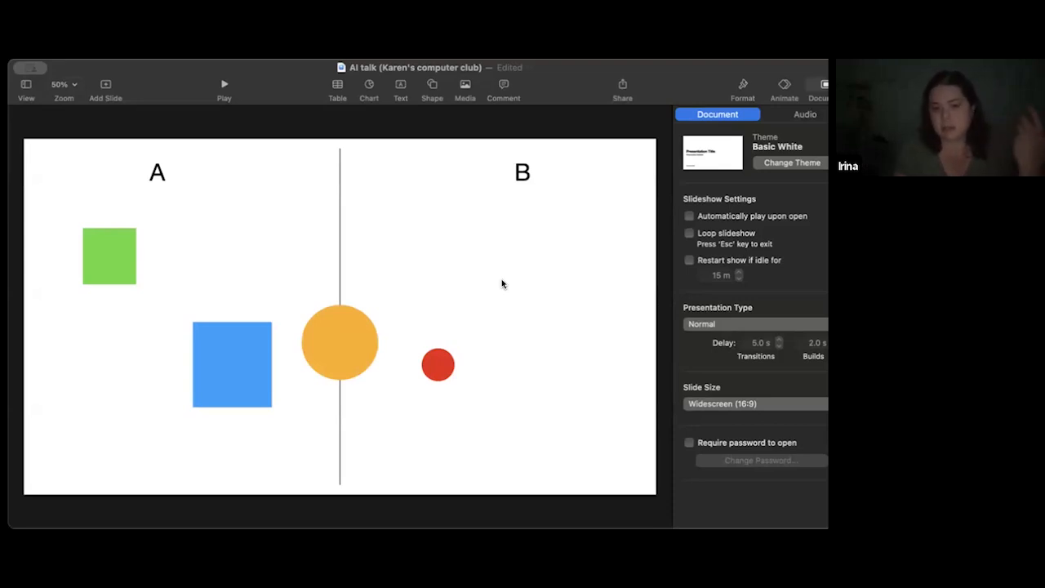
left_click_drag(339, 341, 399, 260)
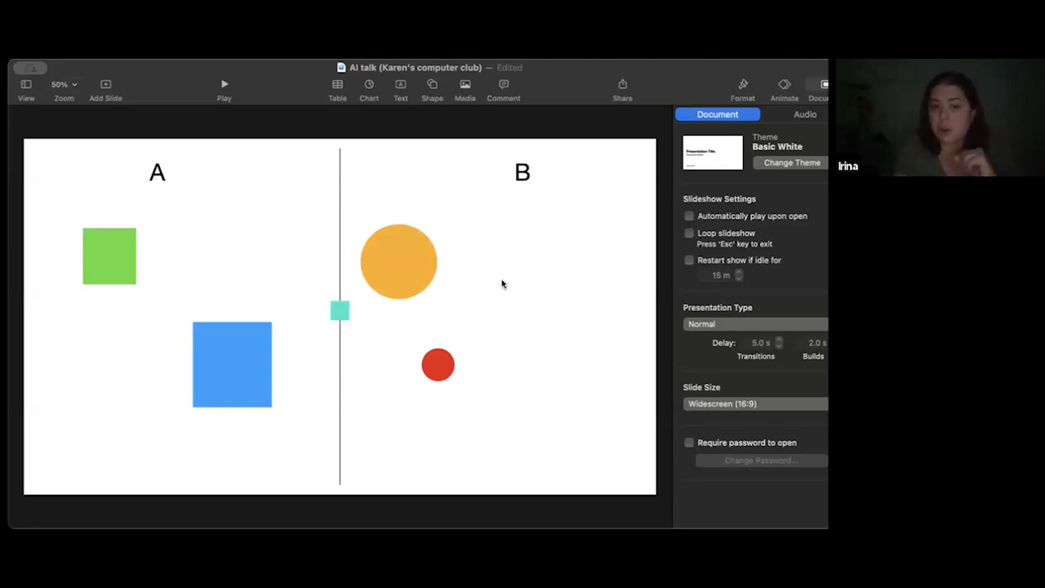
left_click_drag(339, 311, 303, 291)
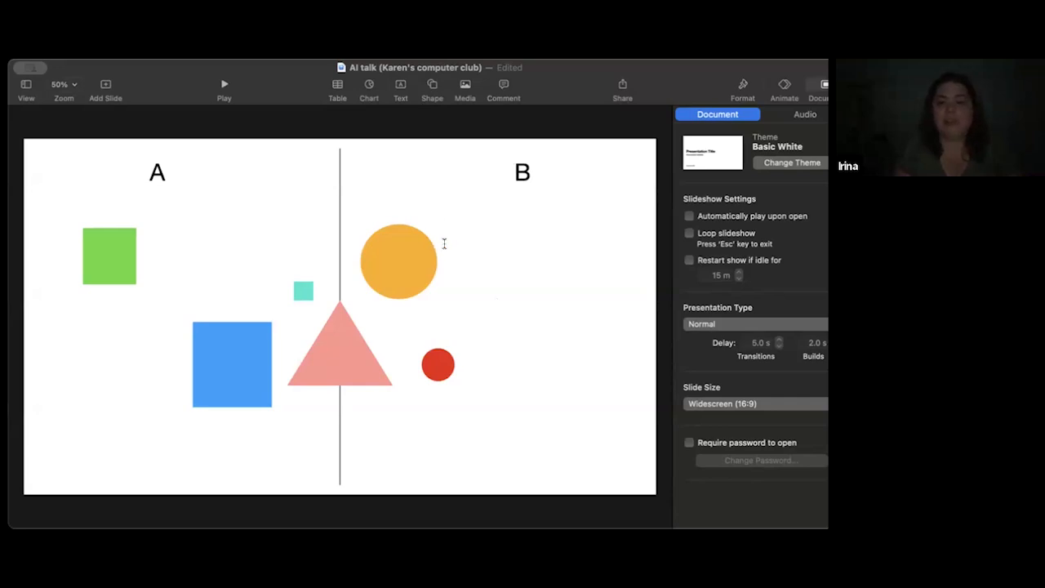
mouse_move(483, 278)
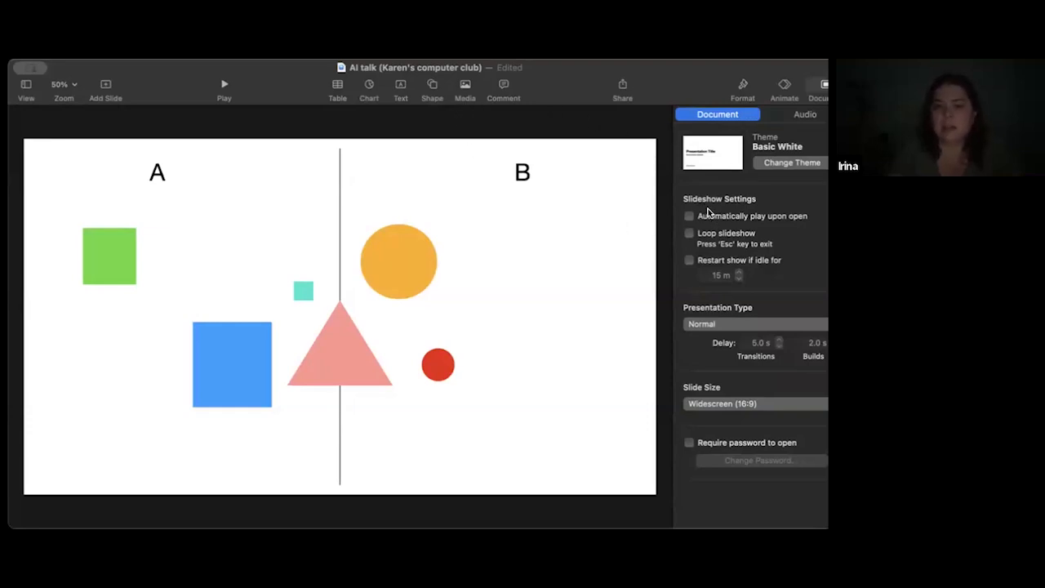
mouse_move(697, 260)
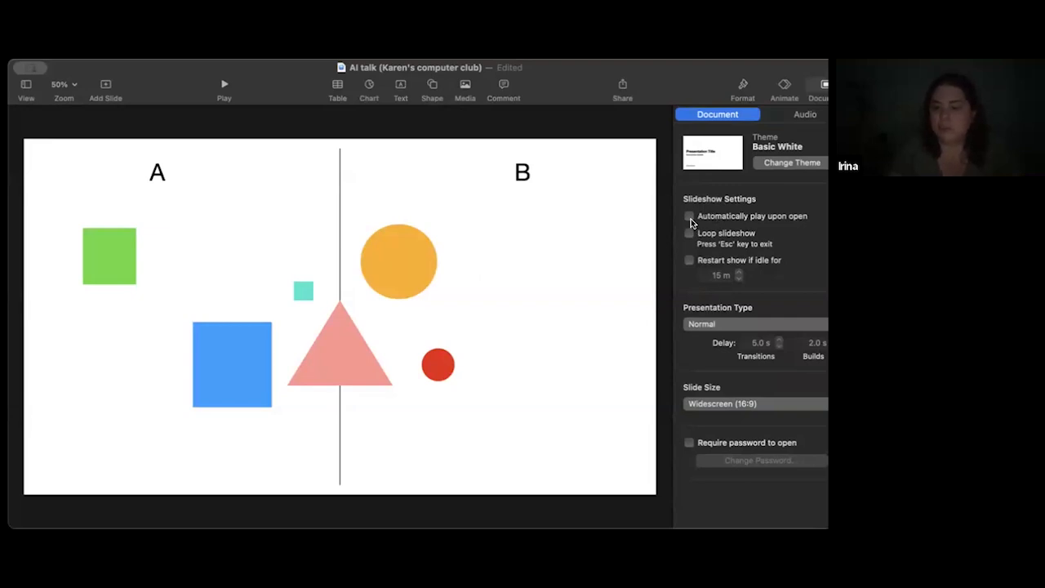
mouse_move(372, 498)
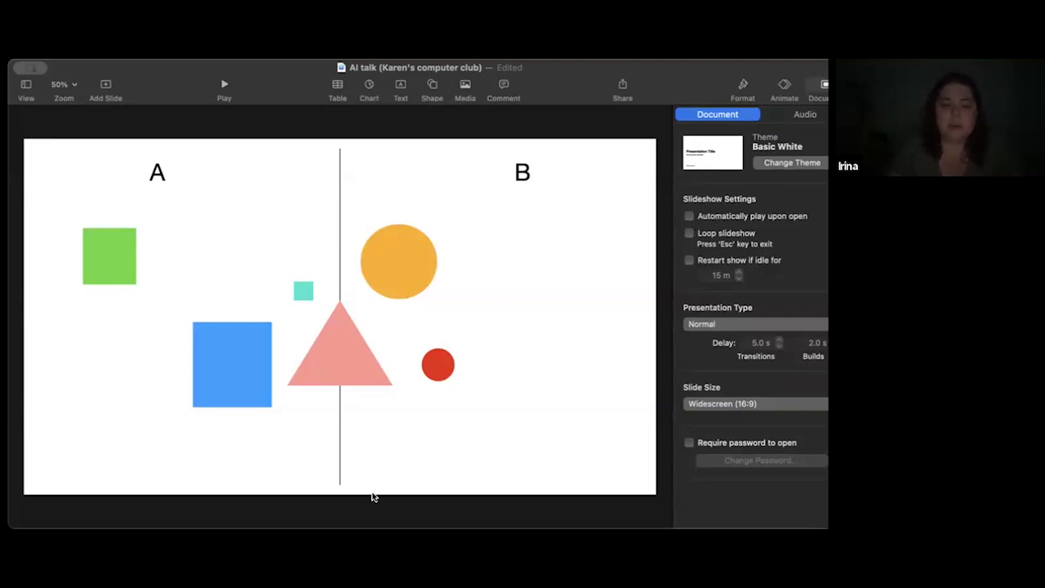
mouse_move(716, 295)
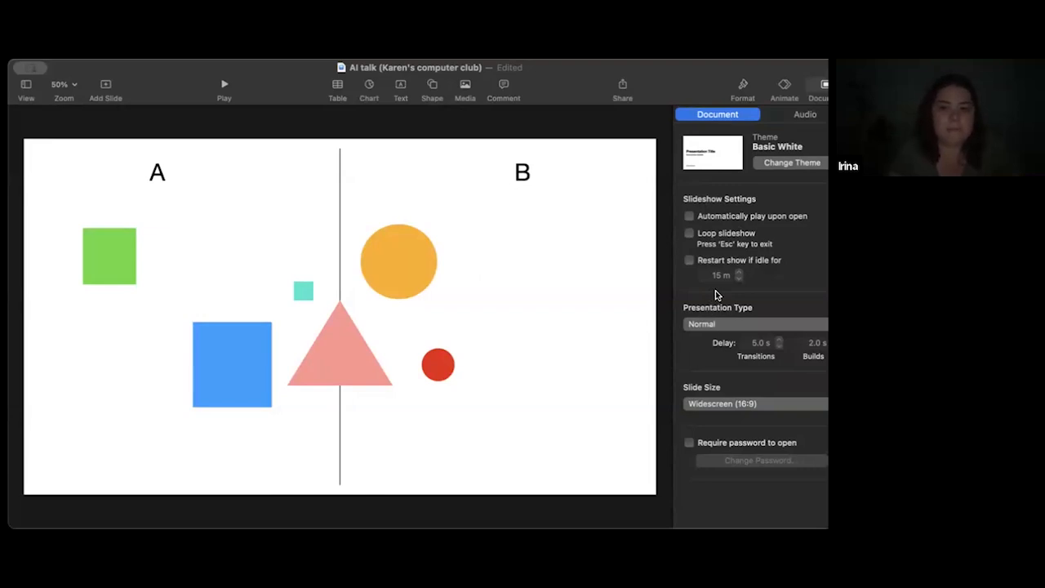
mouse_move(550, 428)
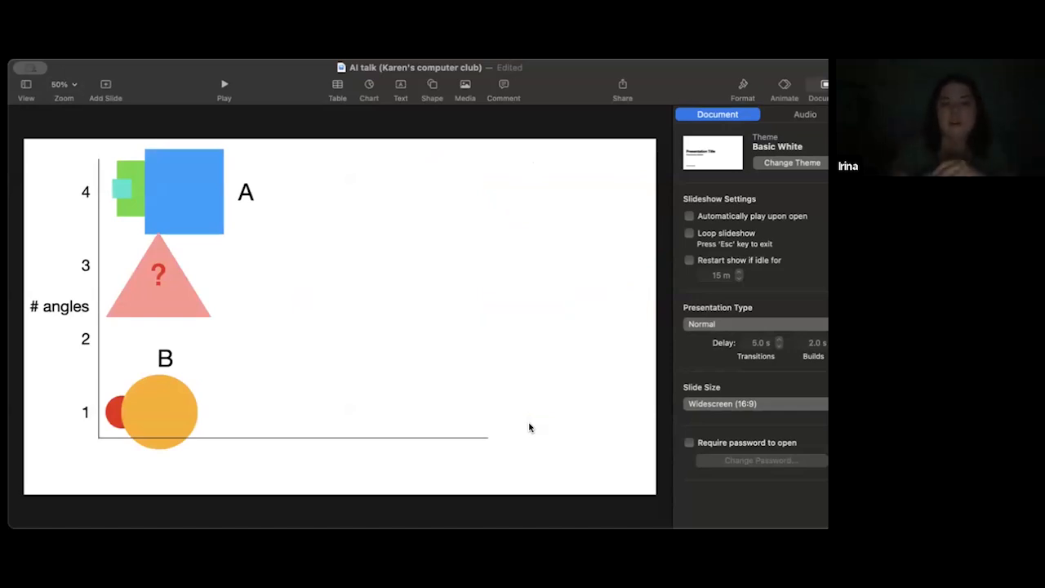
mouse_move(54, 399)
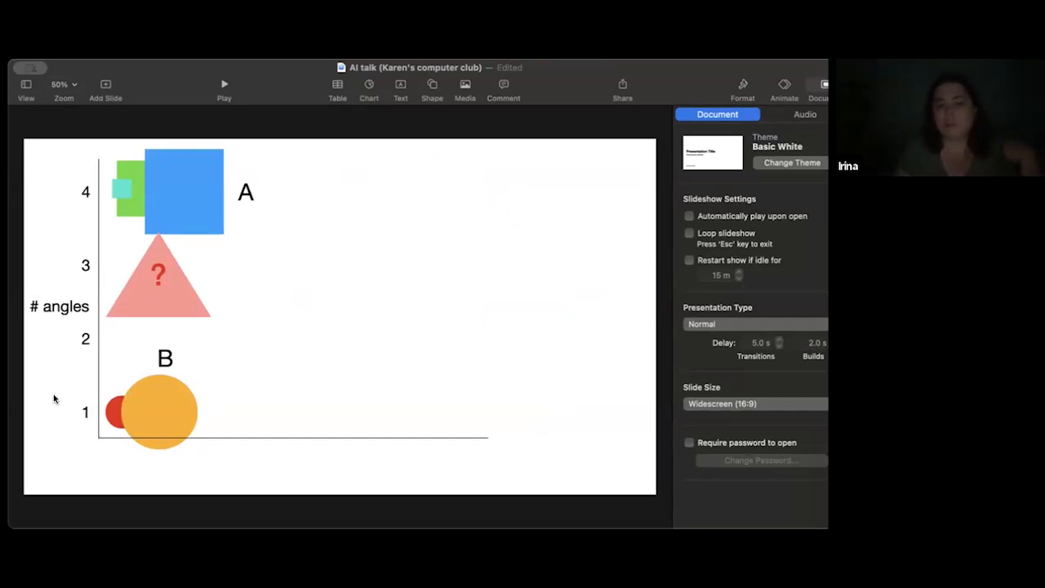
mouse_move(68, 359)
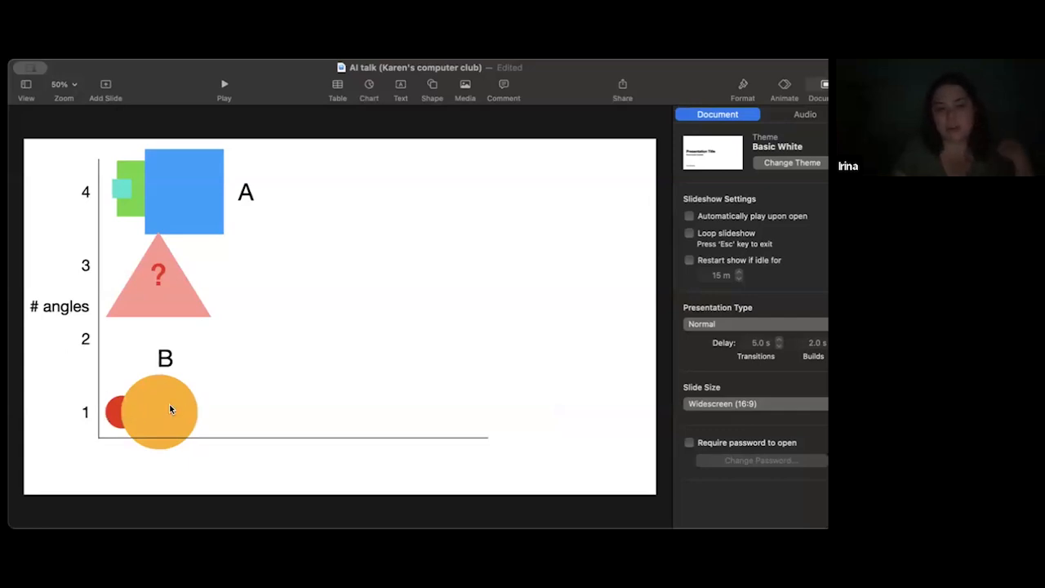
mouse_move(164, 241)
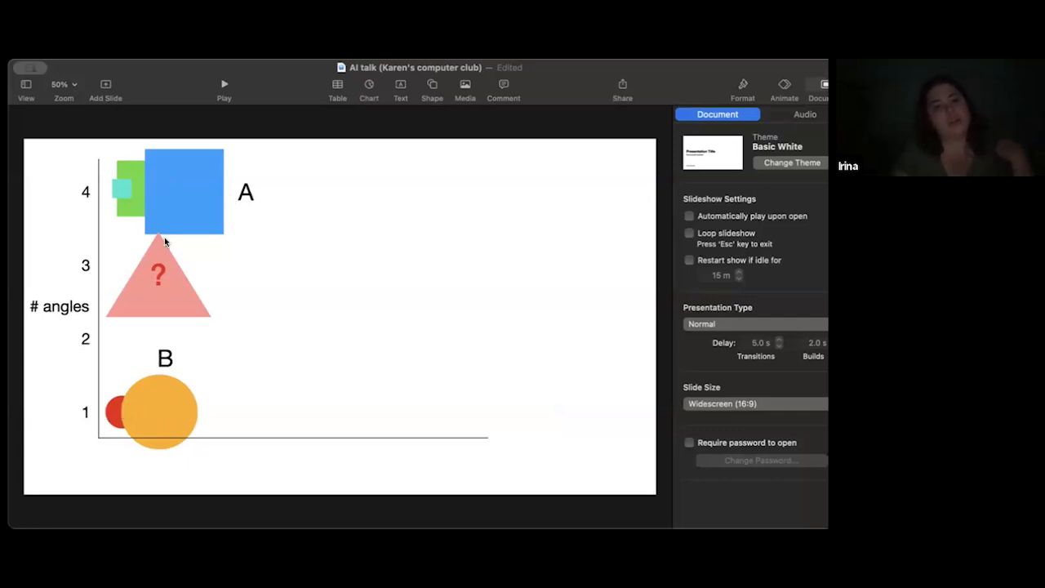
mouse_move(102, 318)
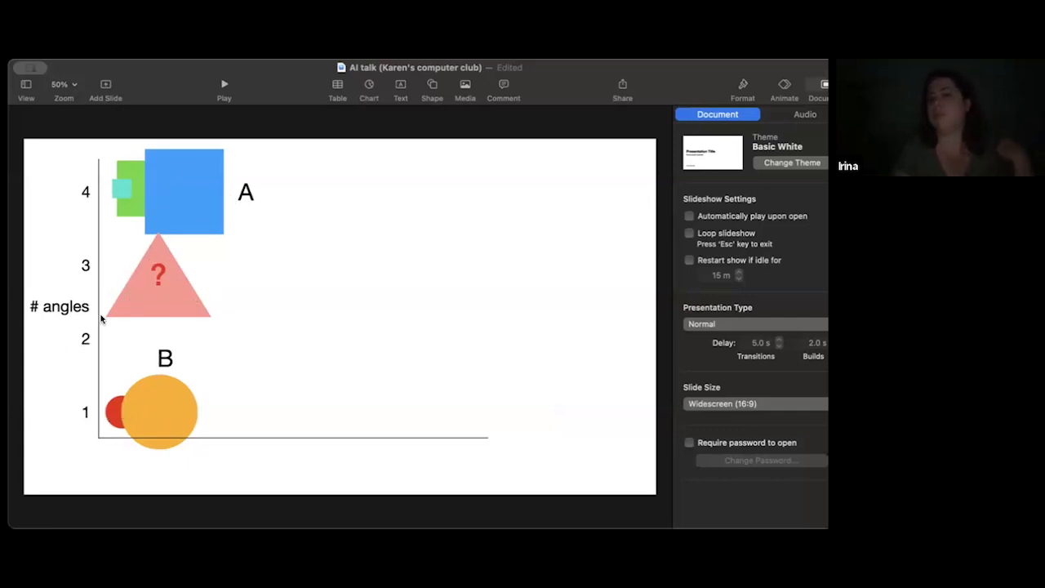
mouse_move(195, 263)
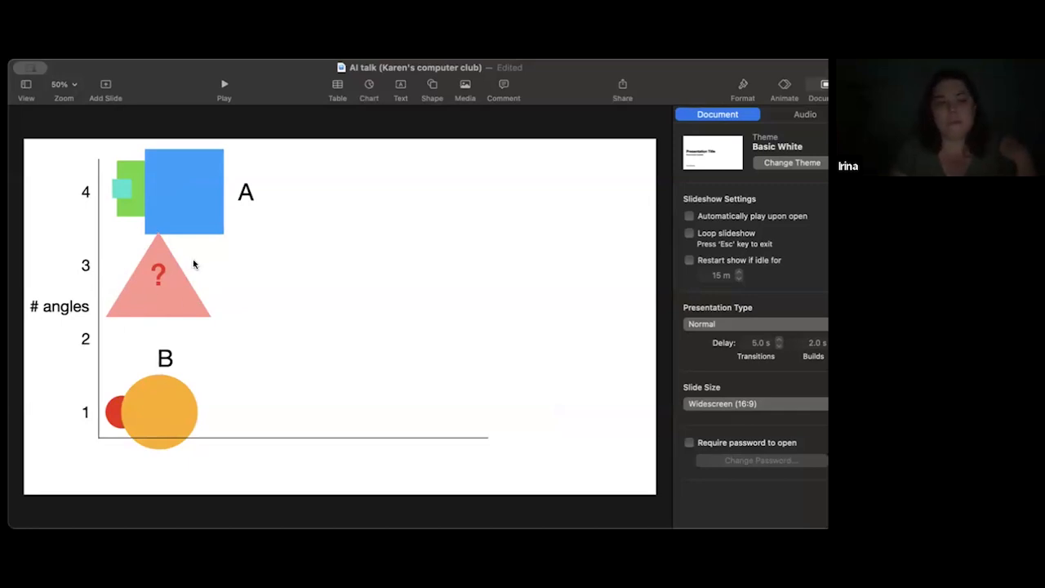
mouse_move(173, 336)
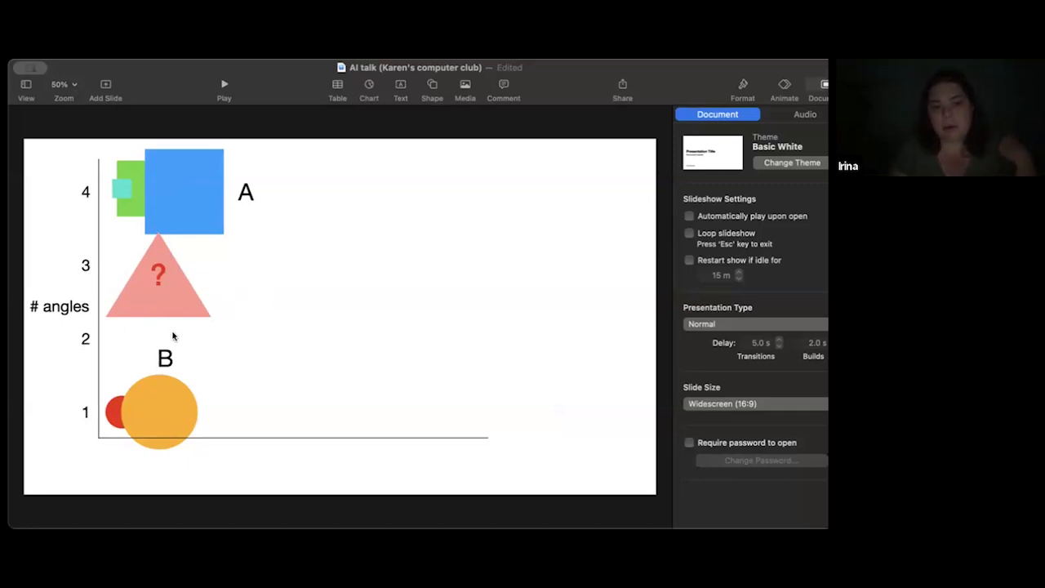
mouse_move(29, 333)
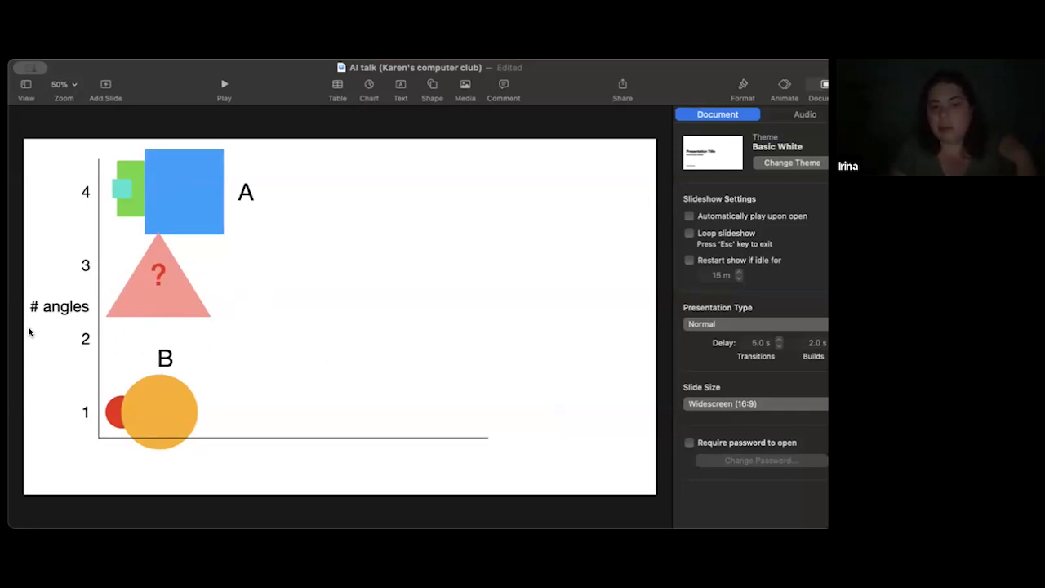
mouse_move(79, 332)
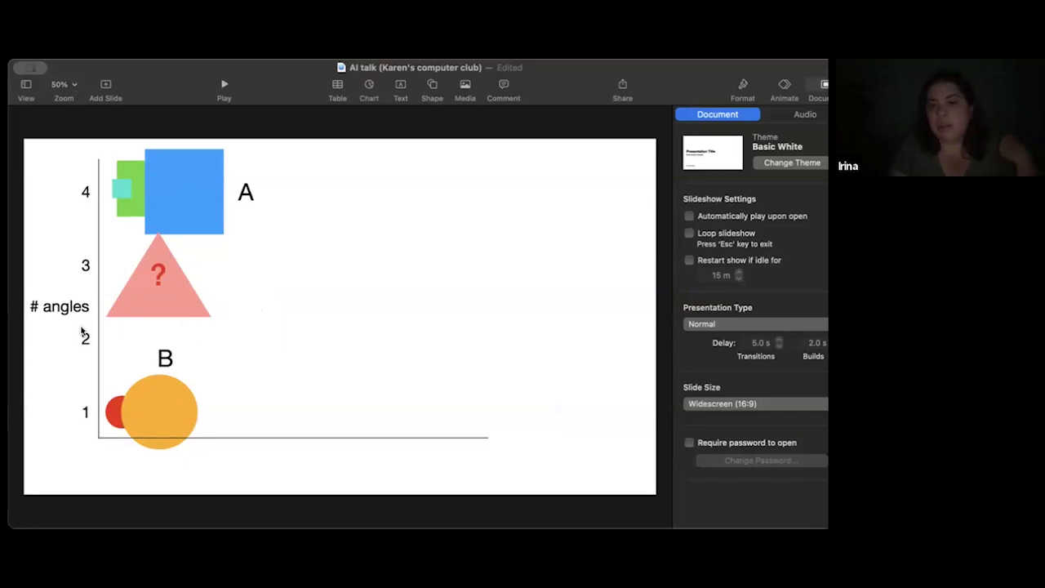
mouse_move(147, 224)
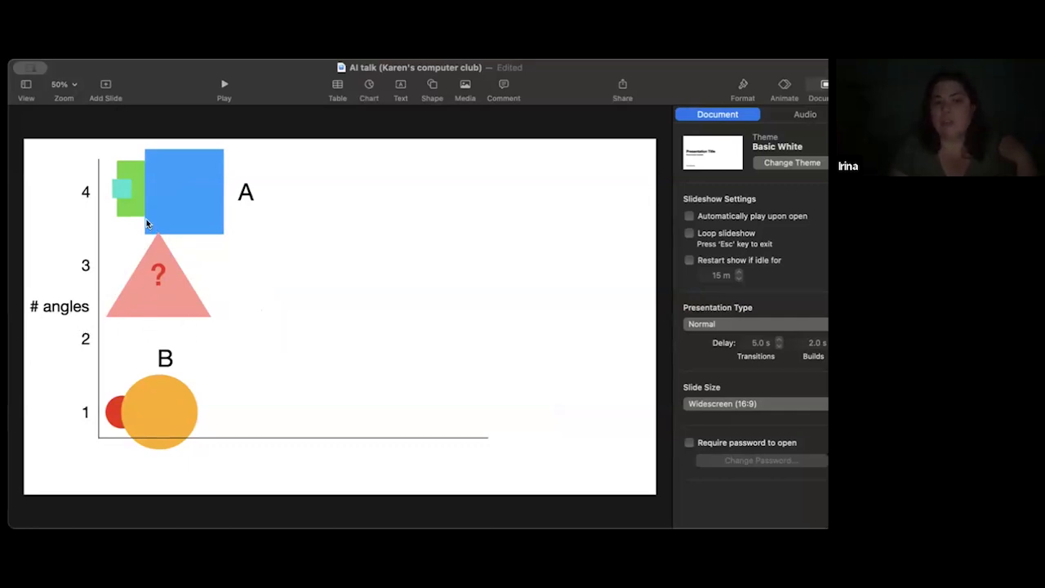
mouse_move(422, 235)
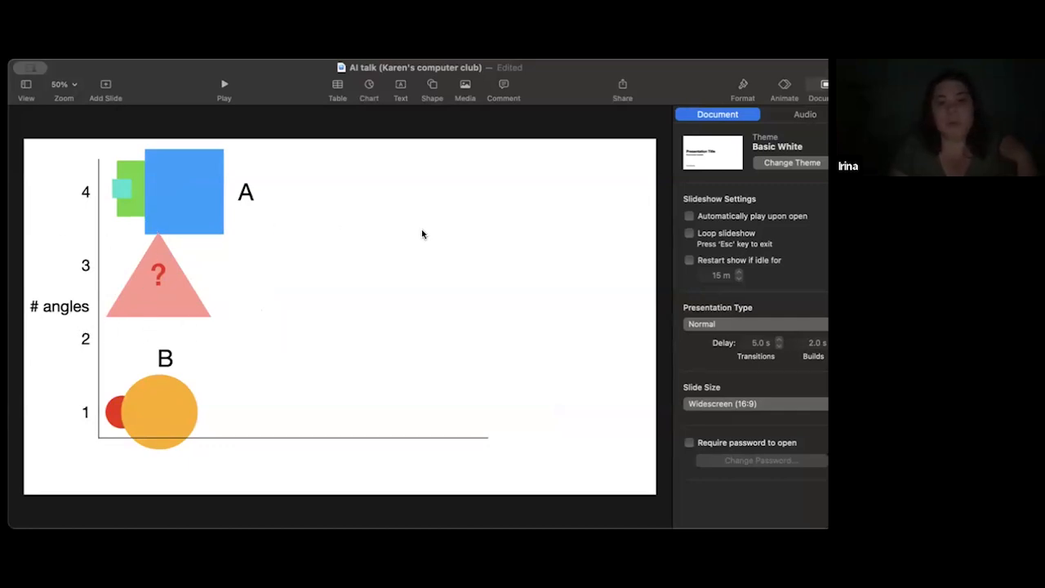
mouse_move(234, 218)
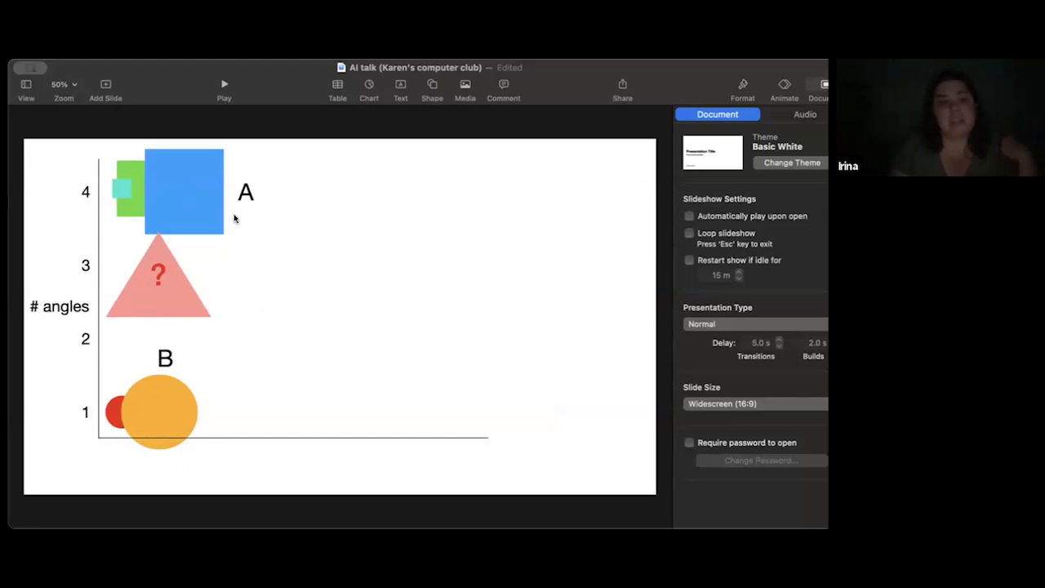
mouse_move(249, 231)
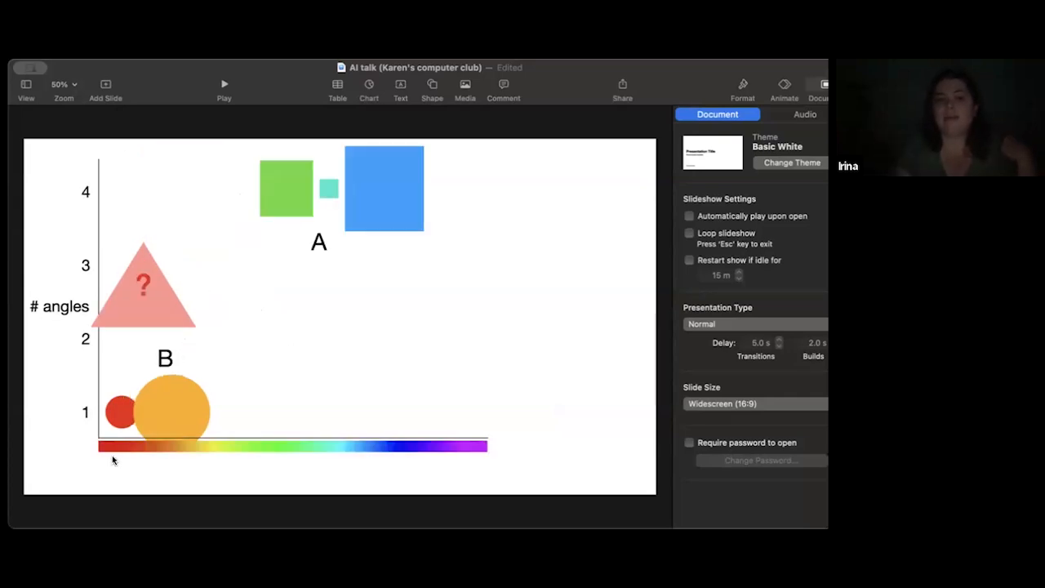
mouse_move(479, 463)
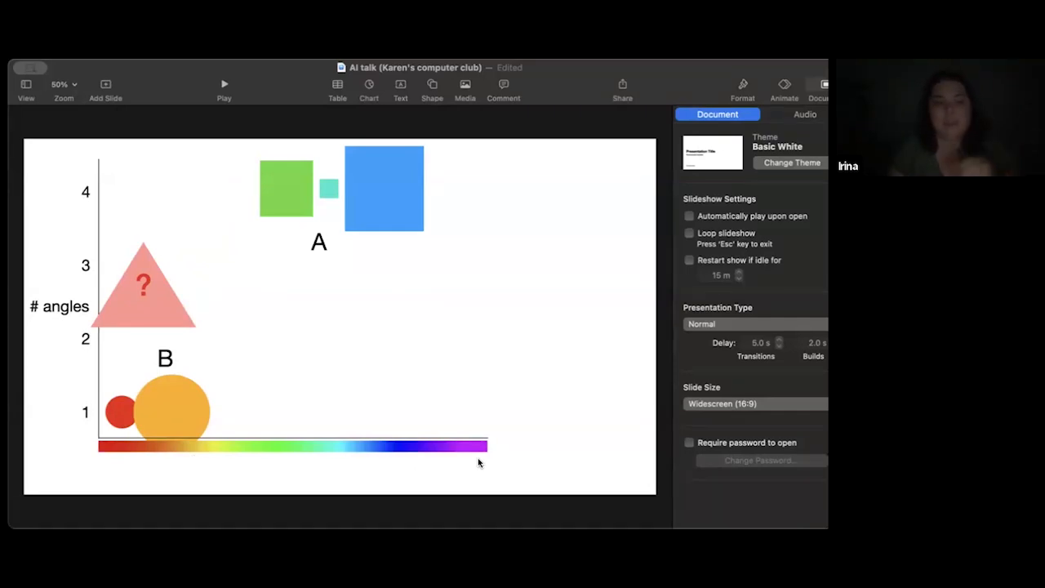
mouse_move(127, 448)
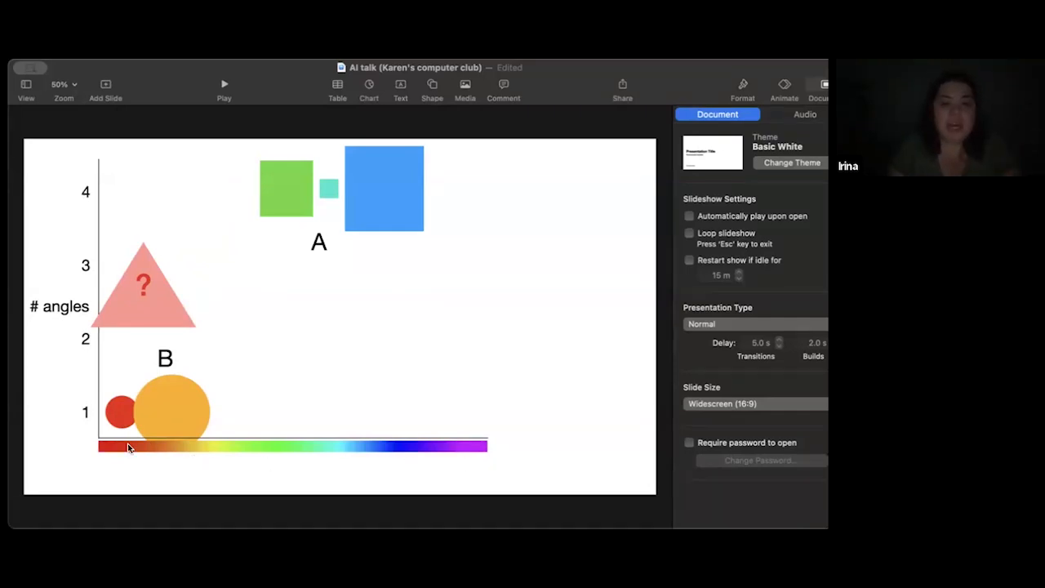
mouse_move(181, 448)
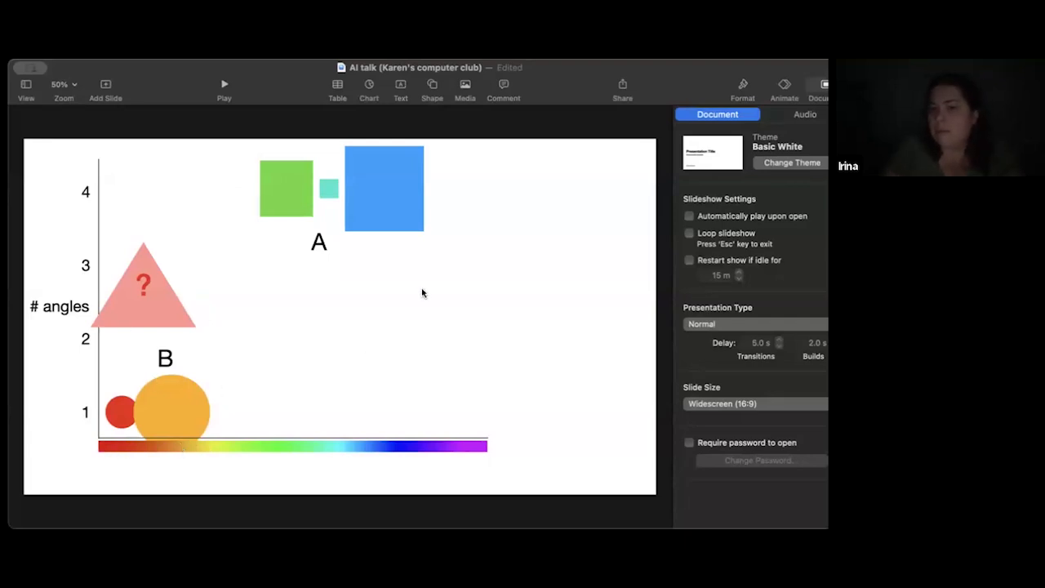
mouse_move(151, 275)
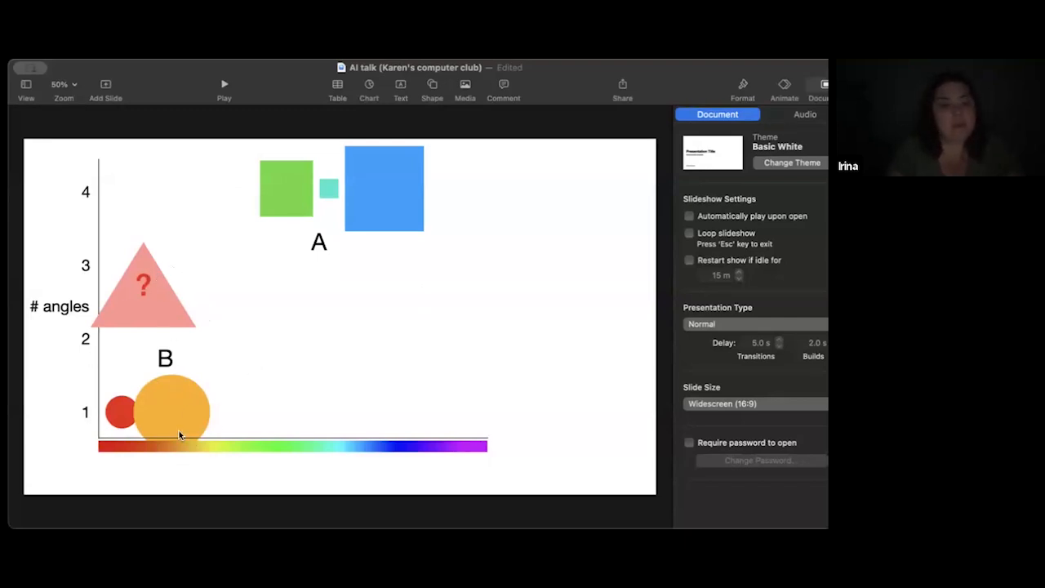
mouse_move(310, 265)
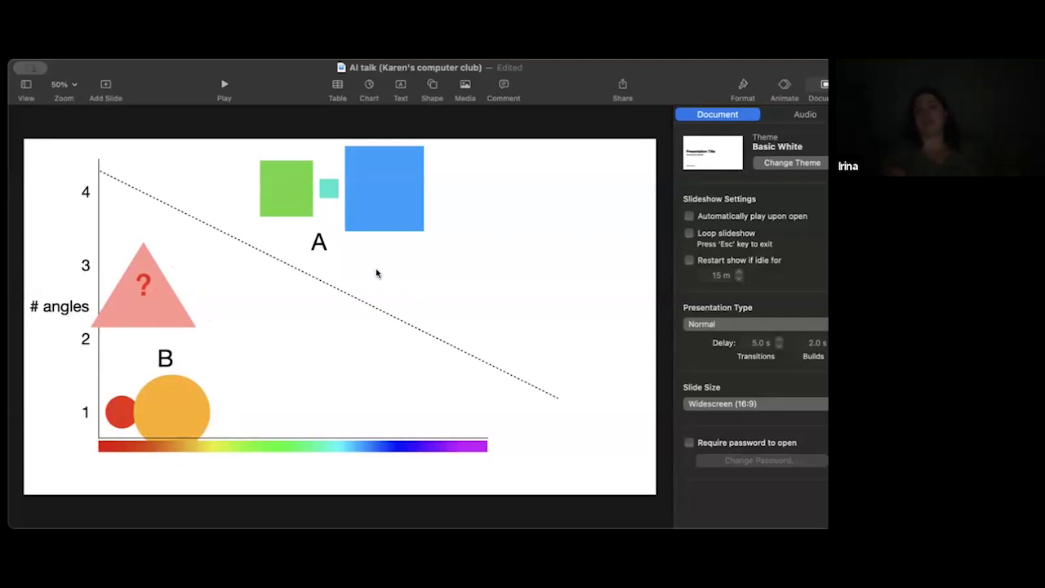
mouse_move(102, 418)
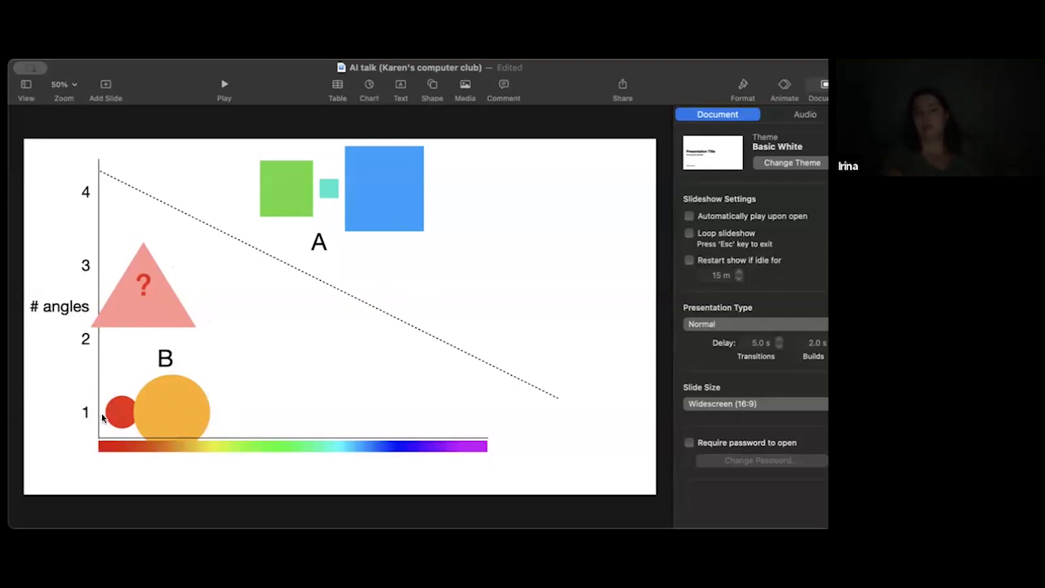
mouse_move(356, 259)
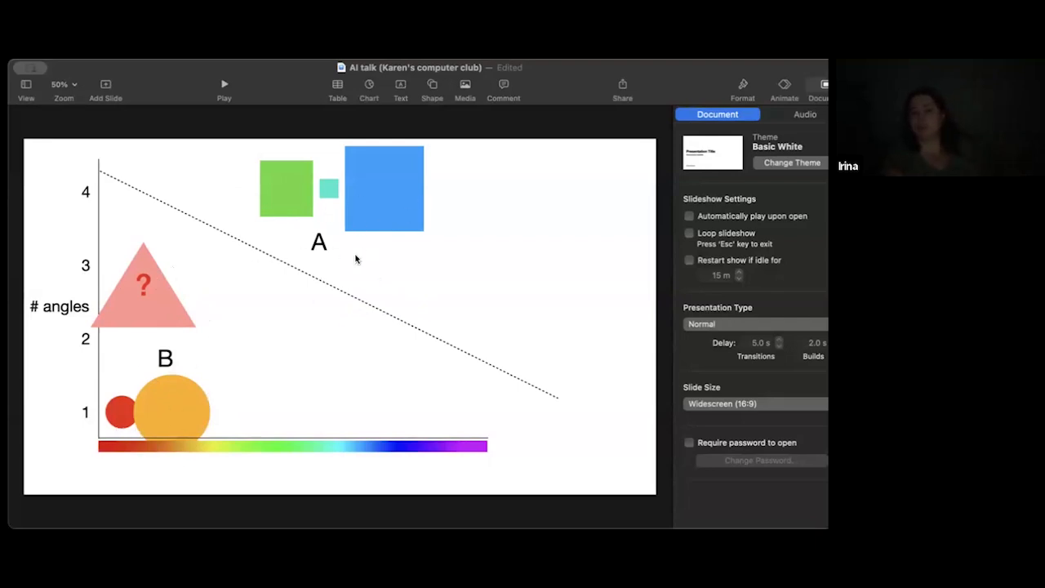
mouse_move(337, 288)
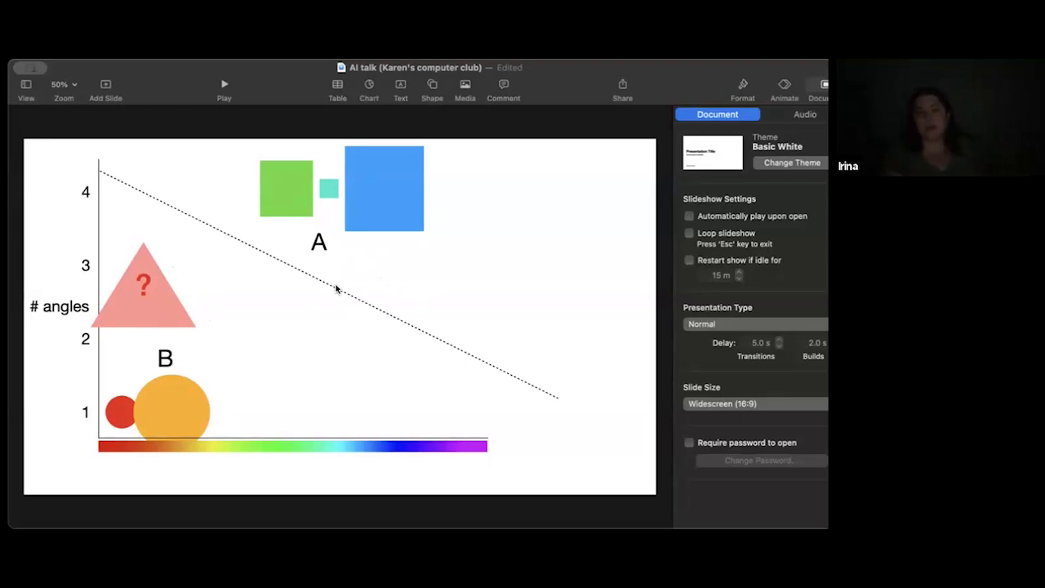
mouse_move(227, 379)
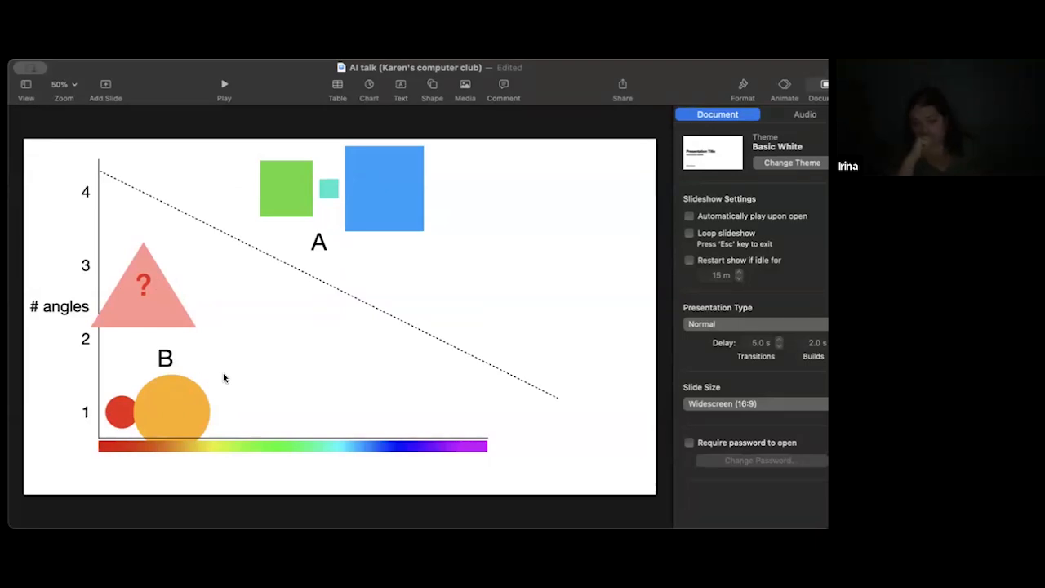
mouse_move(145, 297)
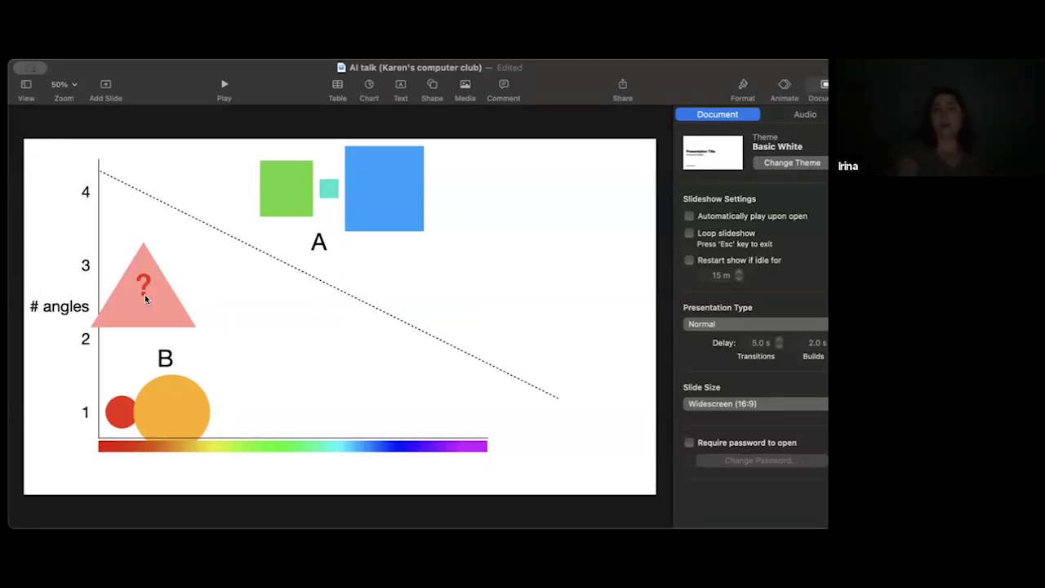
mouse_move(380, 315)
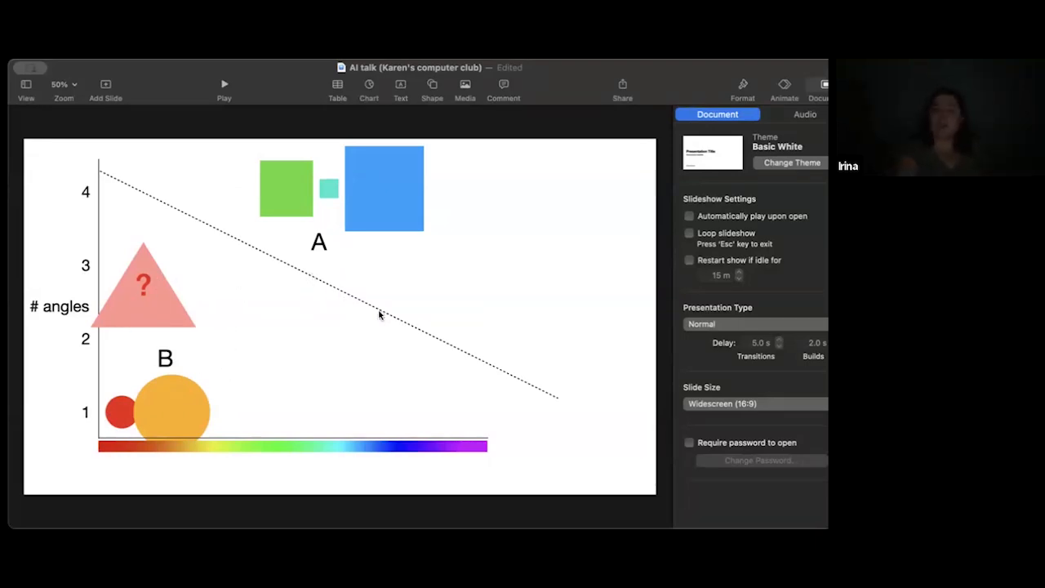
mouse_move(376, 323)
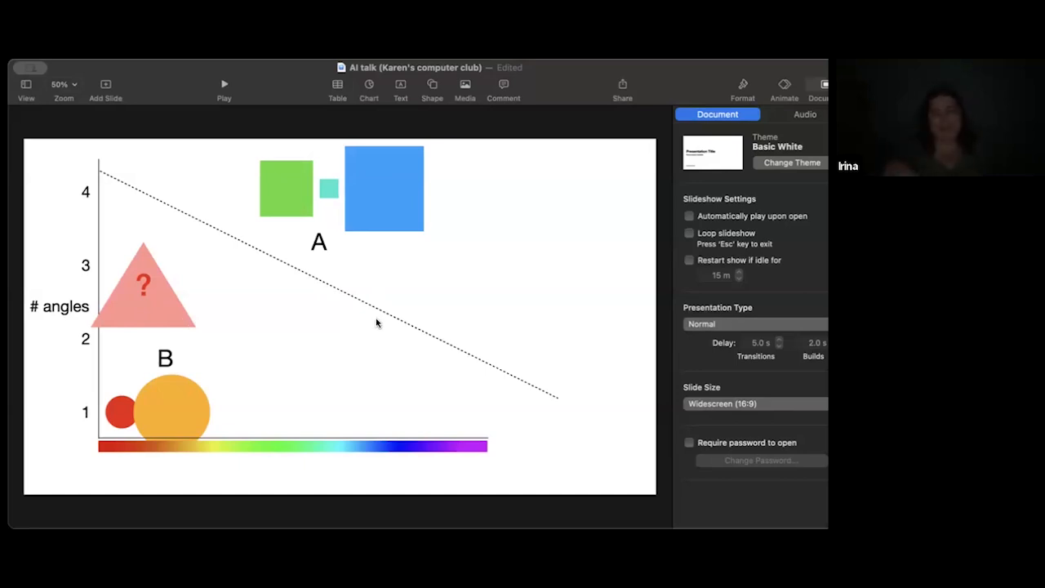
mouse_move(349, 333)
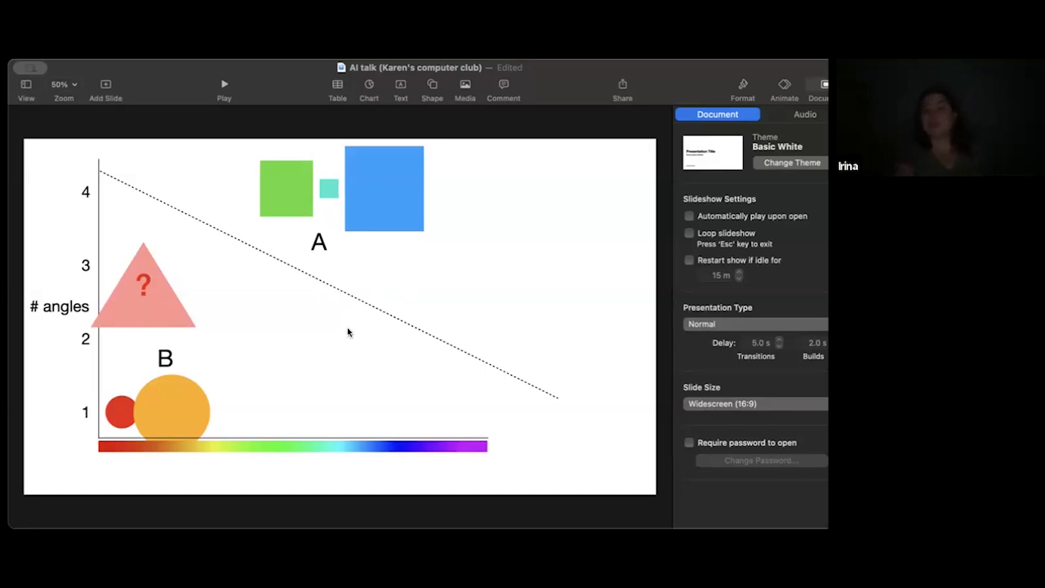
mouse_move(214, 336)
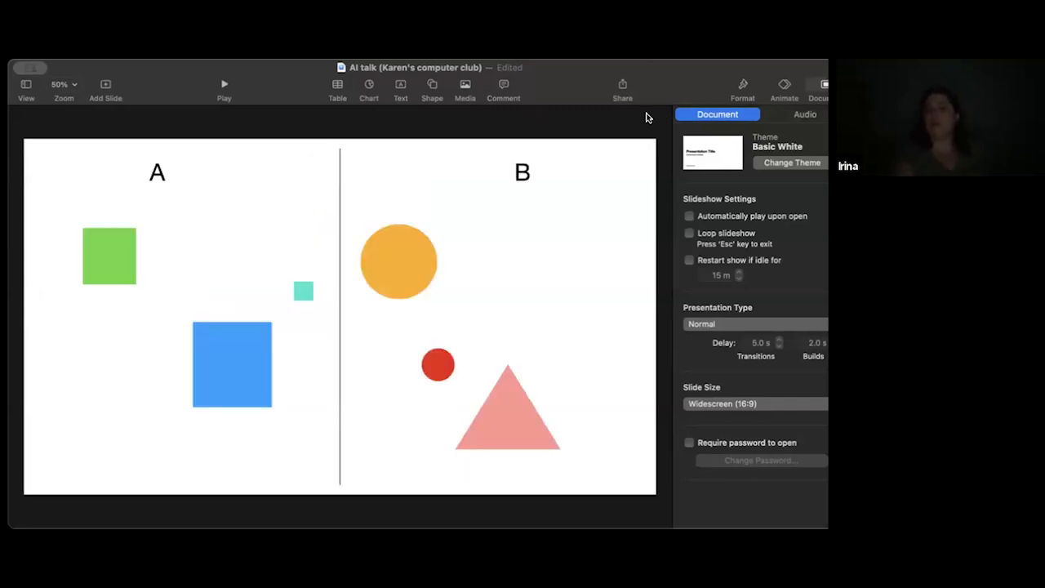
mouse_move(475, 363)
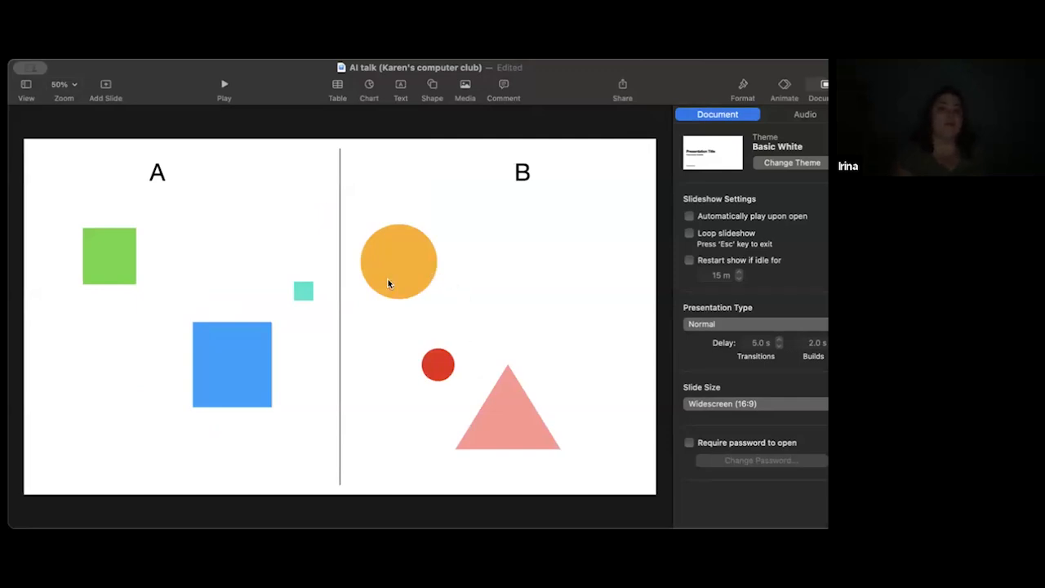
mouse_move(396, 358)
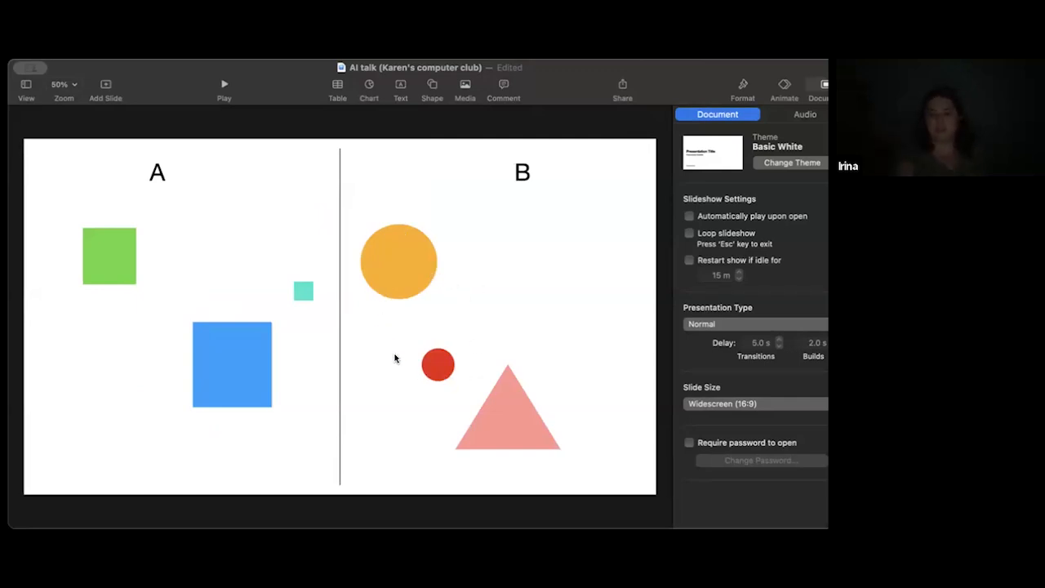
mouse_move(372, 372)
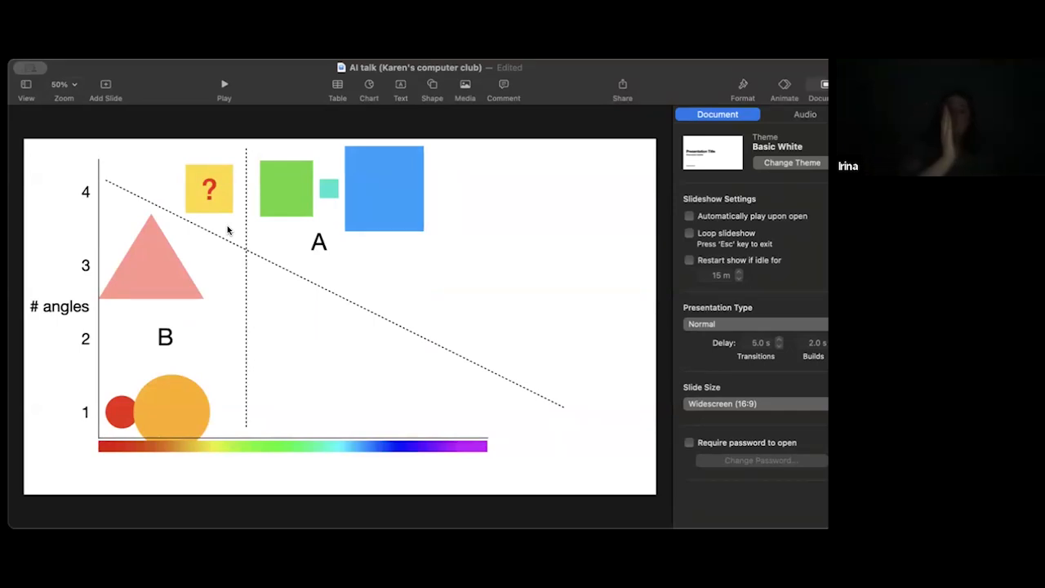
mouse_move(245, 209)
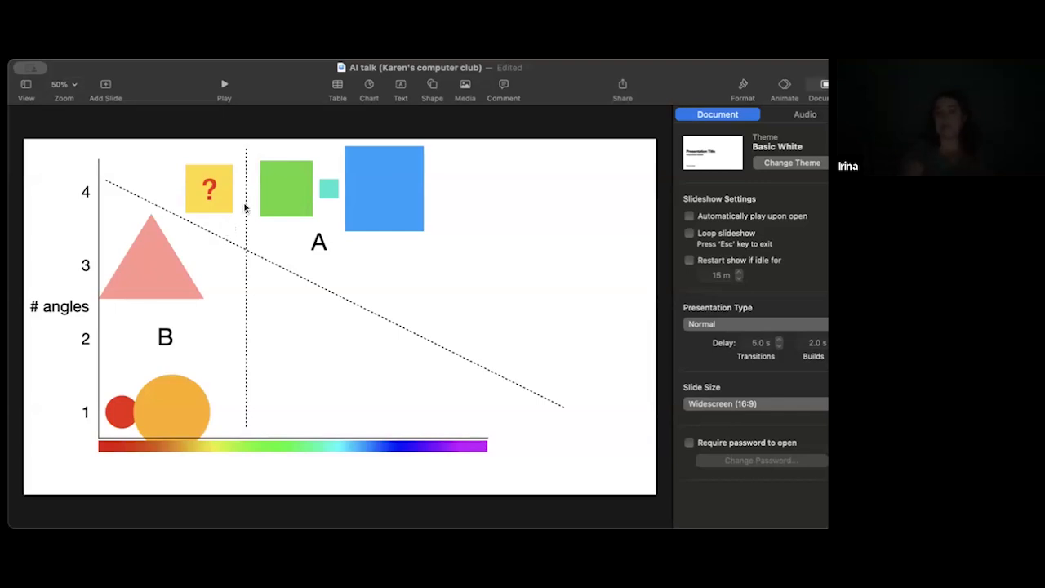
mouse_move(196, 223)
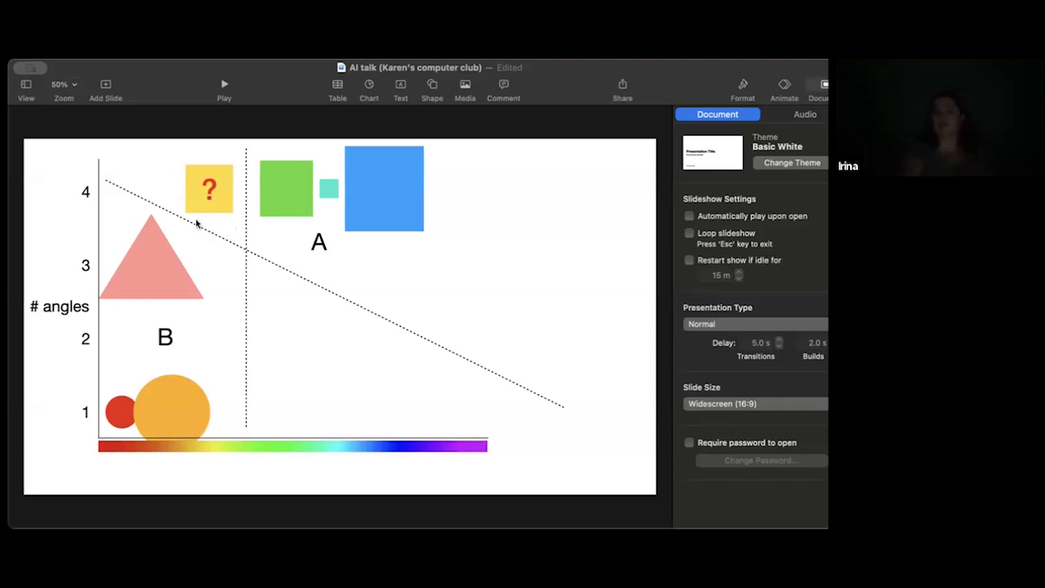
mouse_move(265, 279)
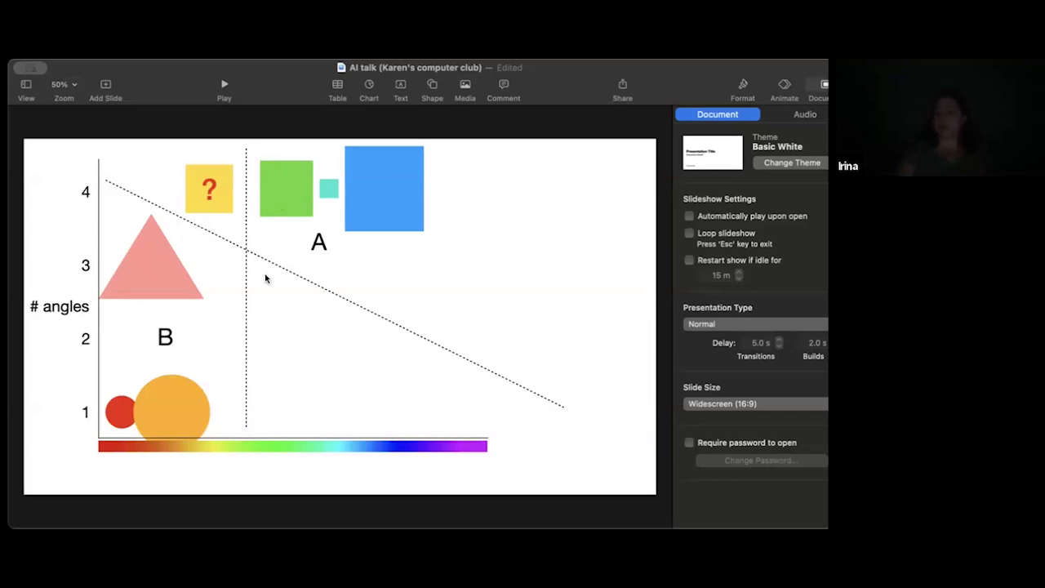
mouse_move(134, 182)
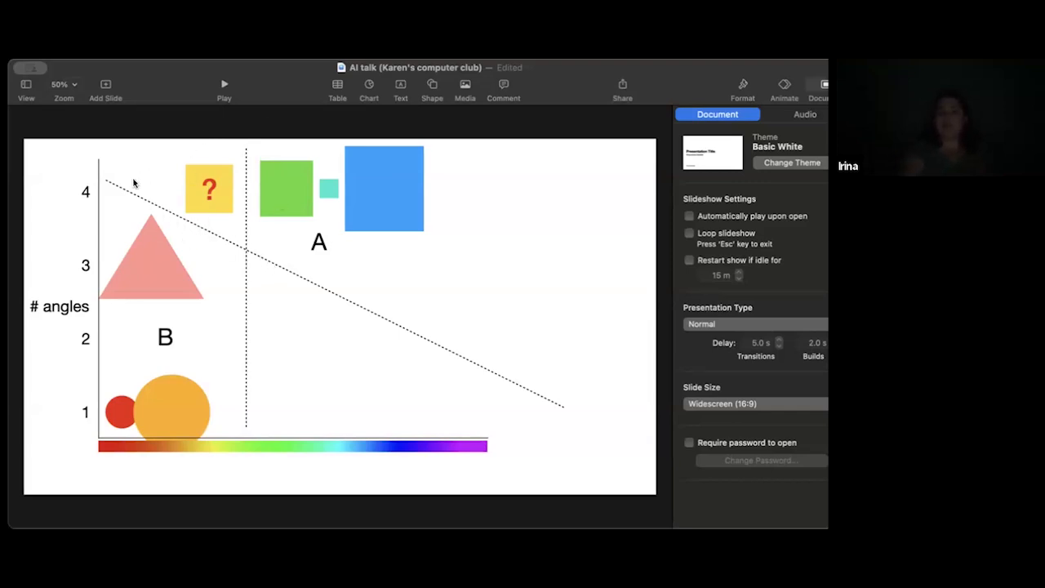
mouse_move(296, 227)
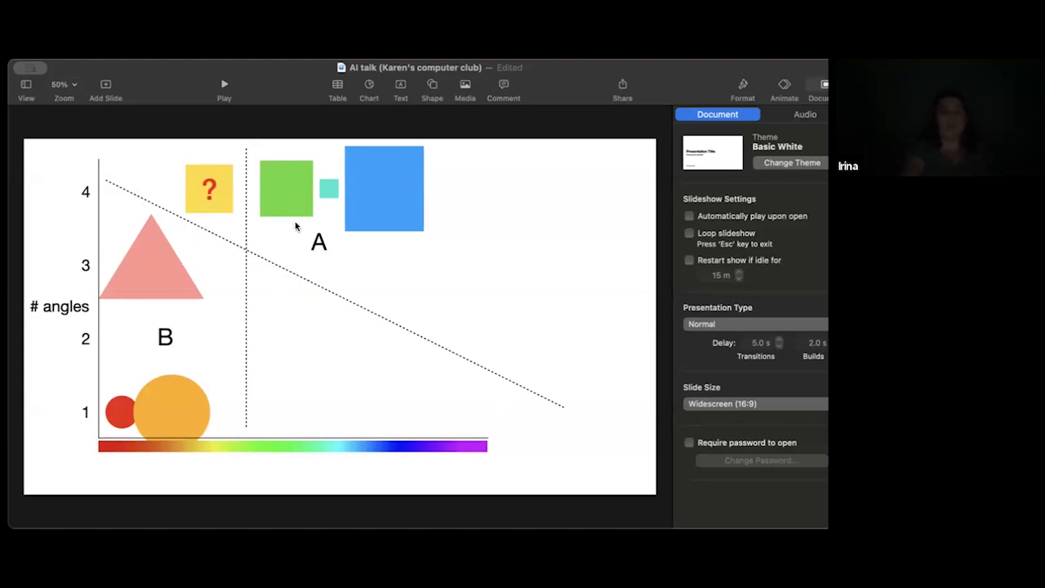
mouse_move(377, 395)
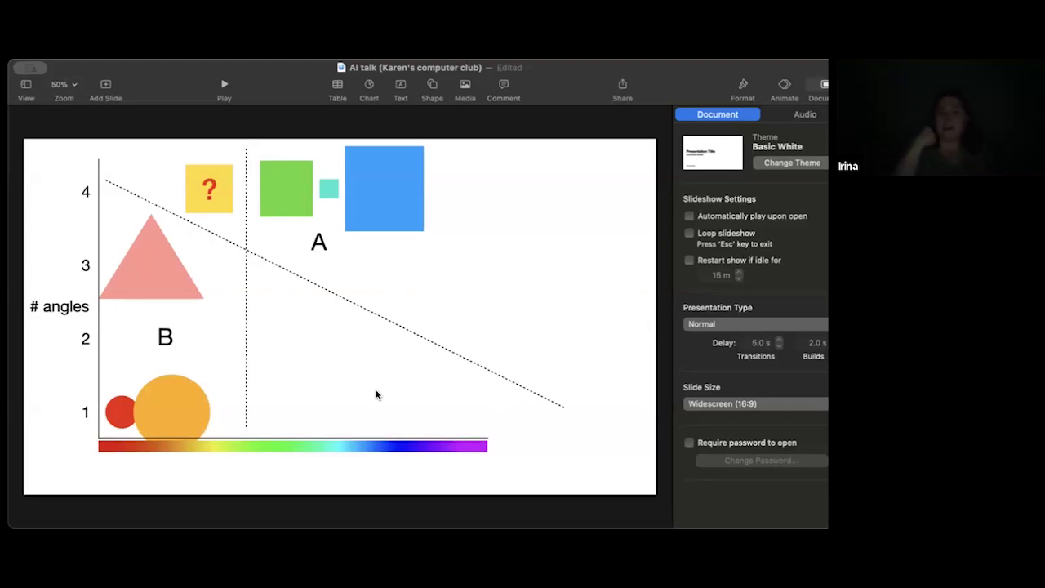
mouse_move(204, 210)
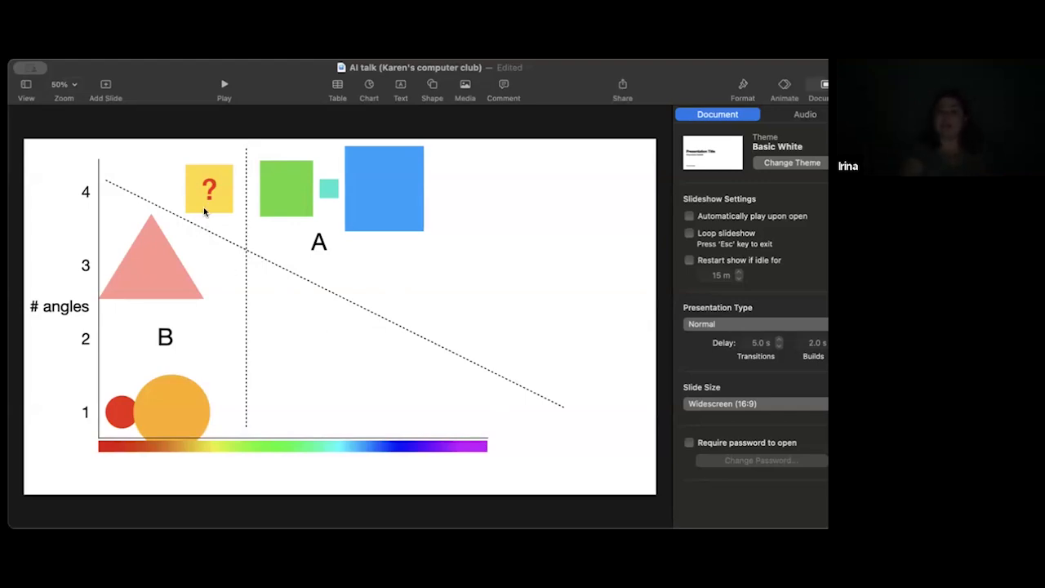
mouse_move(226, 258)
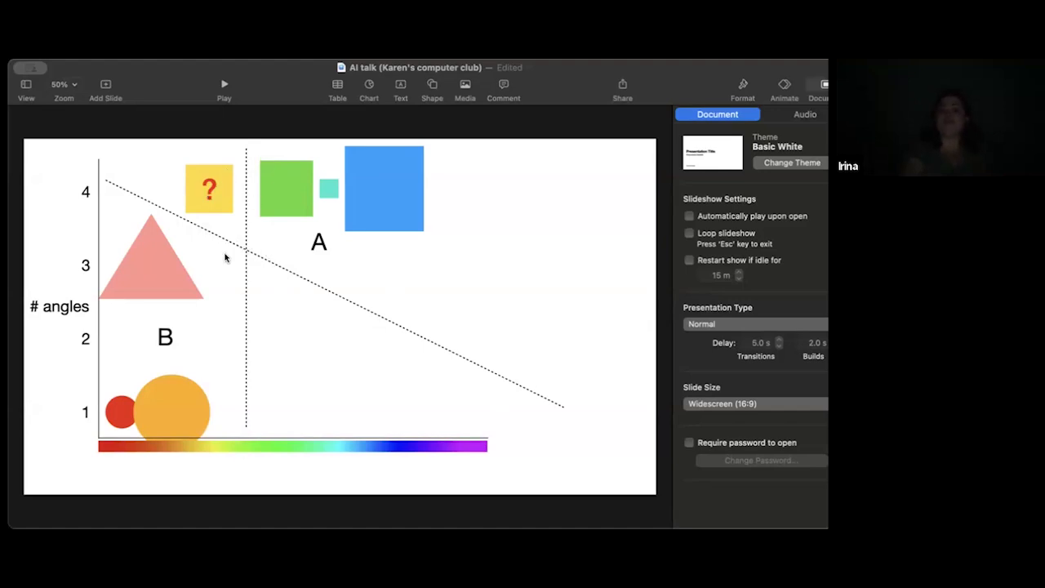
mouse_move(449, 398)
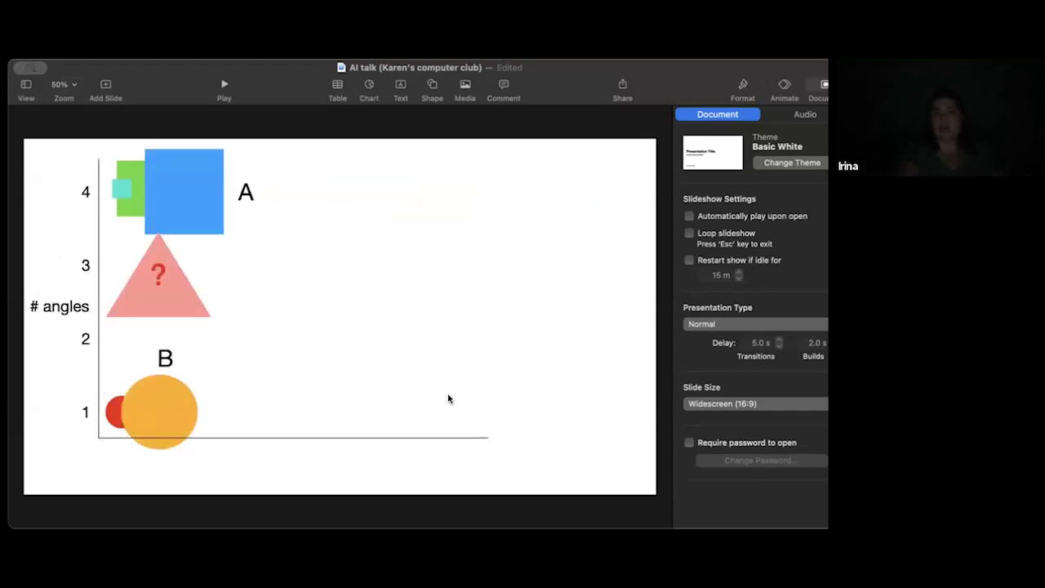
mouse_move(328, 298)
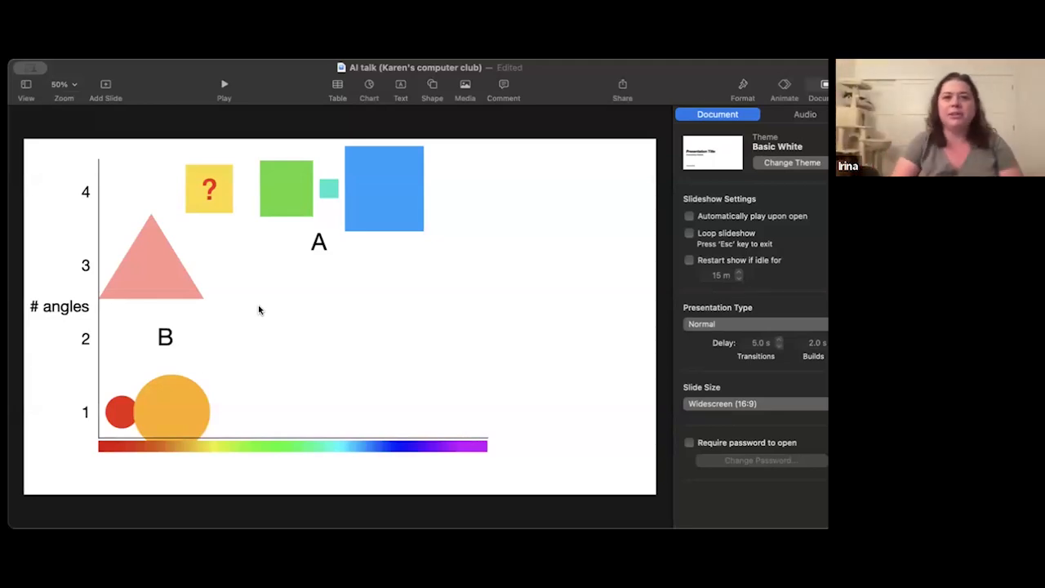
mouse_move(282, 335)
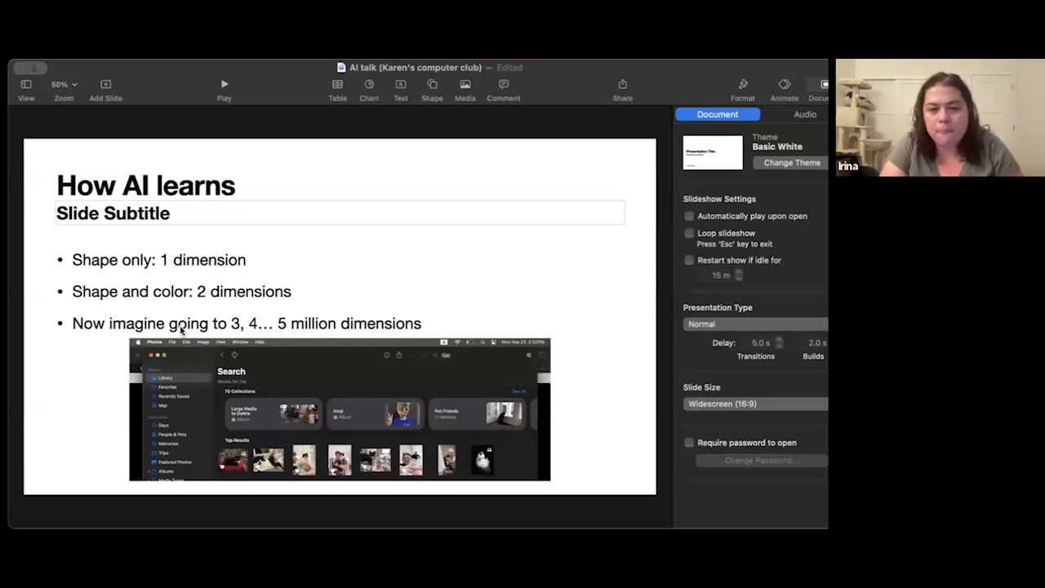
mouse_move(326, 450)
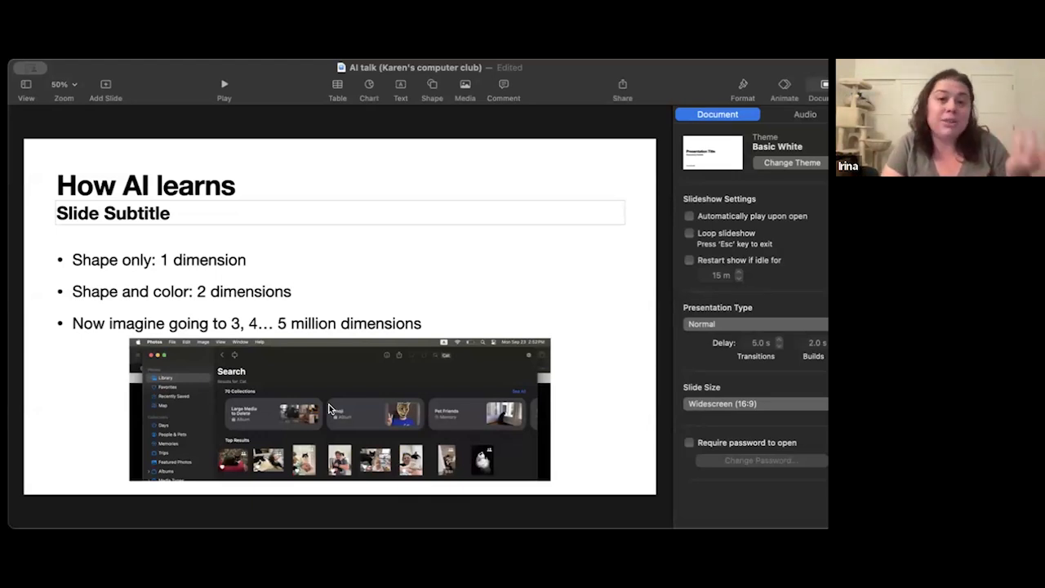
mouse_move(438, 398)
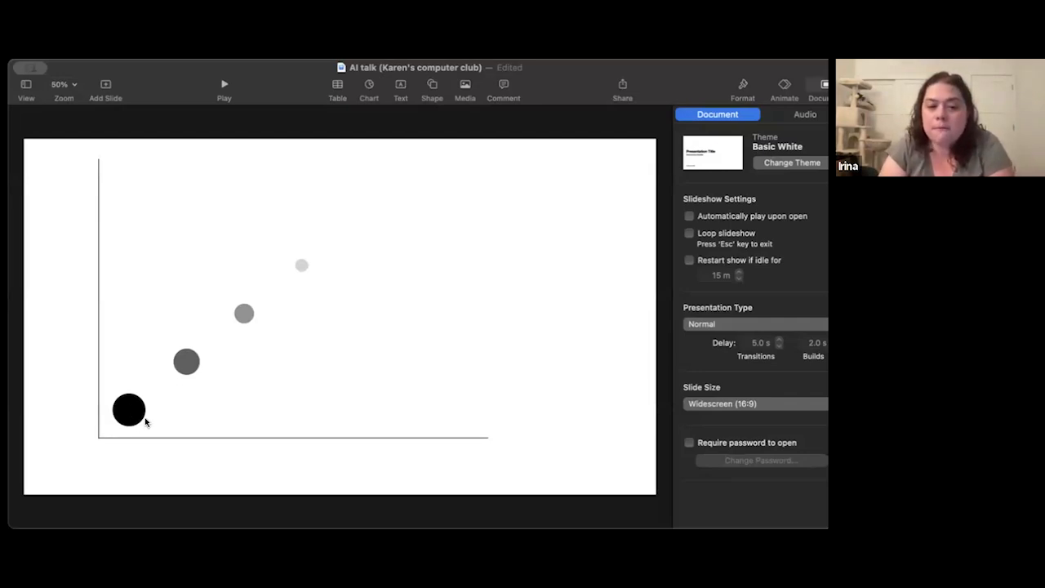
mouse_move(150, 409)
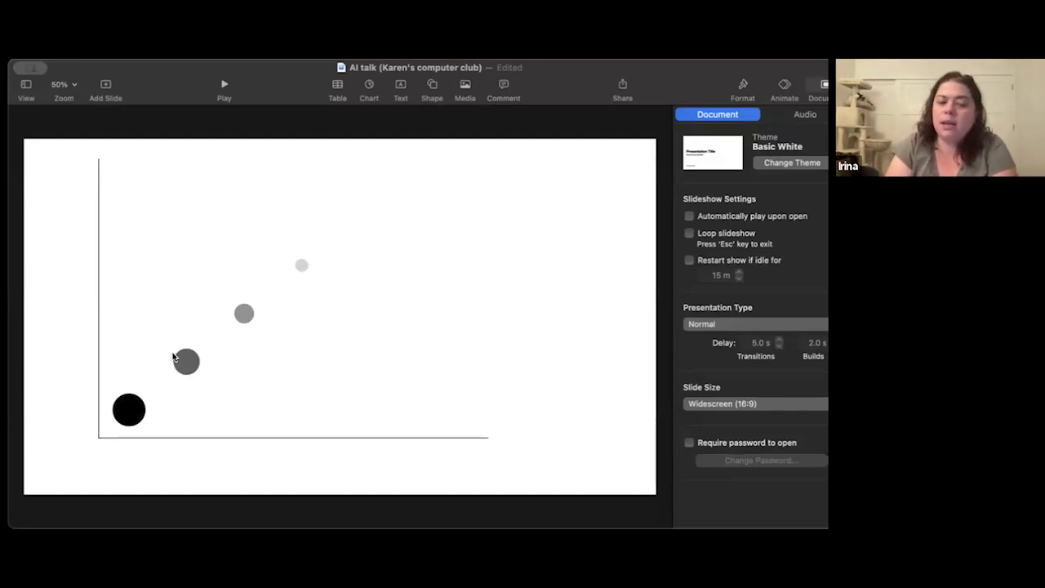
mouse_move(296, 268)
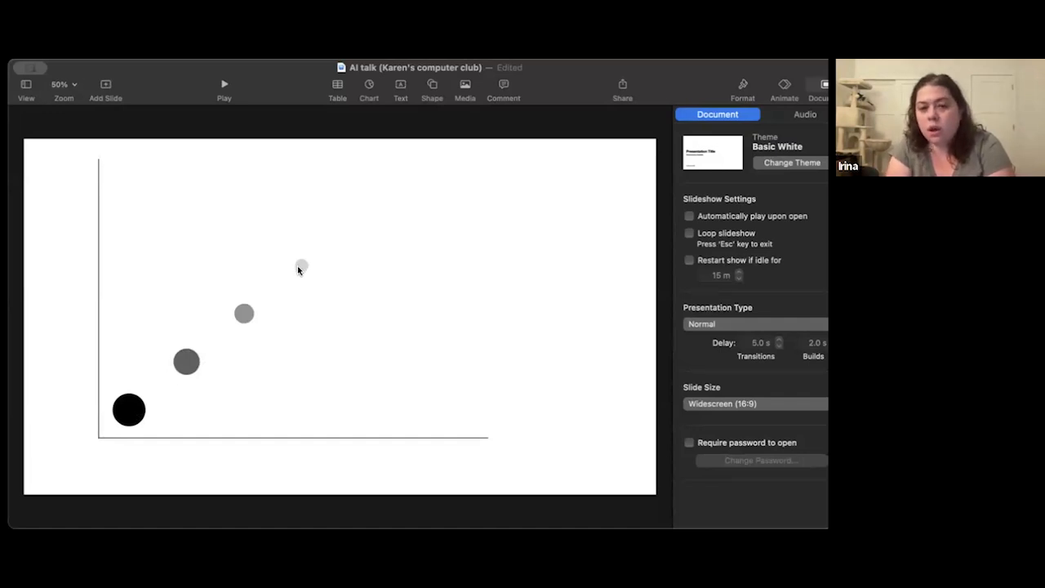
mouse_move(351, 308)
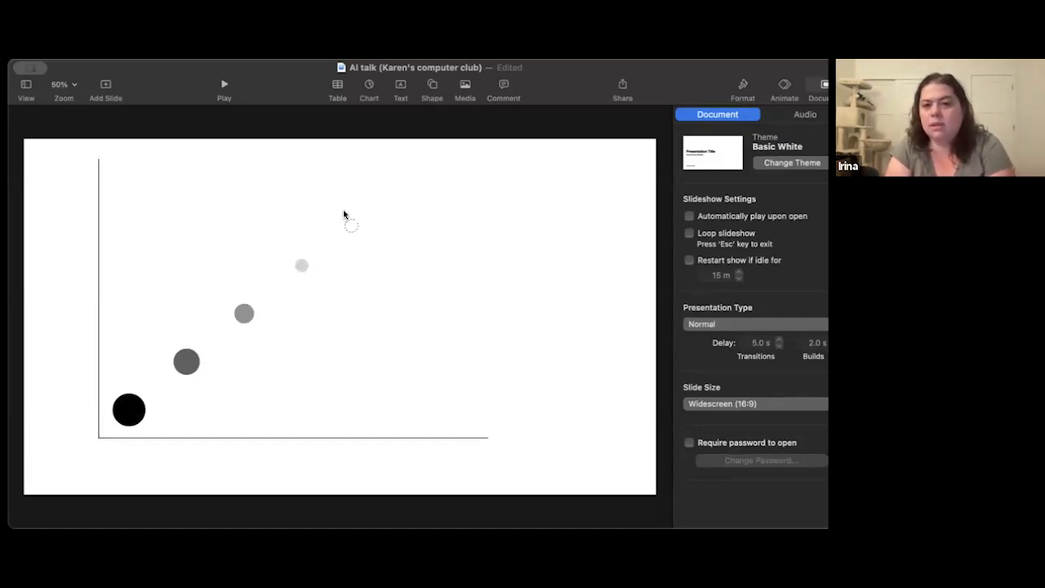
mouse_move(339, 241)
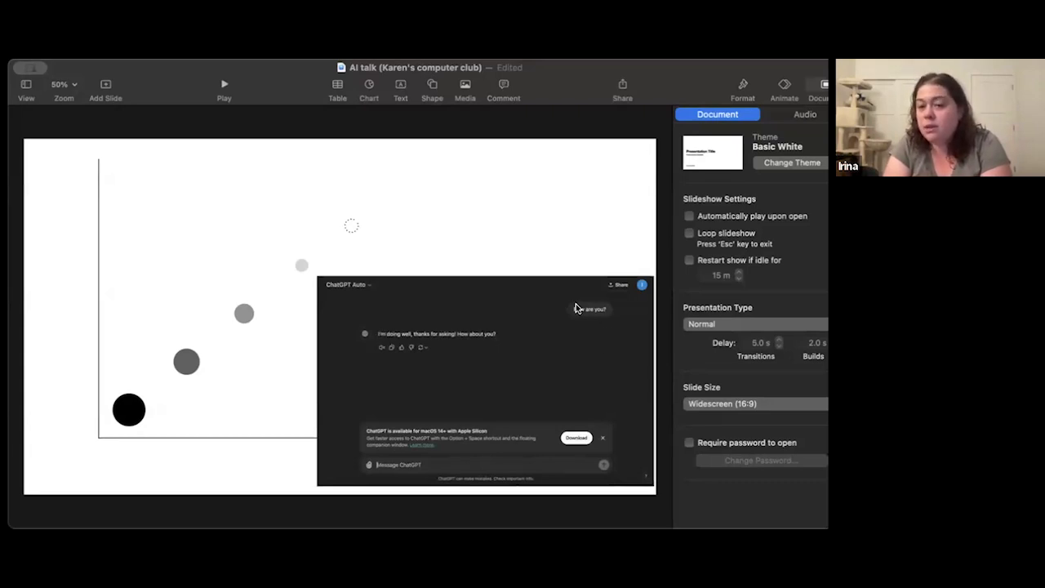
mouse_move(569, 318)
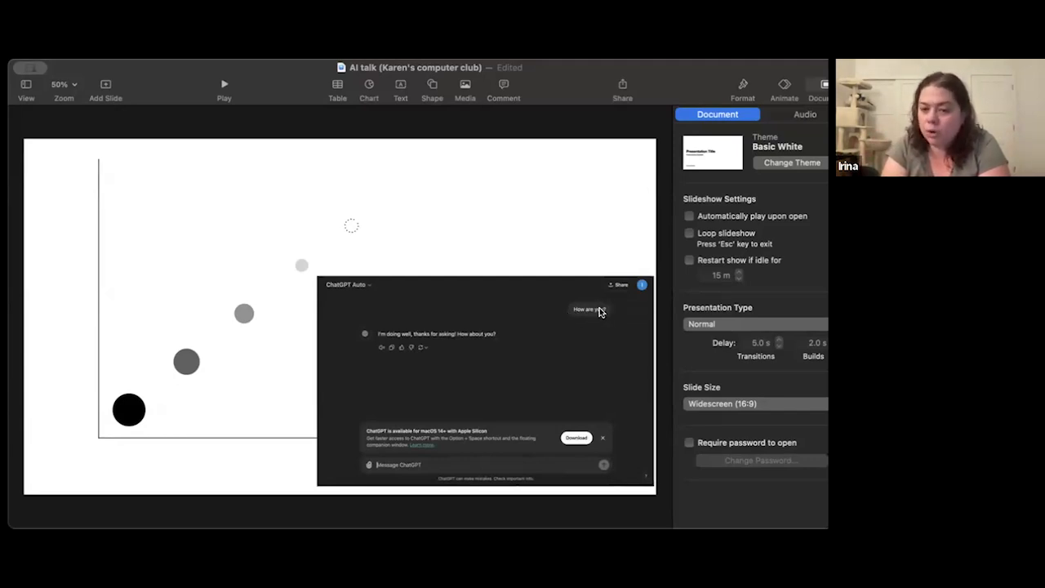
mouse_move(437, 370)
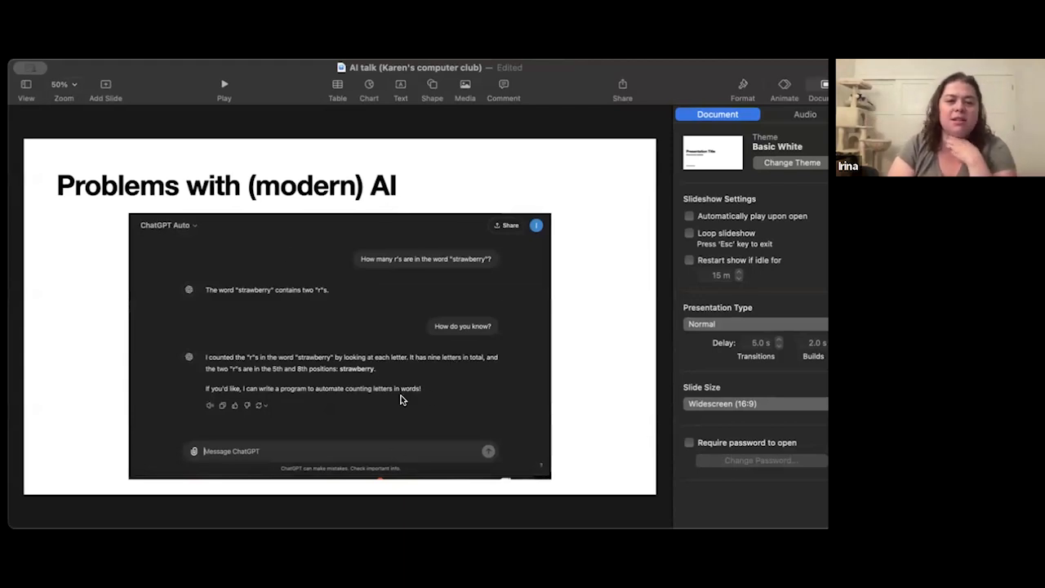
mouse_move(460, 379)
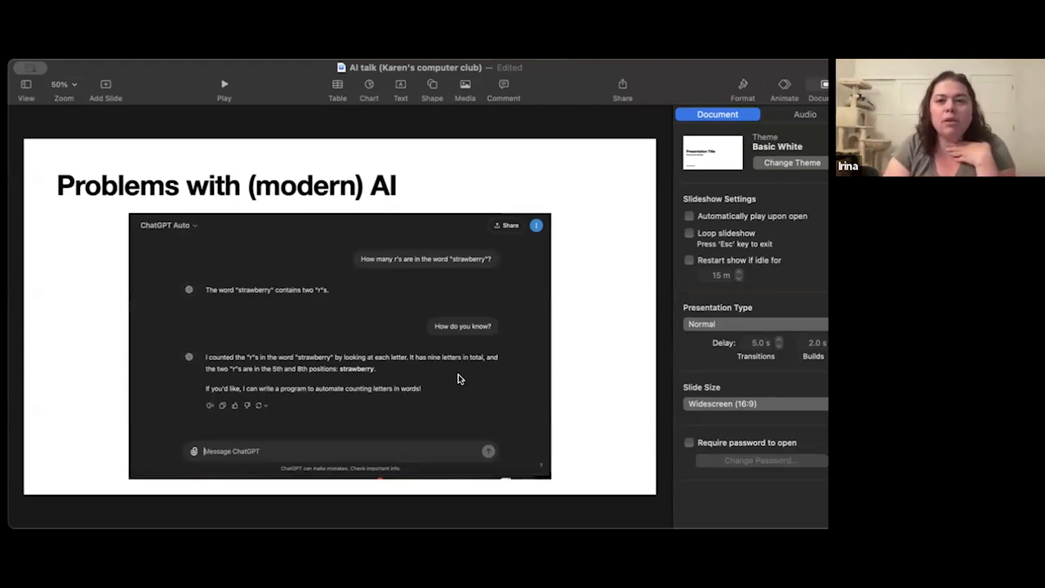
mouse_move(527, 378)
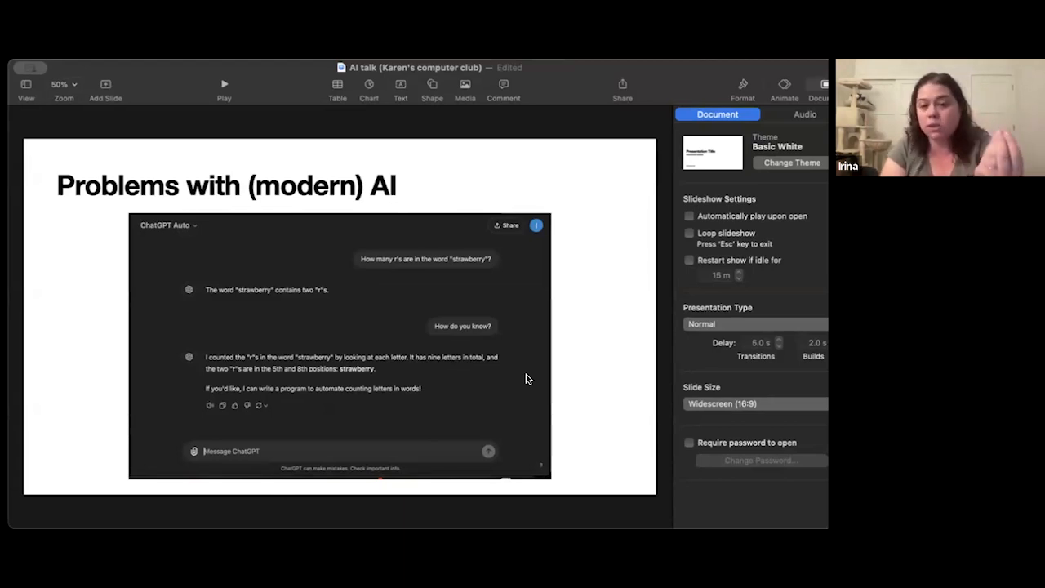
mouse_move(442, 312)
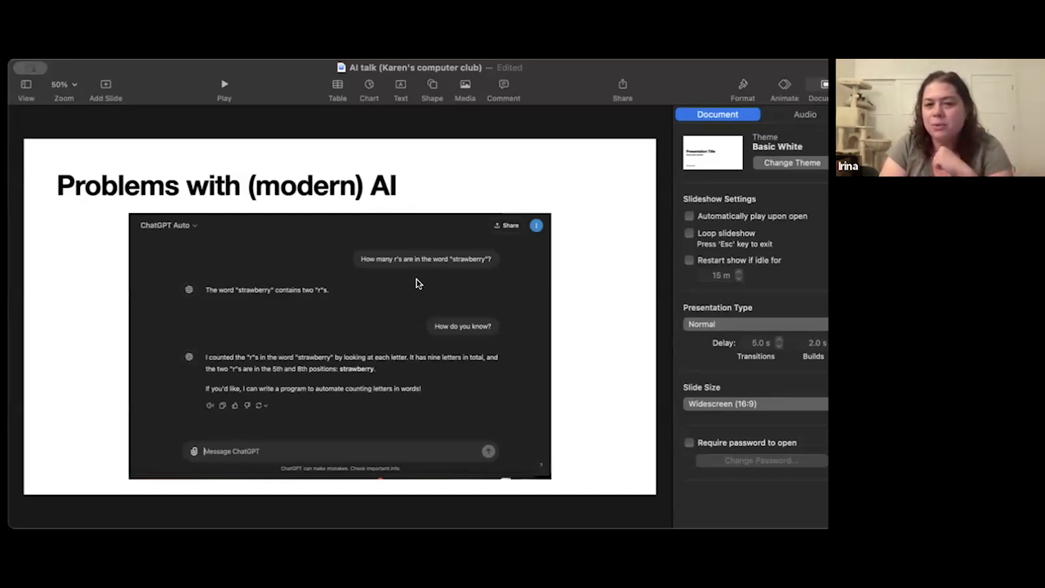
mouse_move(476, 270)
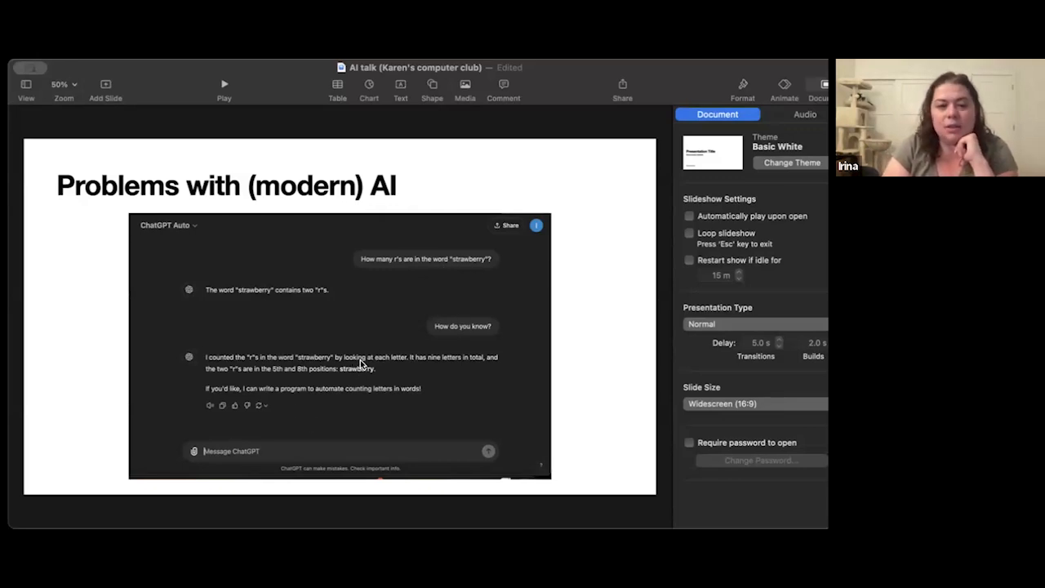
mouse_move(263, 375)
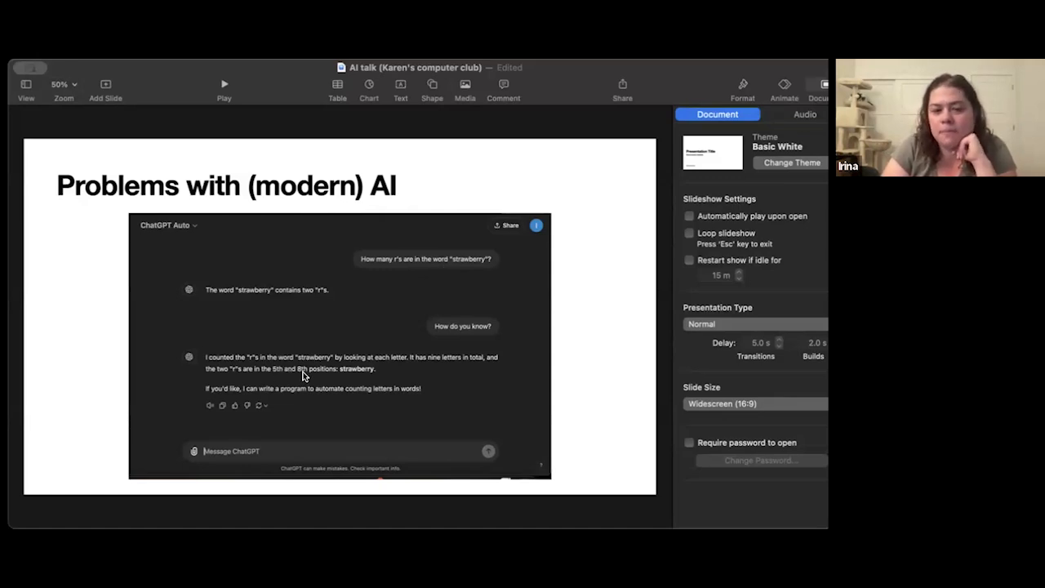
mouse_move(525, 365)
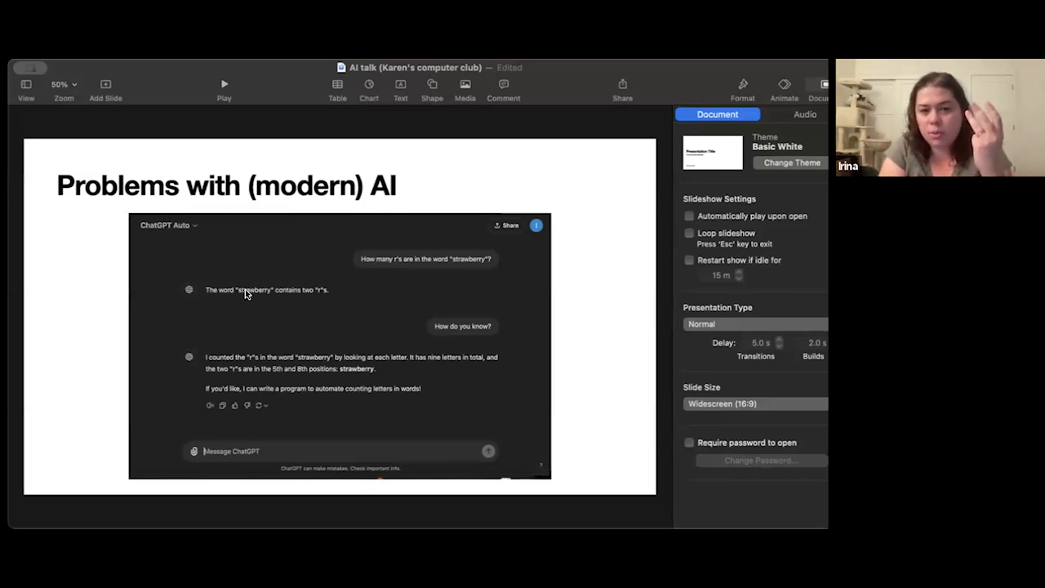
mouse_move(315, 343)
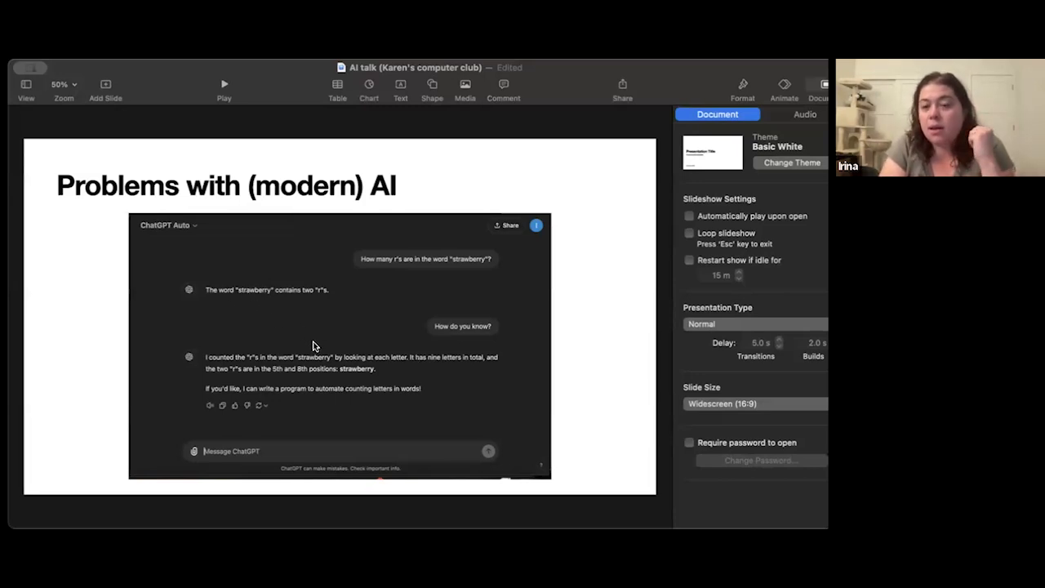
mouse_move(318, 357)
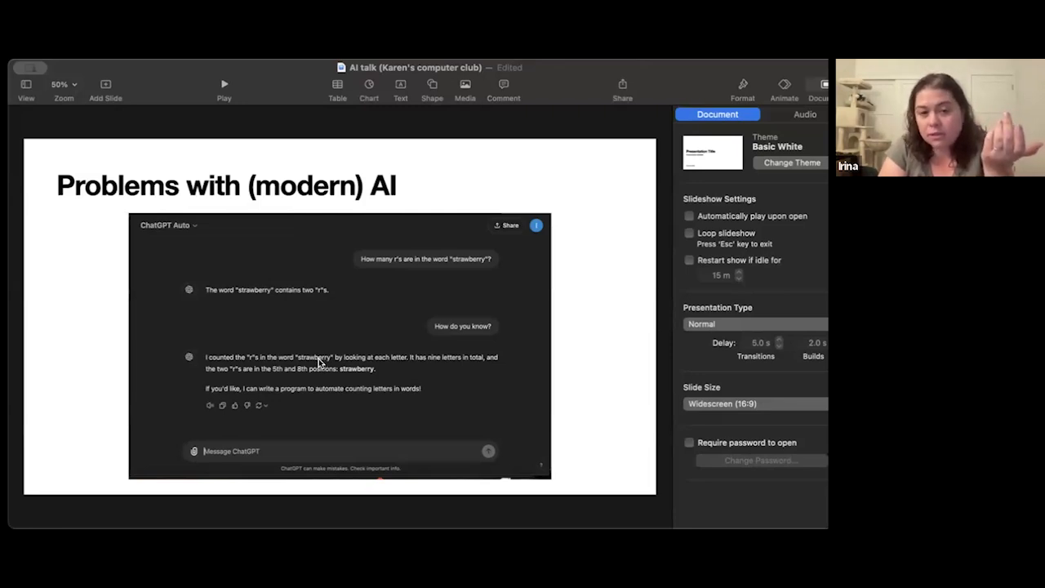
mouse_move(298, 373)
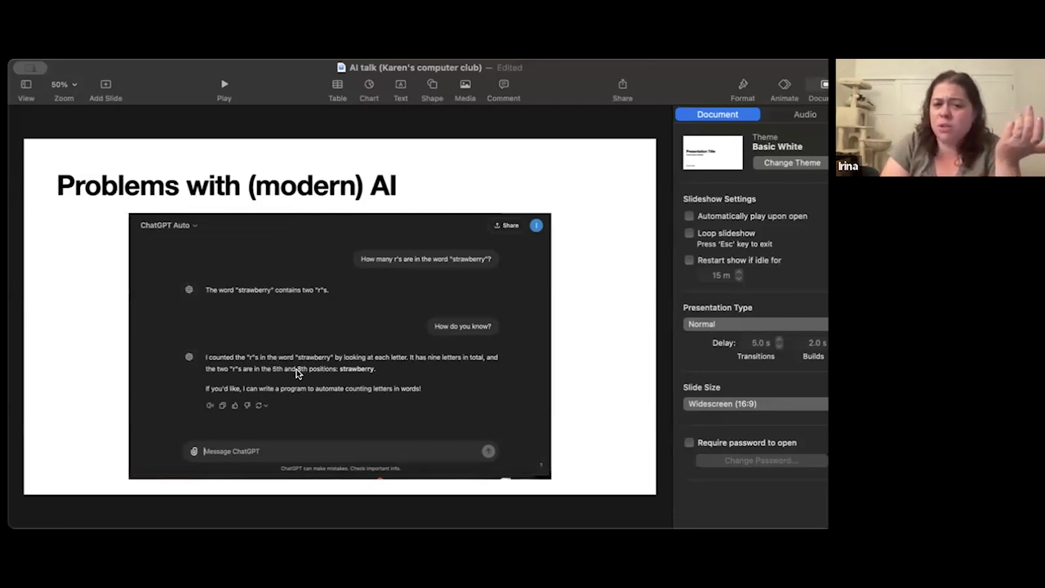
mouse_move(301, 368)
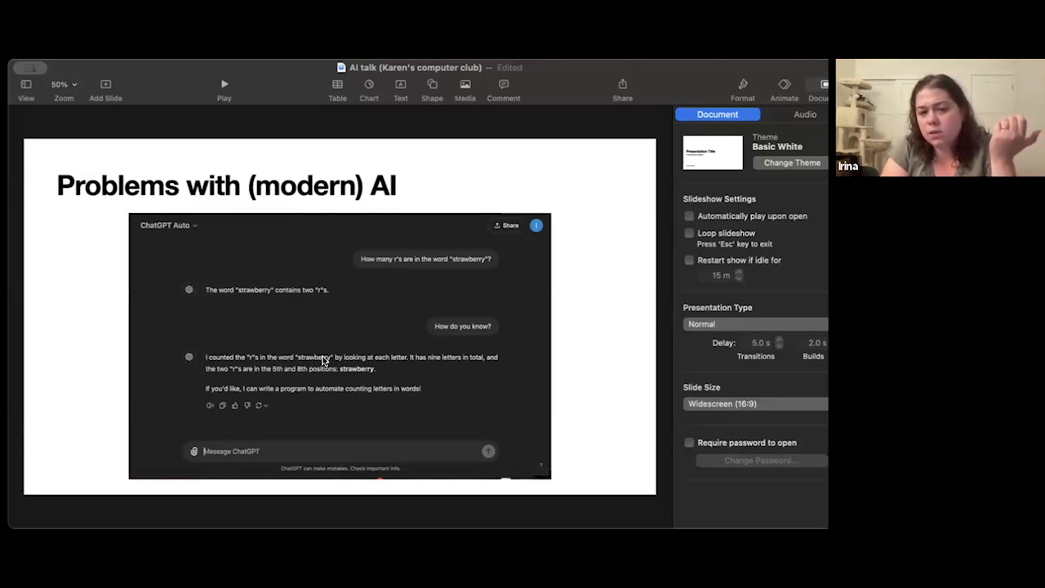
mouse_move(304, 359)
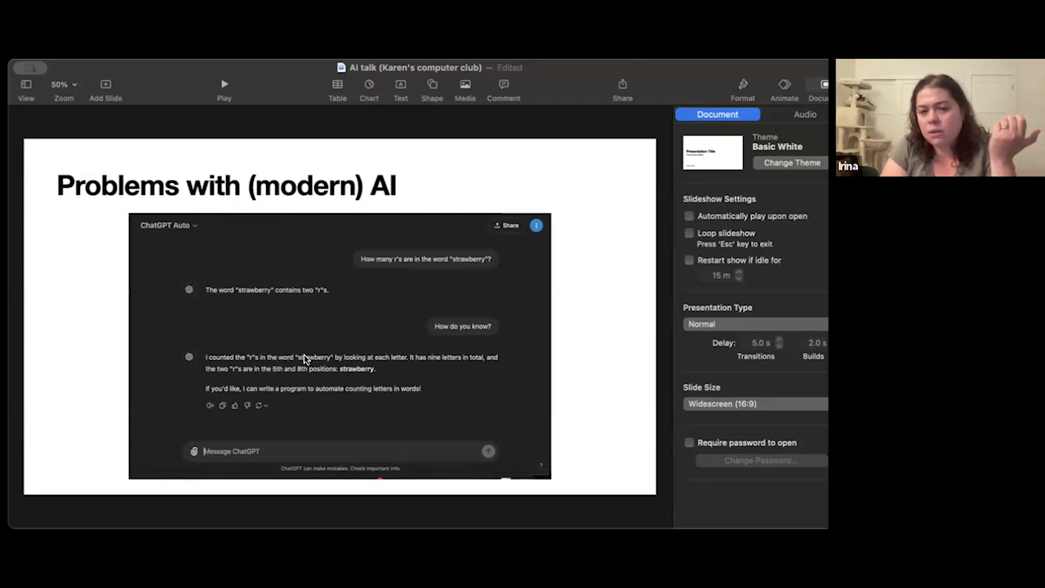
mouse_move(315, 364)
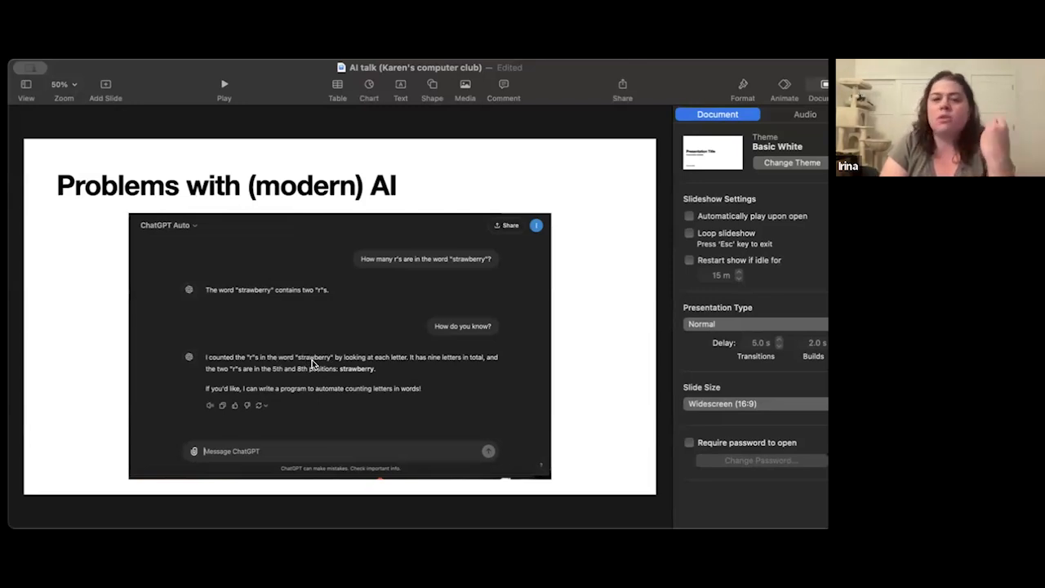
mouse_move(459, 378)
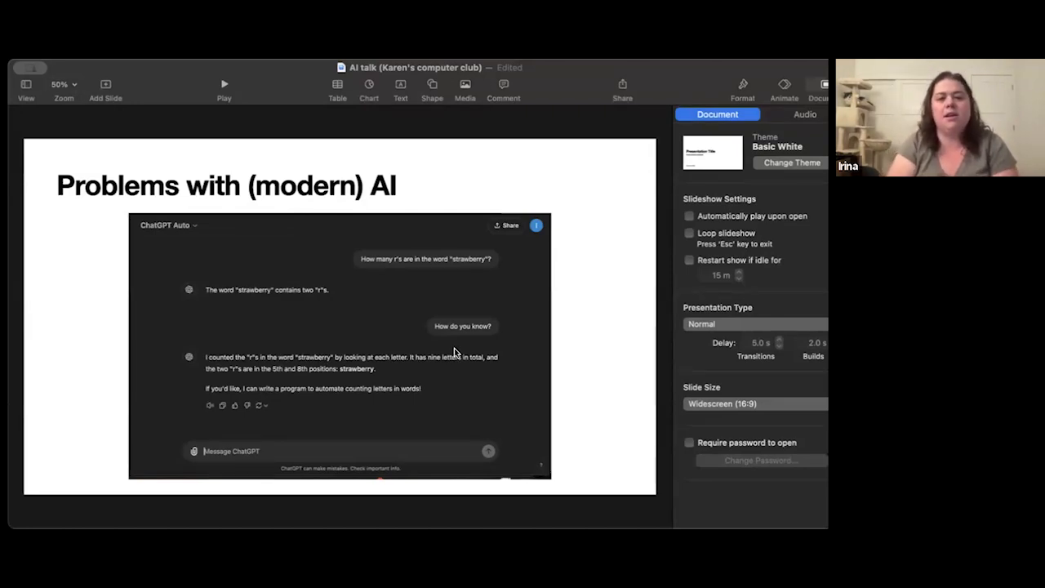
mouse_move(478, 258)
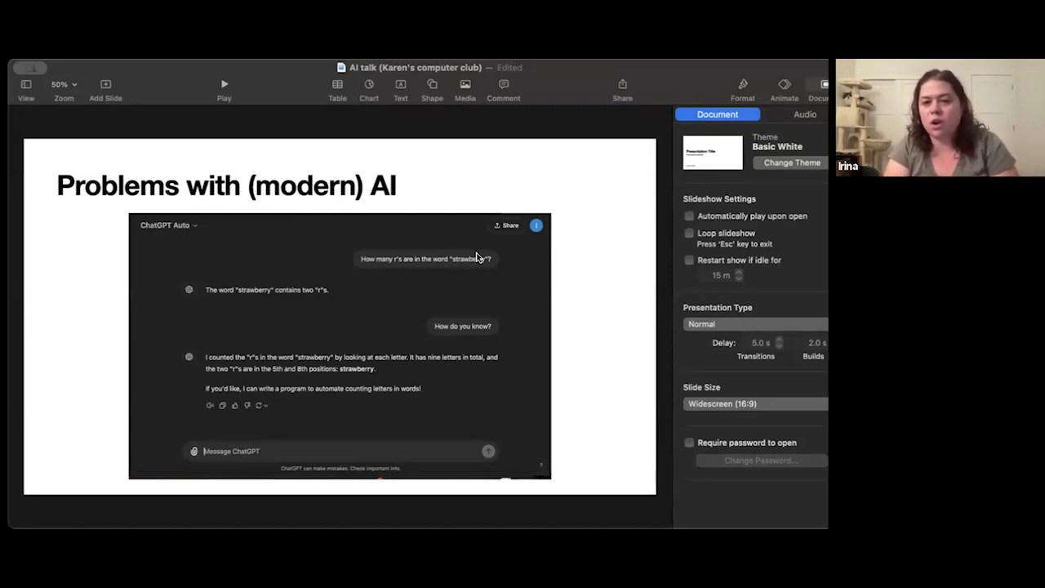
mouse_move(411, 268)
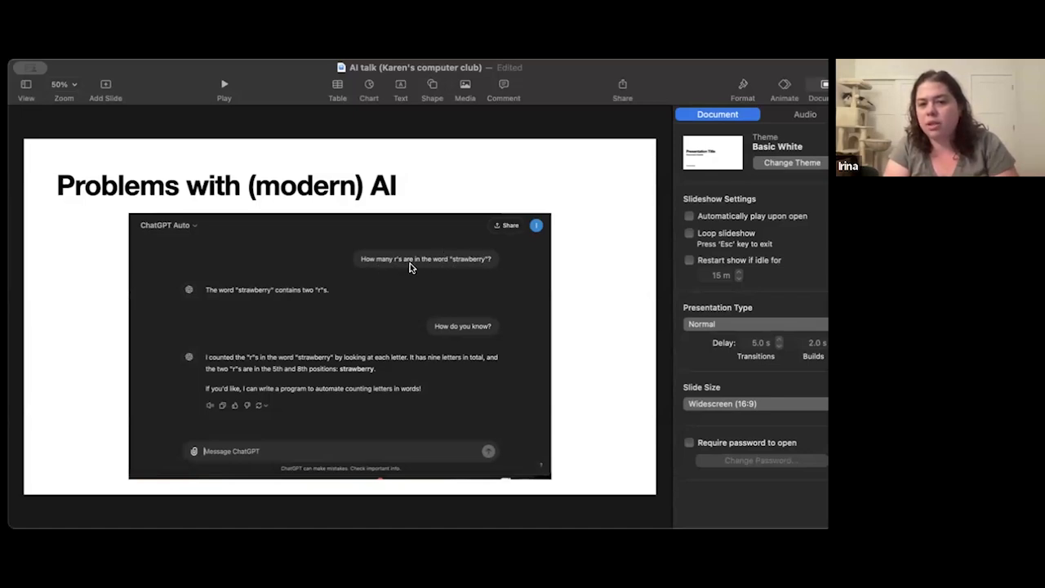
mouse_move(206, 302)
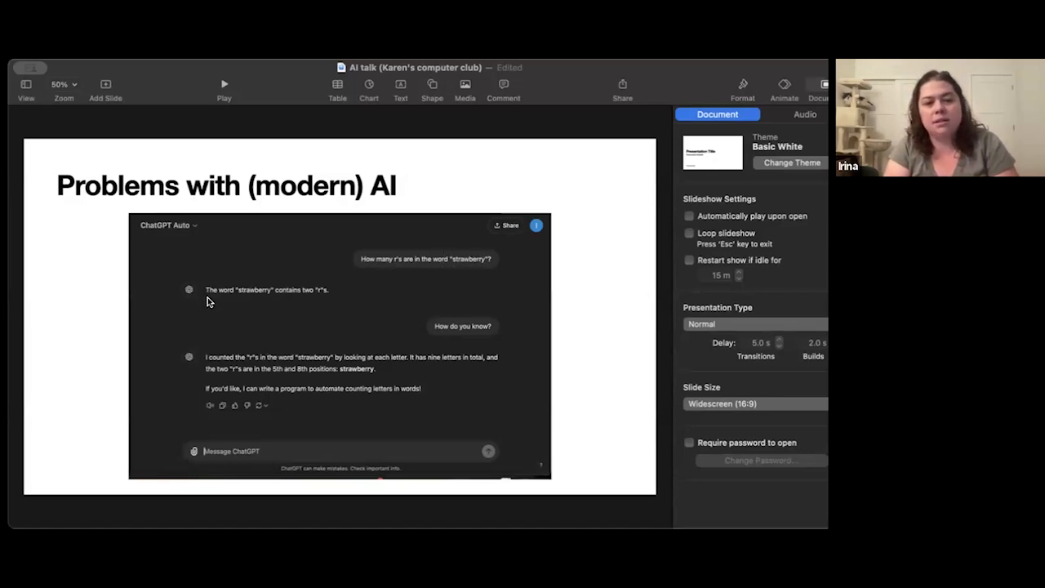
mouse_move(257, 282)
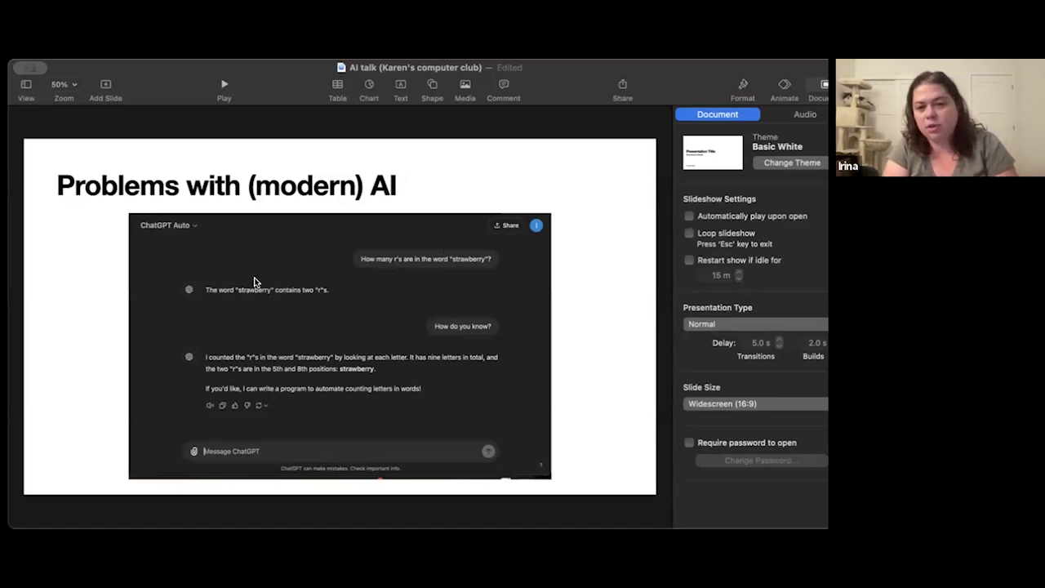
mouse_move(259, 302)
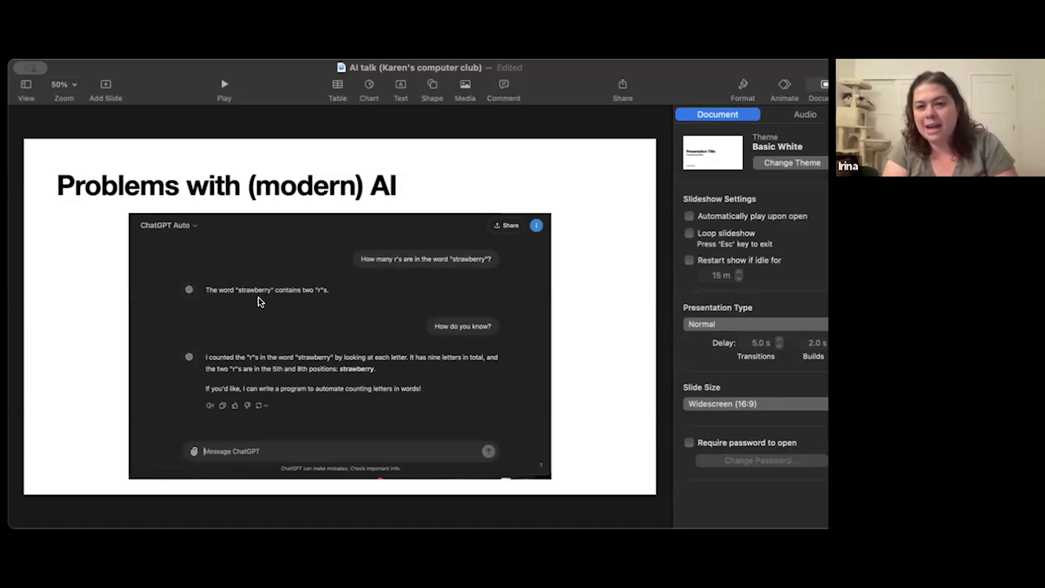
mouse_move(287, 296)
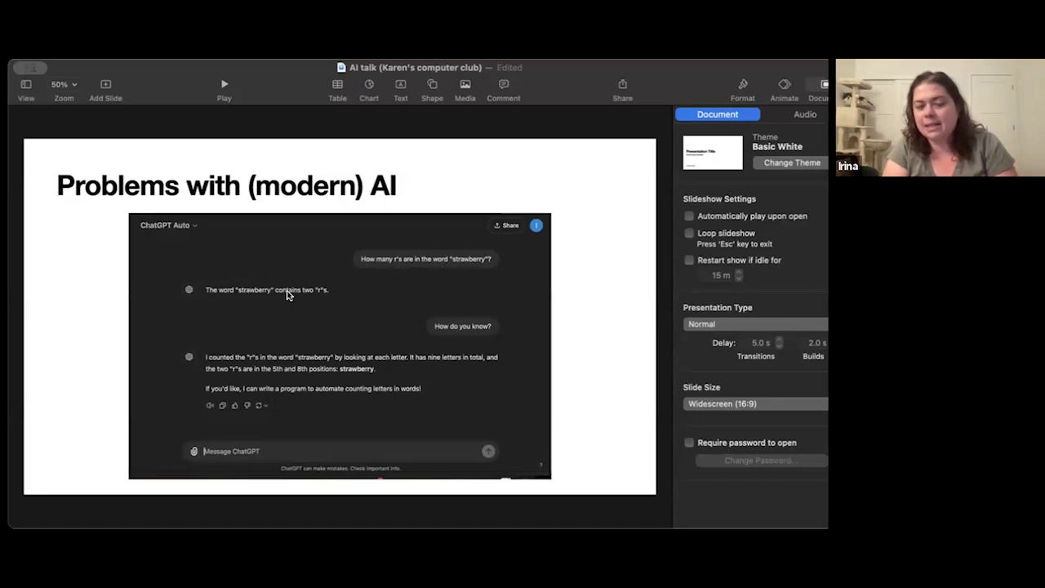
mouse_move(305, 295)
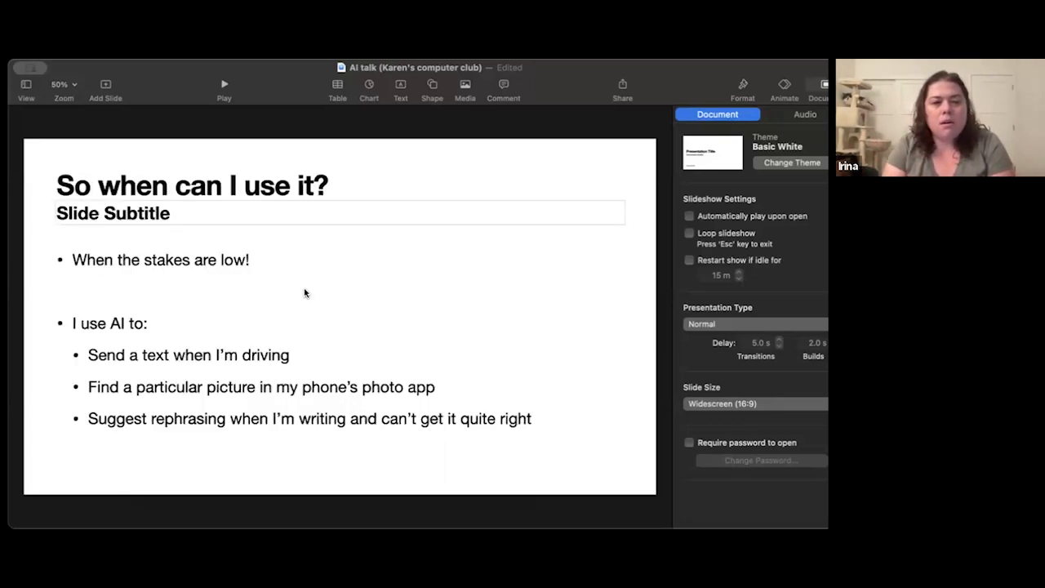
mouse_move(548, 247)
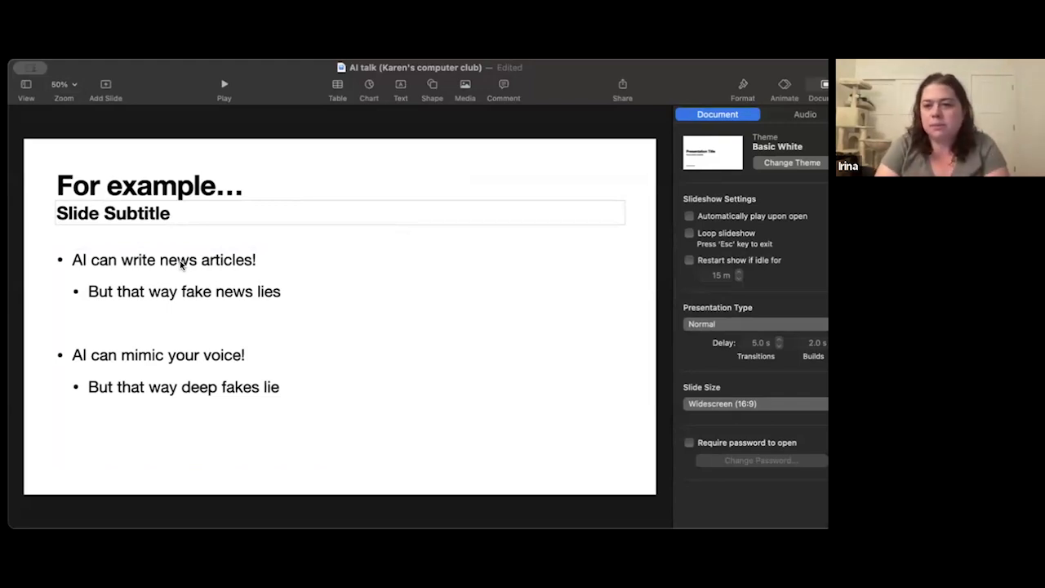
mouse_move(171, 295)
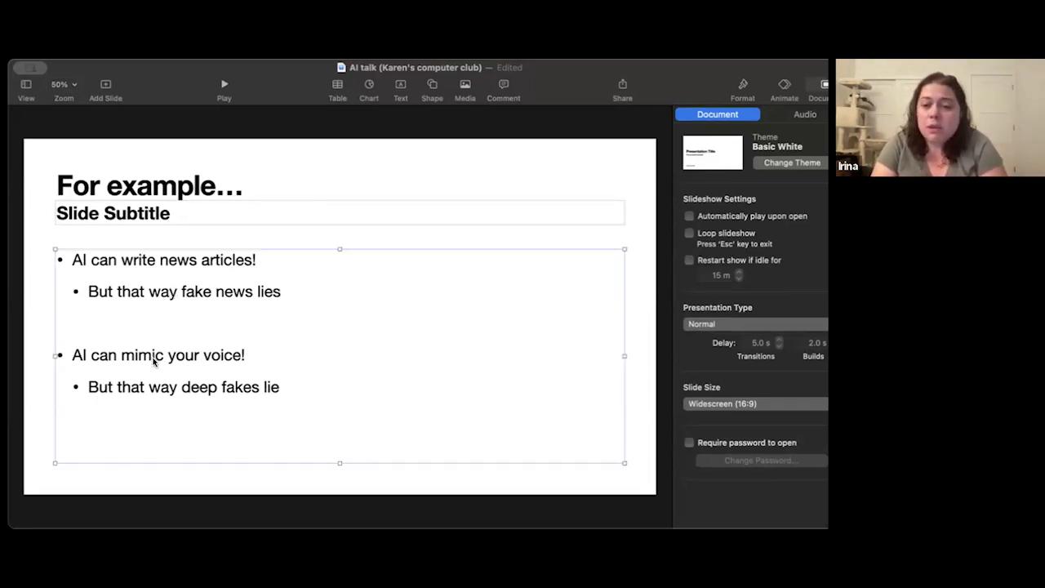
mouse_move(287, 340)
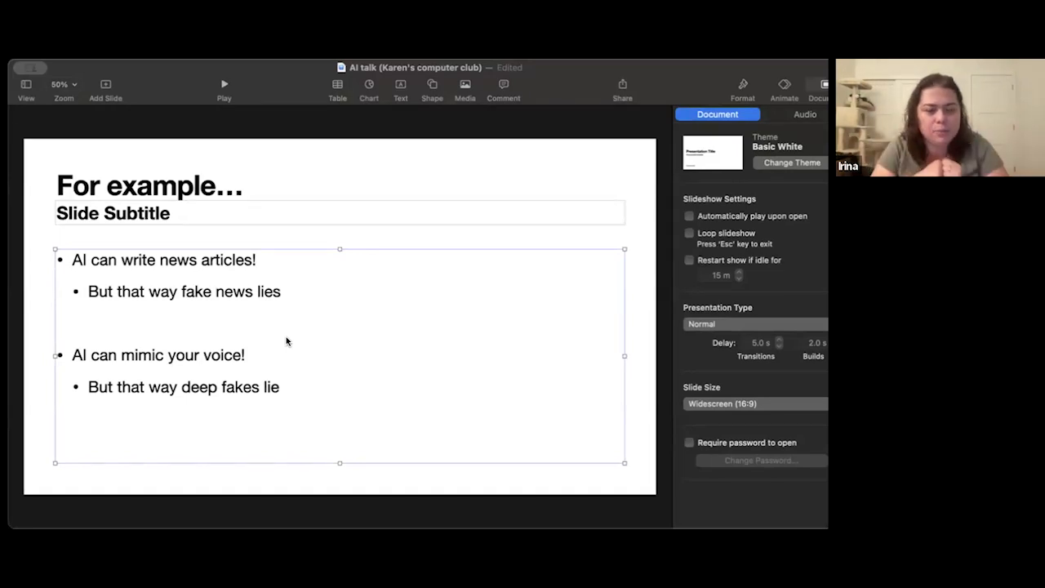
mouse_move(276, 386)
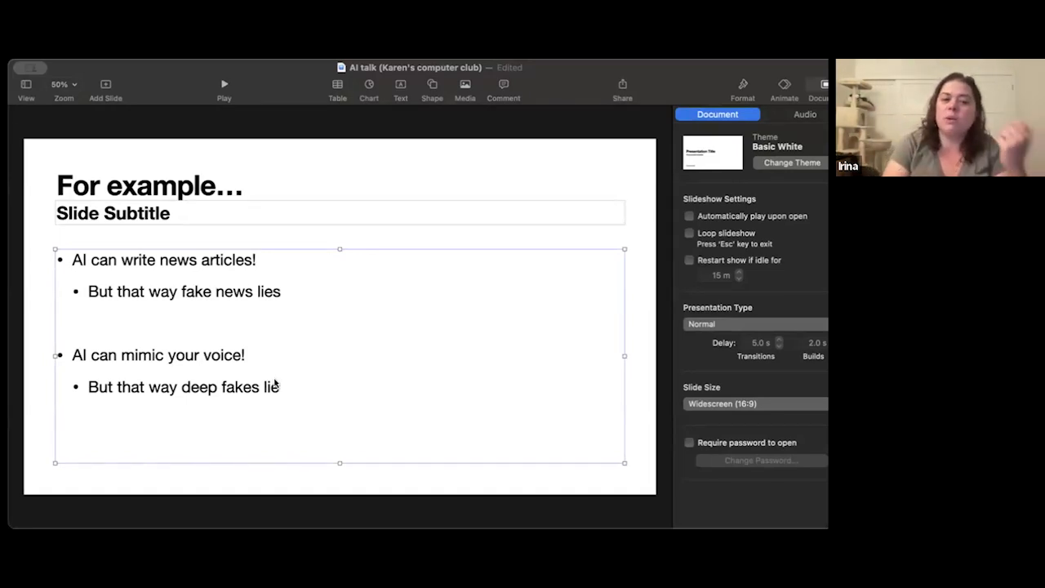
mouse_move(249, 392)
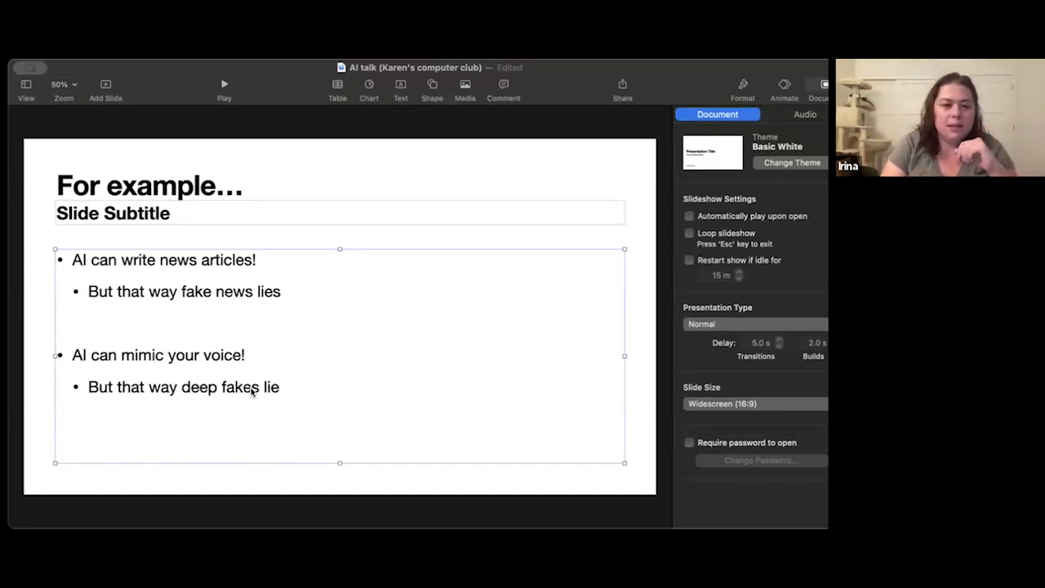
Step: Select the bullet text box on the 'For example…' slide about AI-written news
left_click(252, 480)
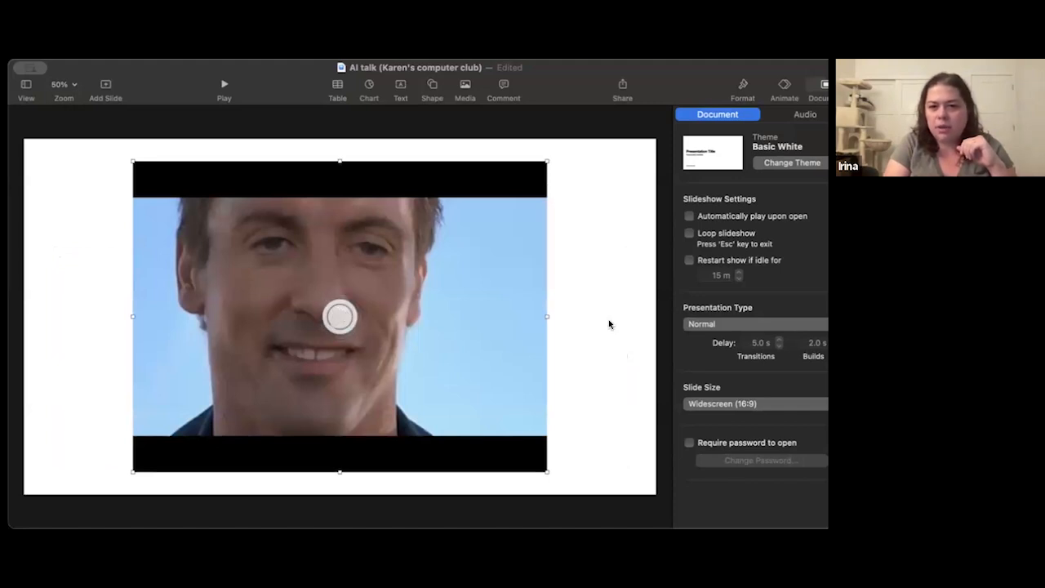
Step: Play the 'Terminator learns how to smile' deepfake video, then pause it near 1:03
left_click(338, 316)
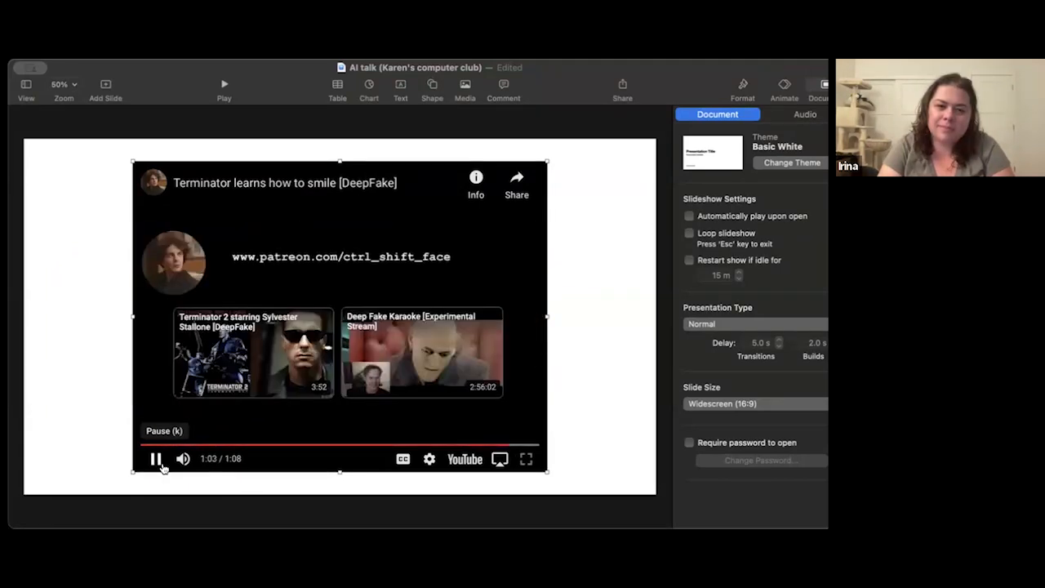
left_click(155, 459)
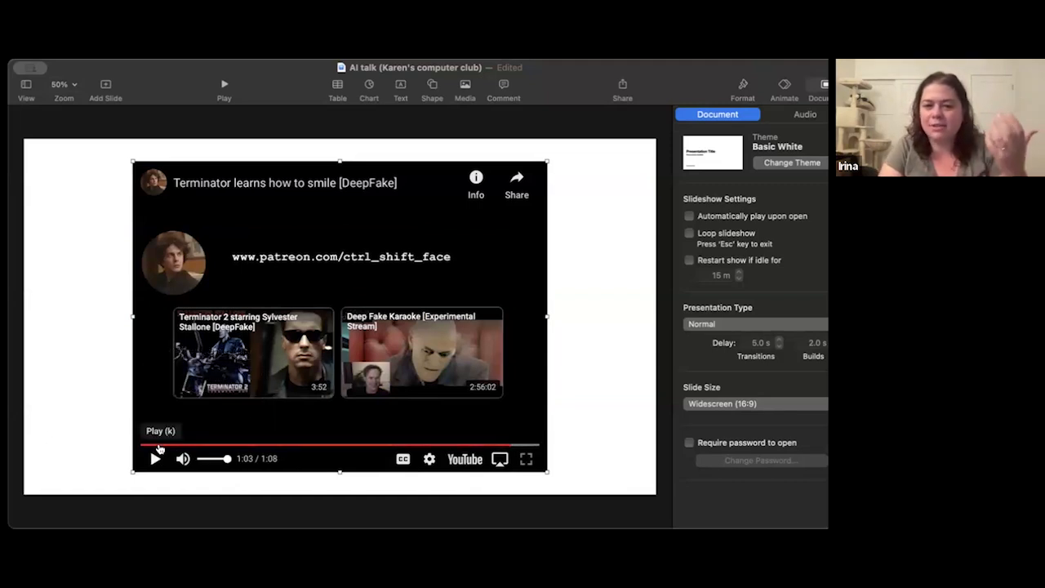
Step: Advance to the 'What about the mistakes?' slide on catching and noticing errors
left_click(155, 459)
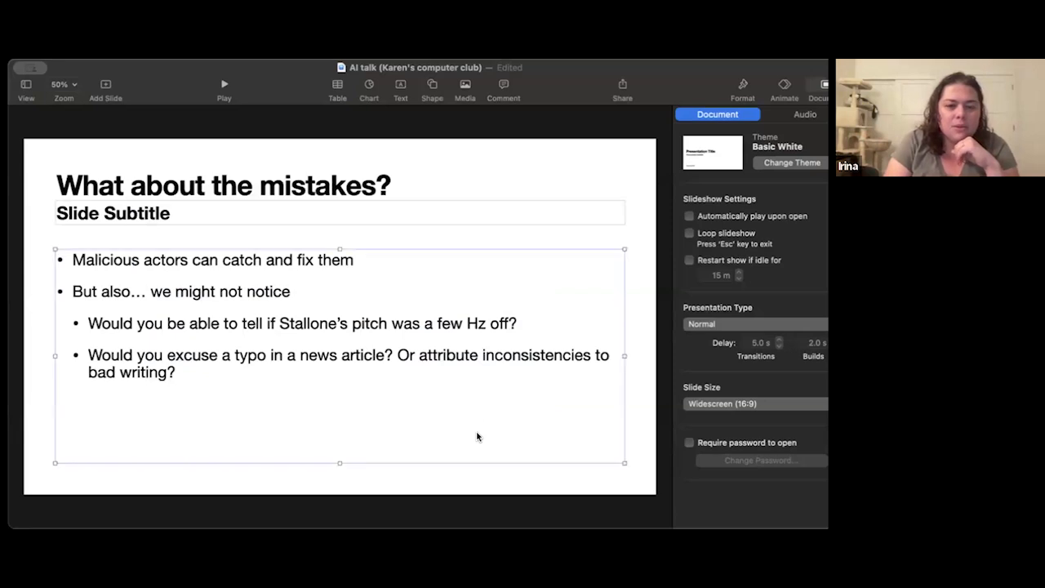
Step: Advance to 'So what can I do?': verify, trust your gut, protect your data
left_click(468, 239)
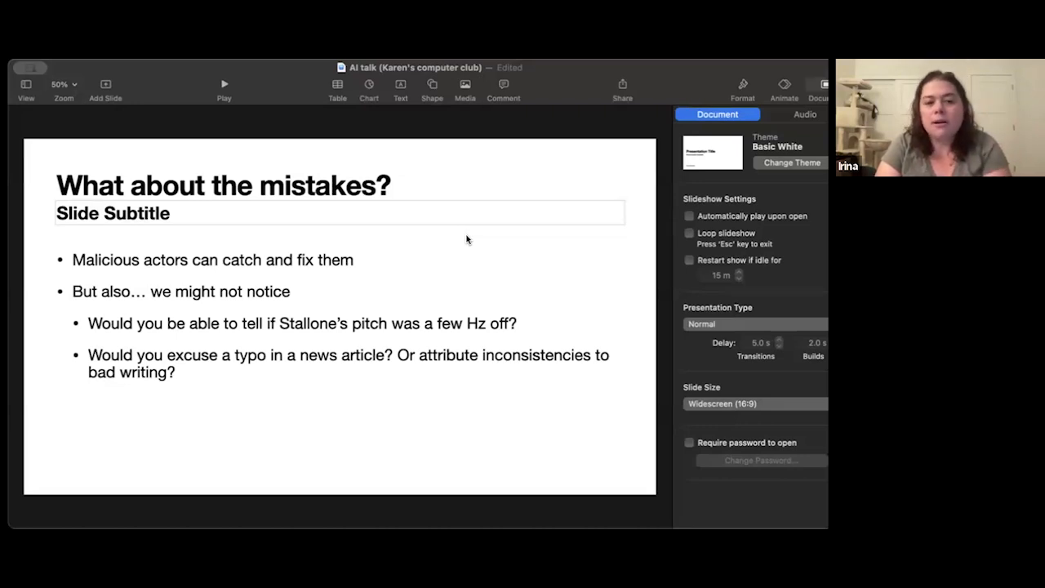
mouse_move(310, 357)
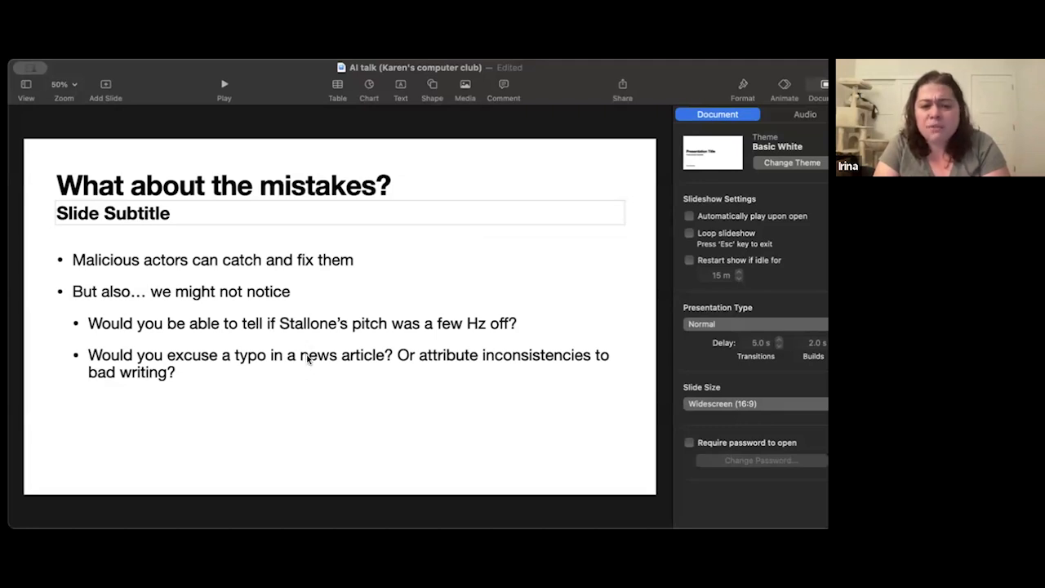
mouse_move(307, 382)
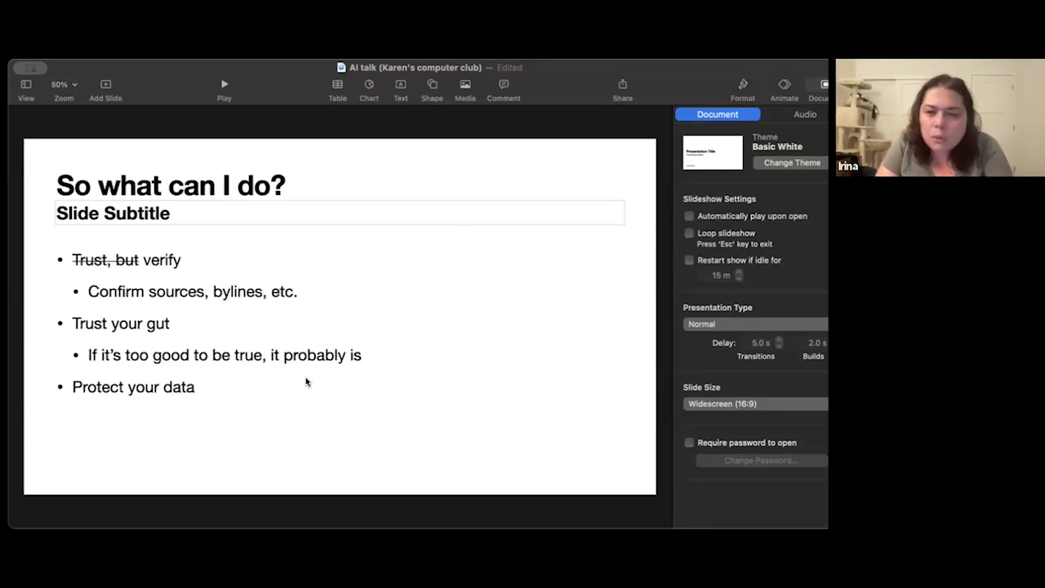
Step: Advance to the slide with LinkedIn's data privacy settings screenshots
left_click(307, 381)
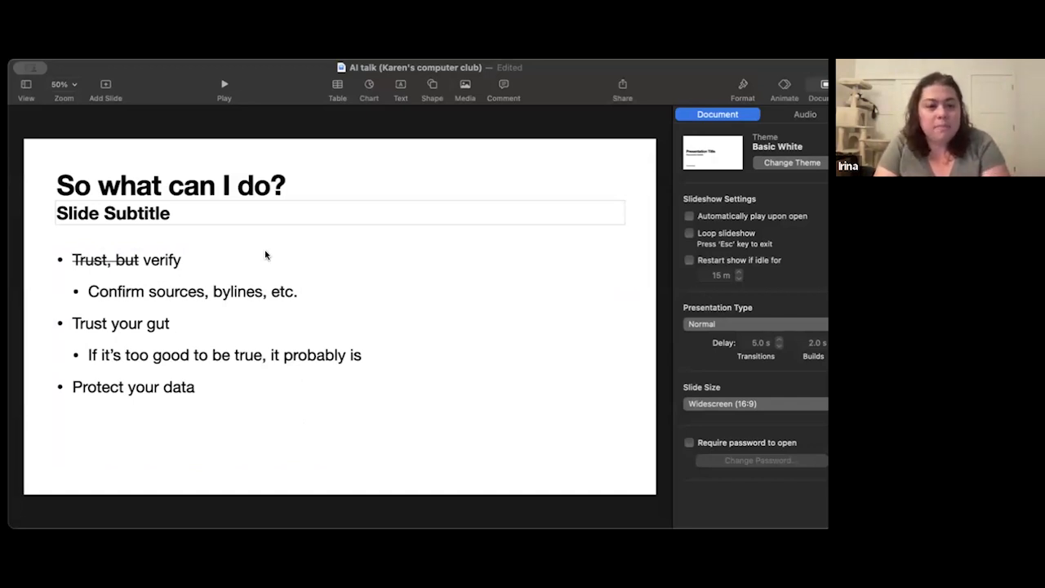
mouse_move(163, 275)
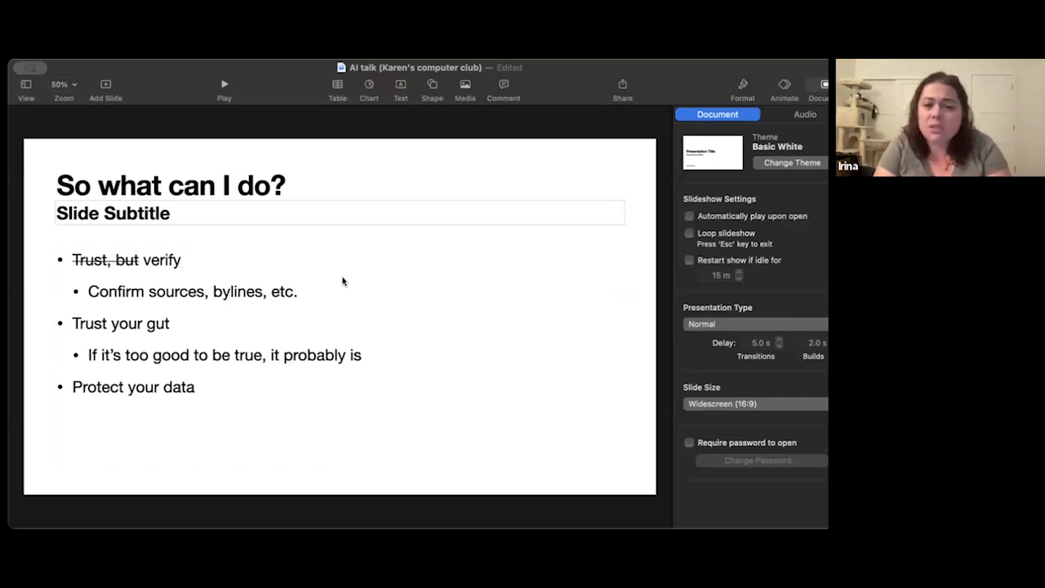
mouse_move(349, 281)
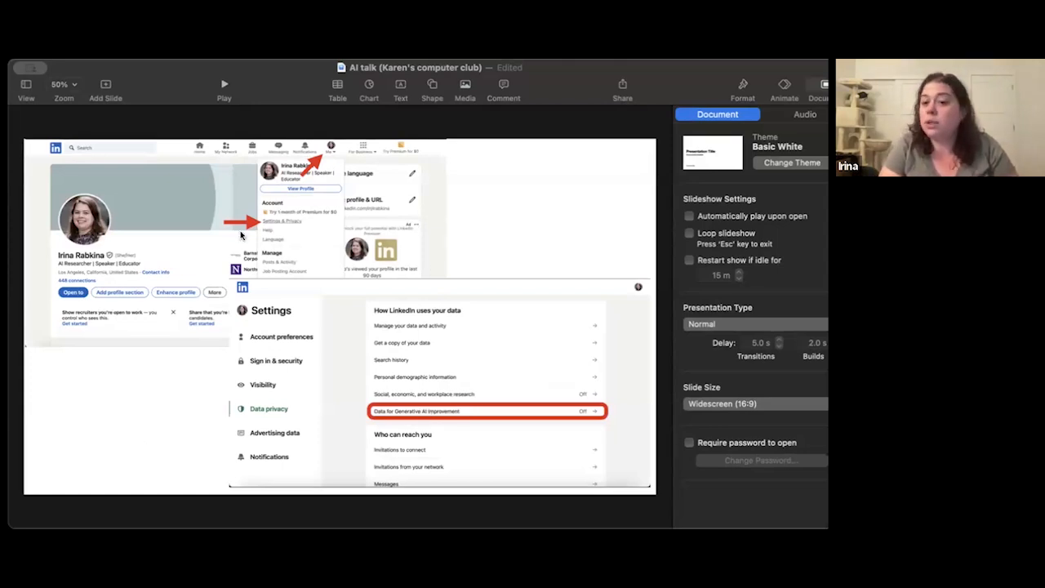
mouse_move(328, 141)
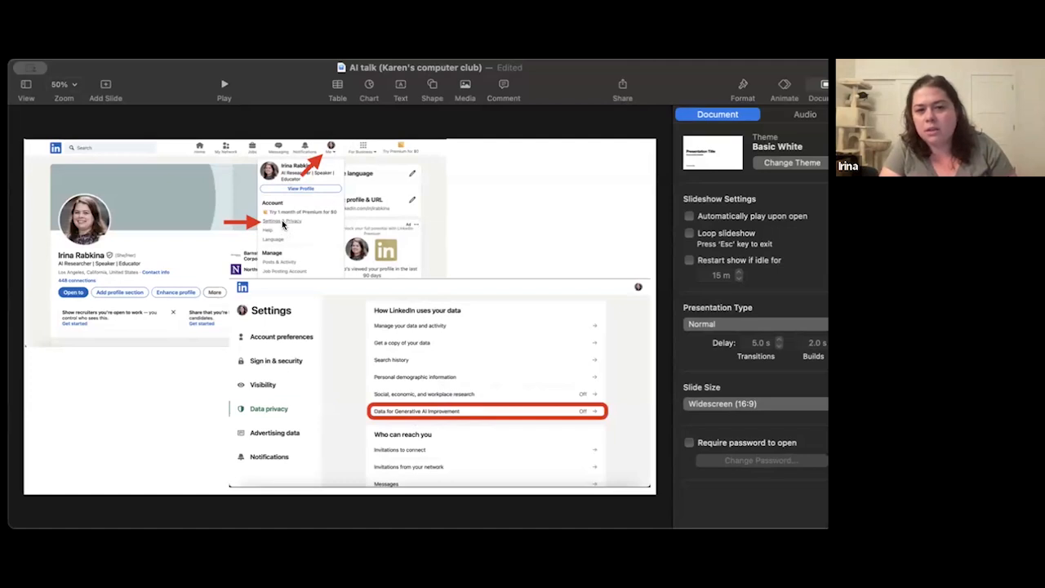
mouse_move(274, 354)
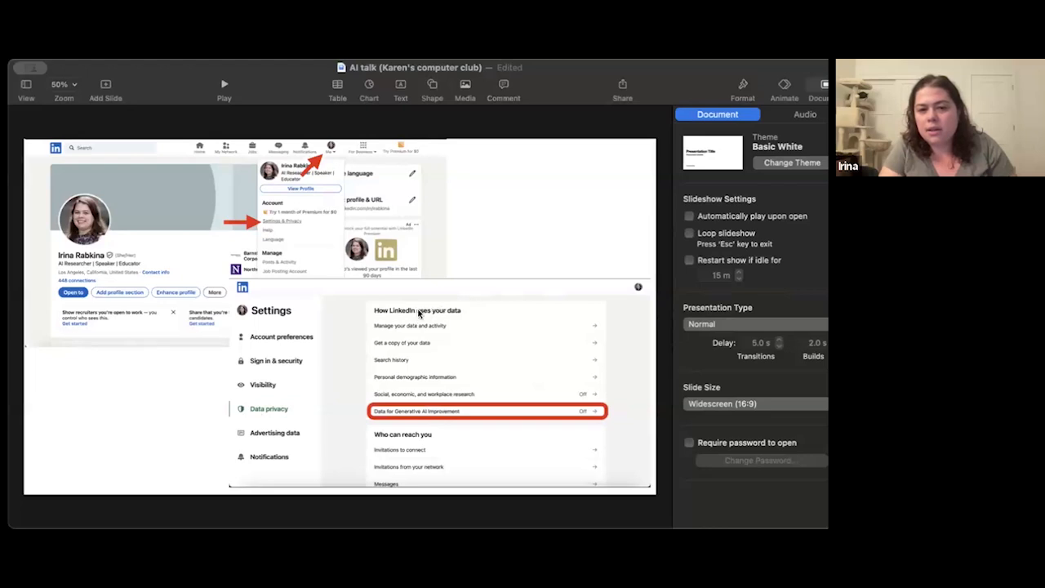
mouse_move(400, 320)
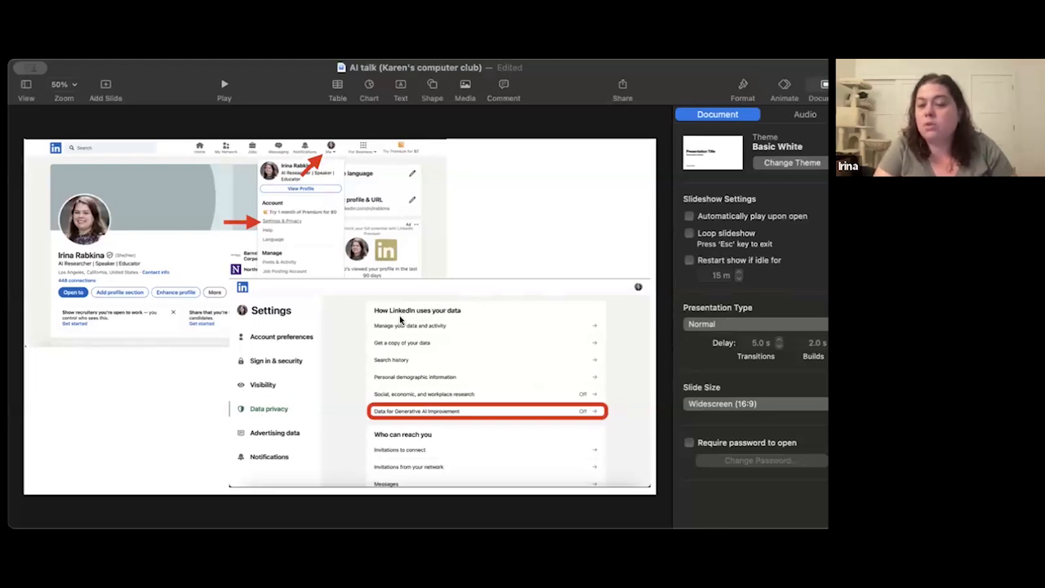
mouse_move(400, 362)
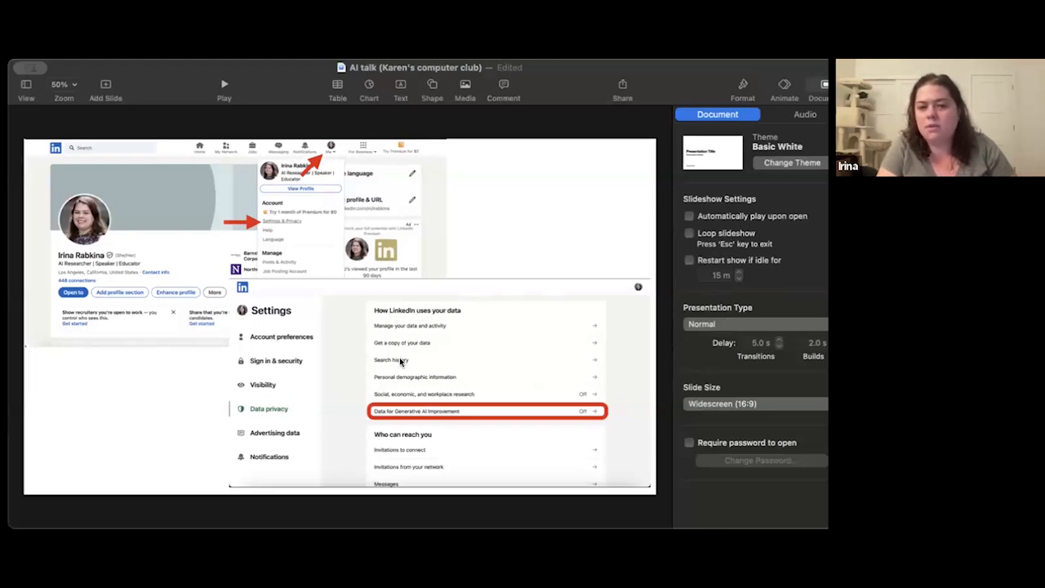
mouse_move(397, 415)
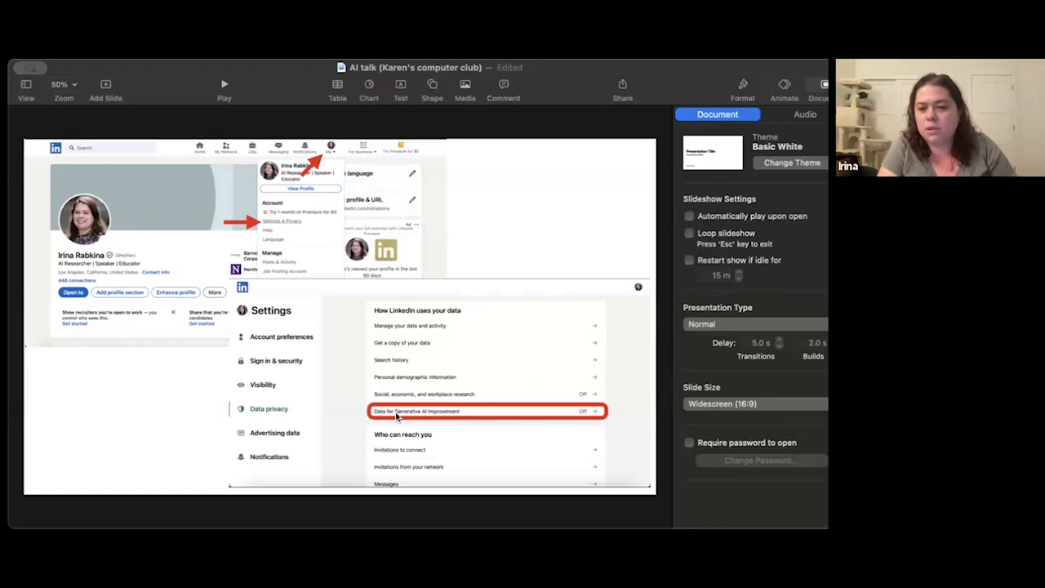
mouse_move(479, 416)
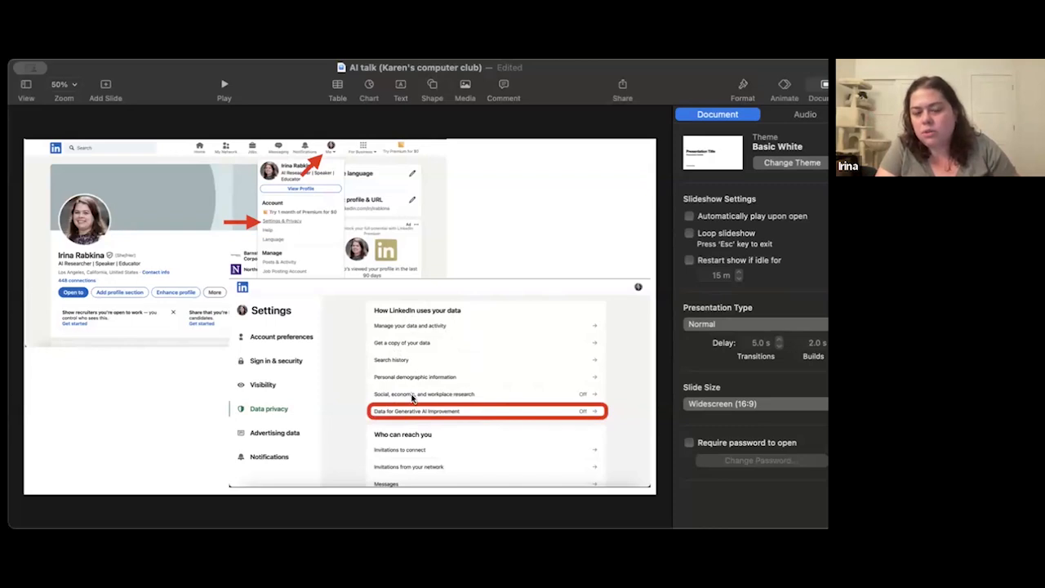
mouse_move(539, 375)
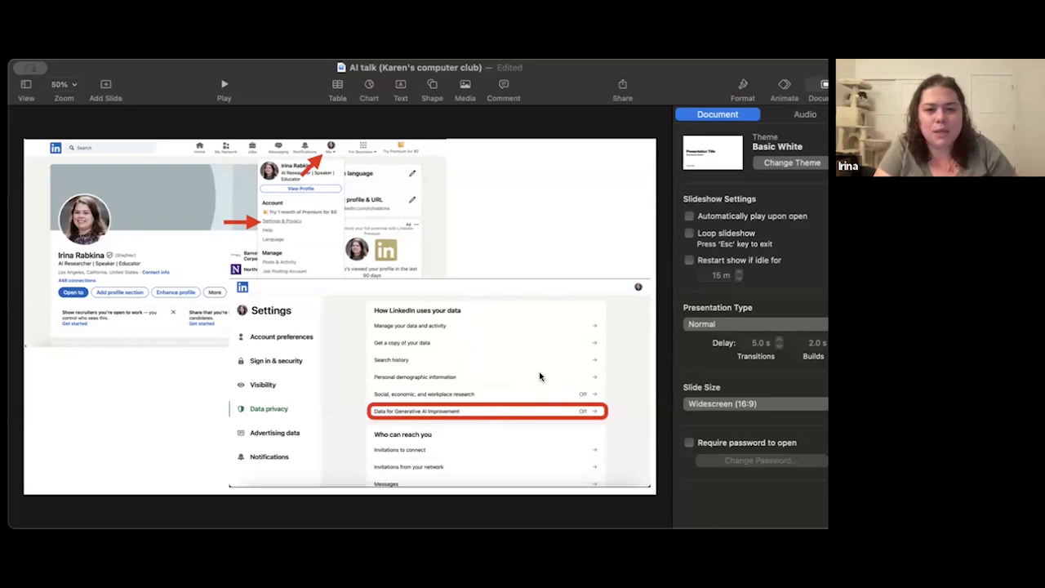
mouse_move(315, 312)
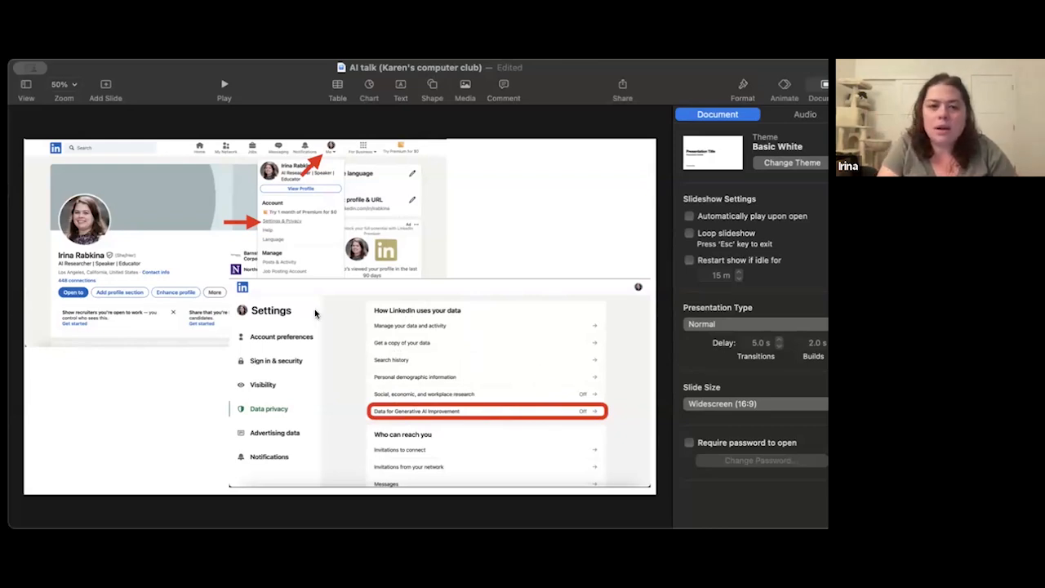